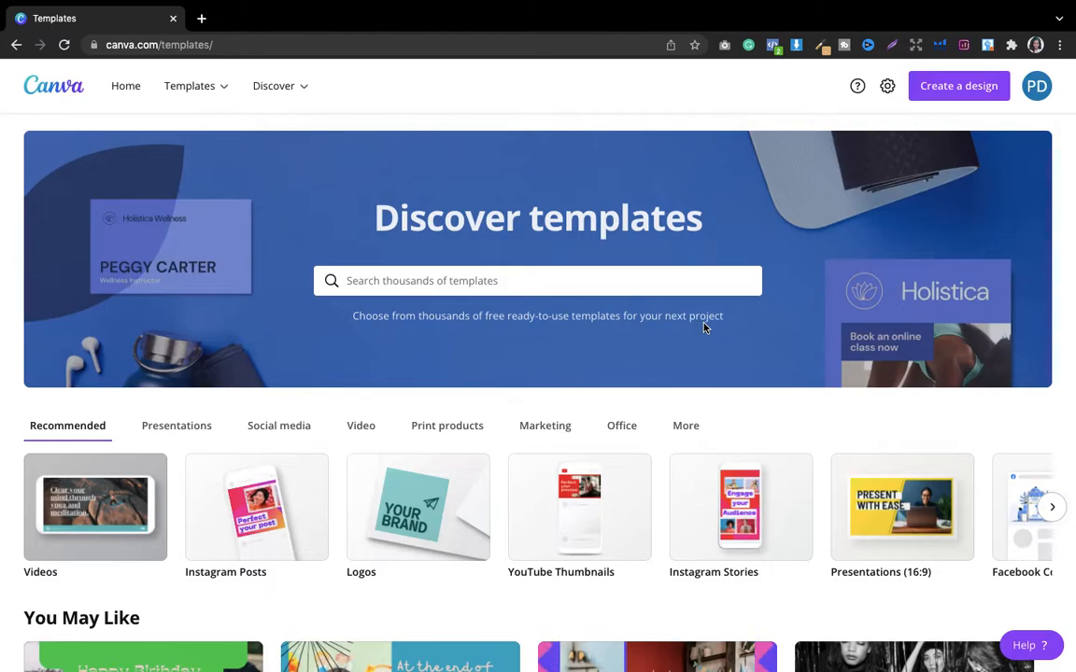
pyautogui.moveTo(736, 349)
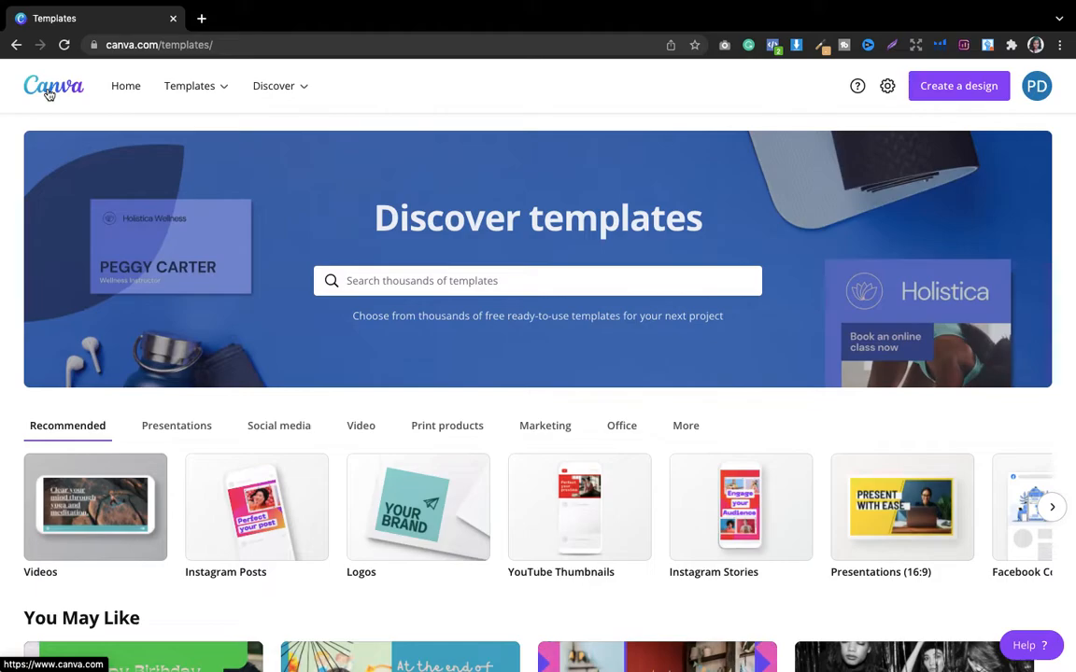
pyautogui.moveTo(28, 99)
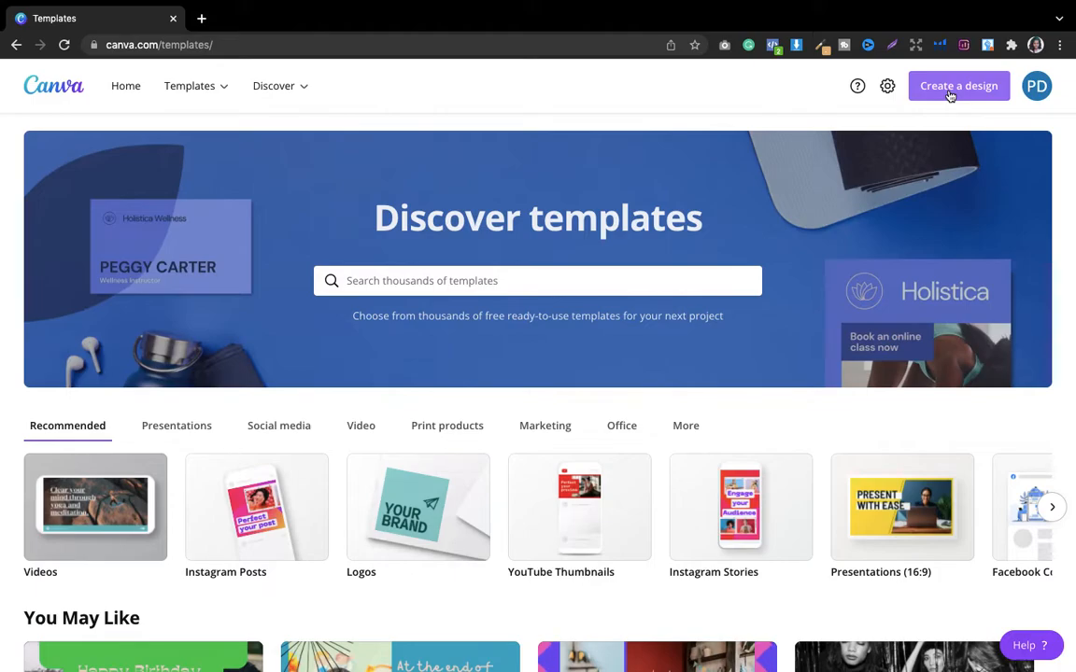
# Start a custom-size design with the units switched to inches
pyautogui.click(958, 86)
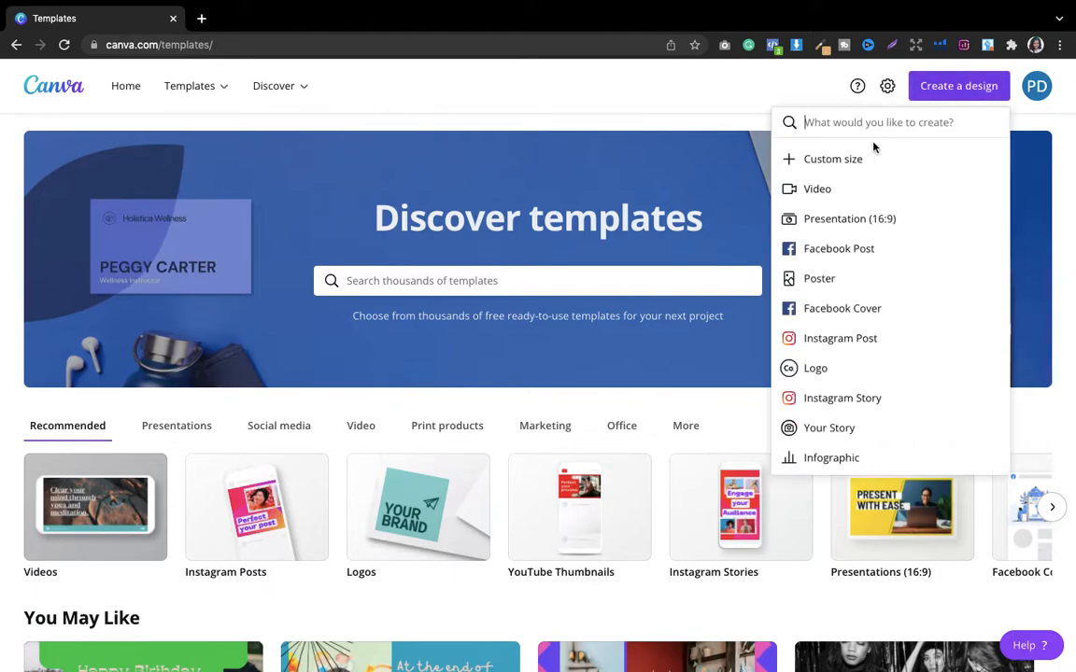
pyautogui.click(833, 159)
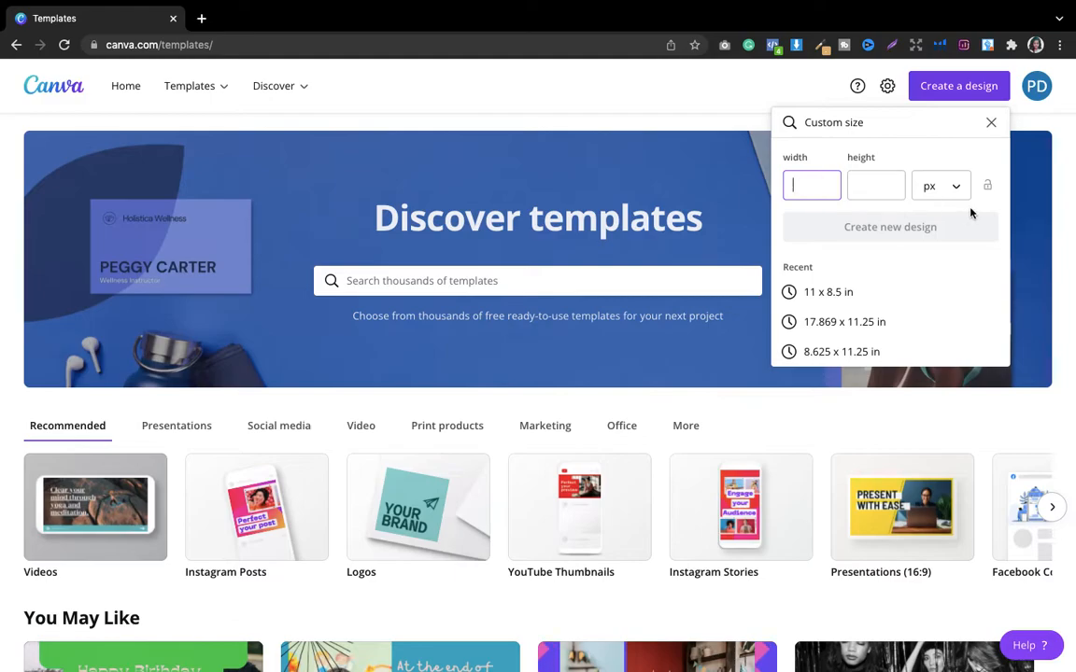
pyautogui.click(941, 185)
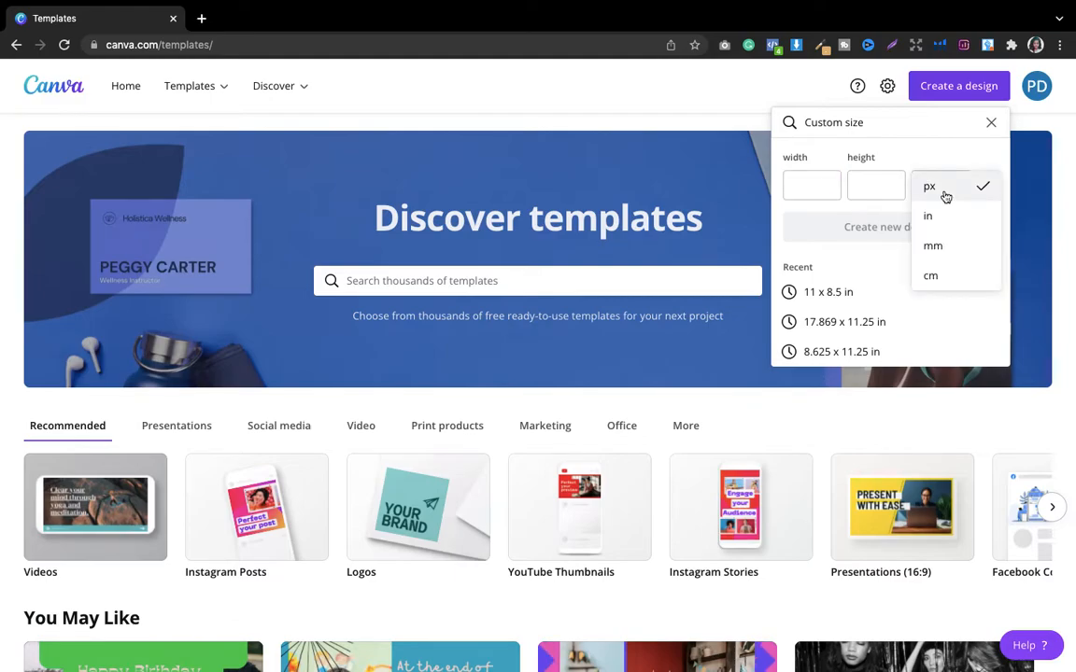
pyautogui.click(927, 216)
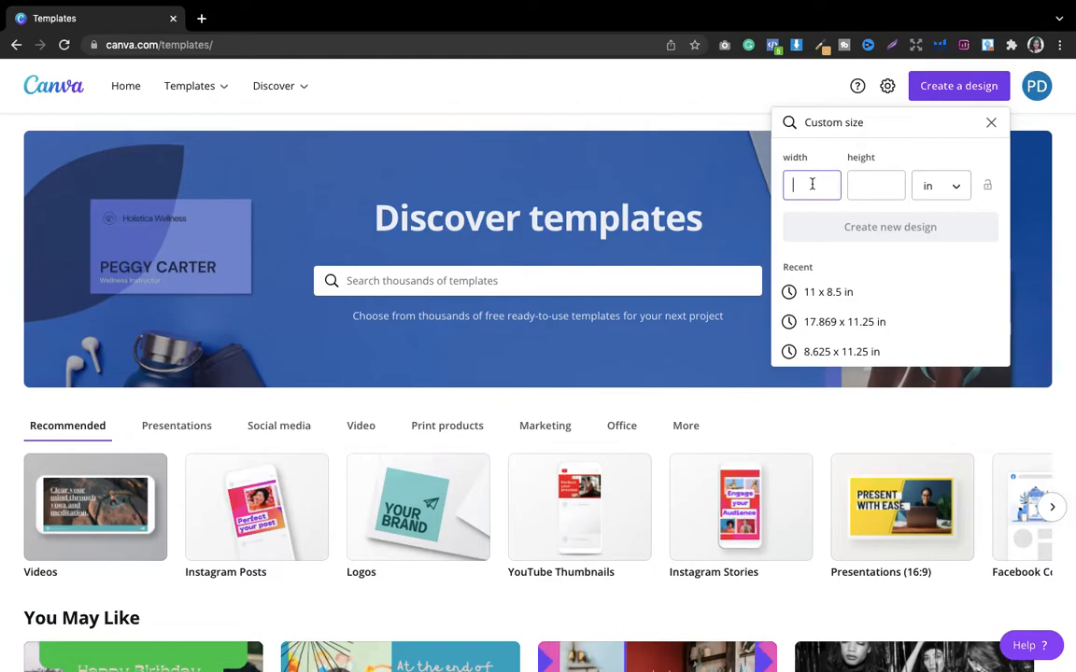
# Enter width 11 and height 8.5 and create the new design
pyautogui.write('11')
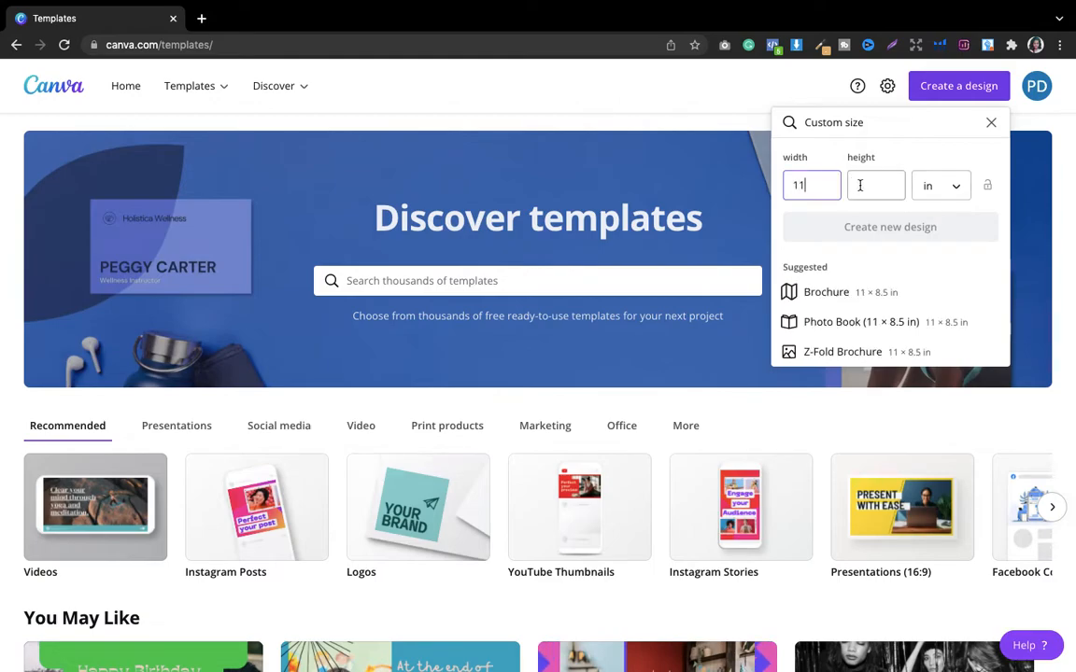
pyautogui.write('8')
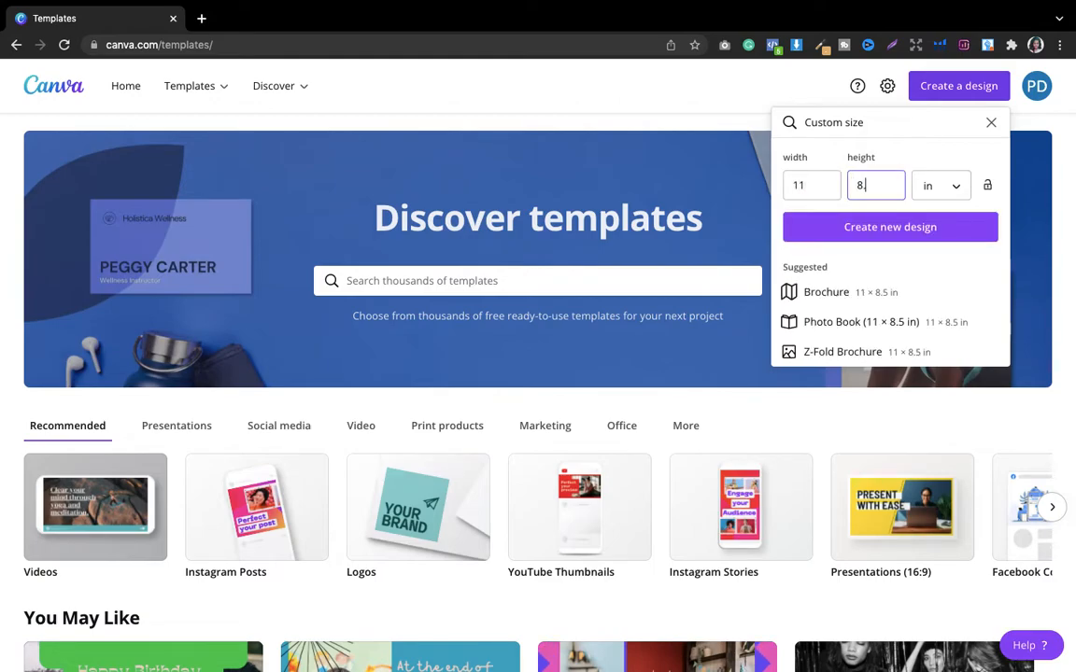
pyautogui.write('.5')
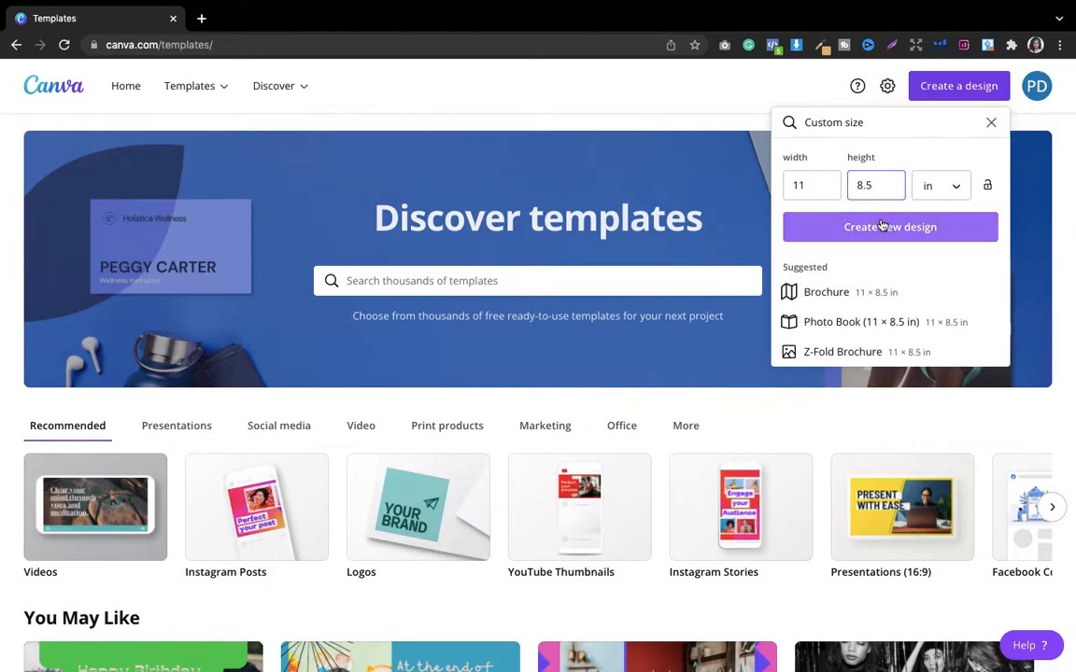
pyautogui.click(889, 228)
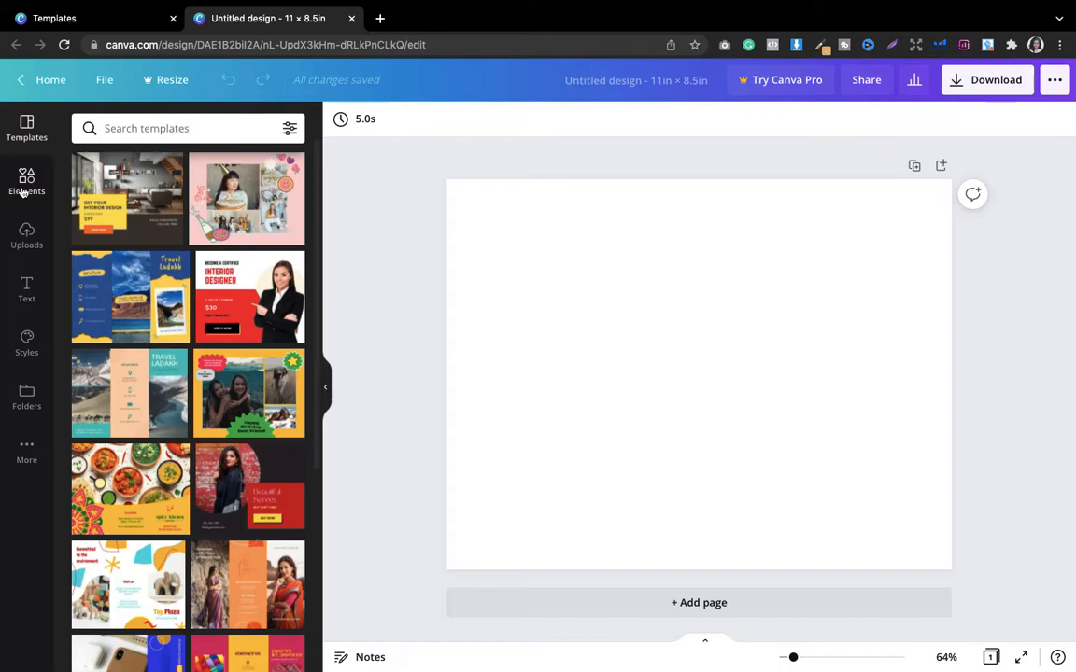
# Add a dark olive square from the Lines & Shapes elements to the page
pyautogui.click(26, 179)
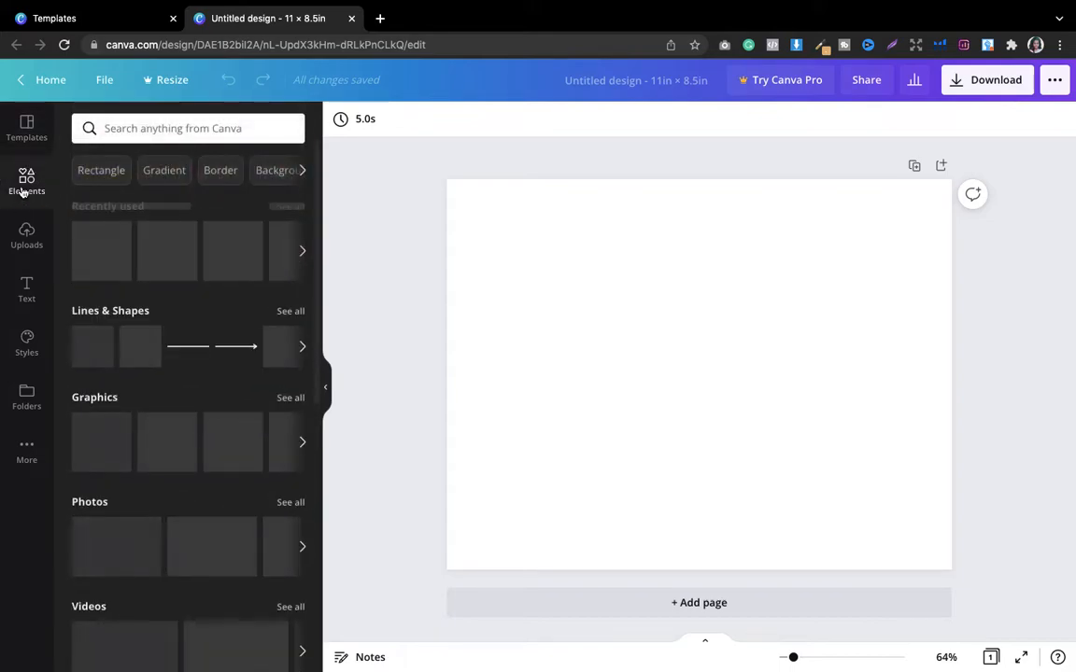
pyautogui.click(26, 183)
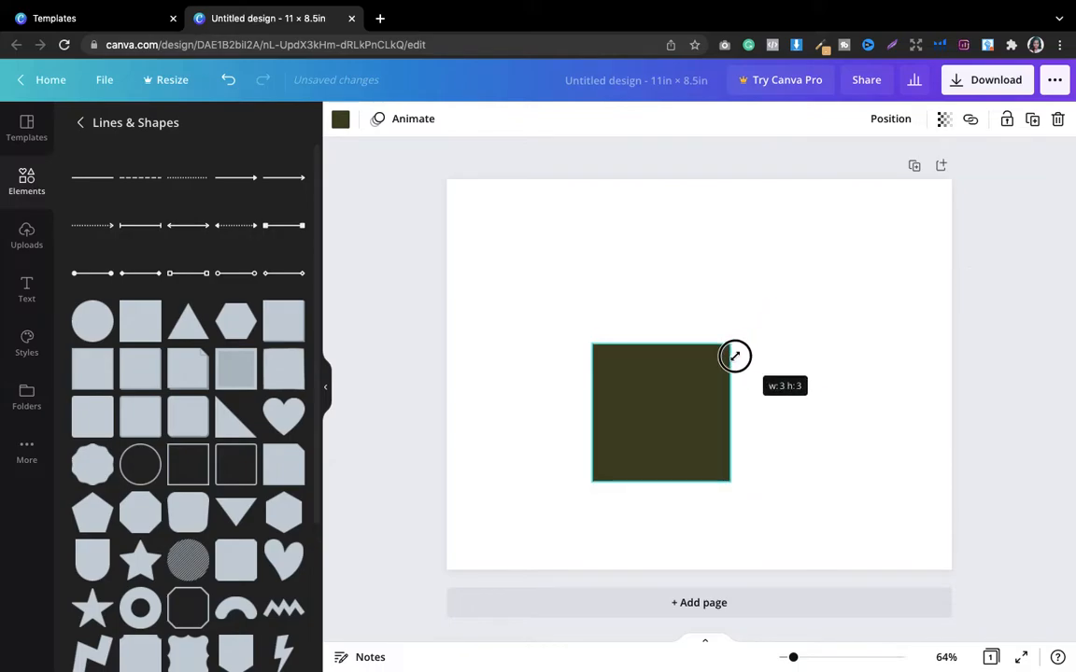
# Shrink the square to about 1.1 × 1.1 inches
pyautogui.moveTo(736, 355); pyautogui.dragTo(657, 430)
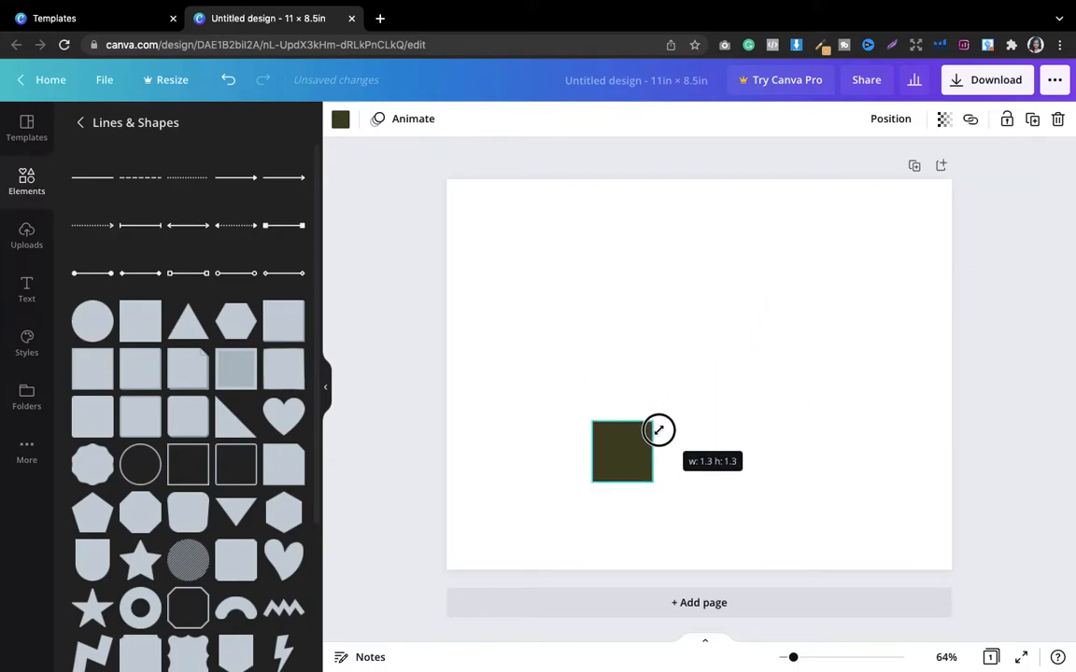
pyautogui.moveTo(657, 429); pyautogui.dragTo(647, 437)
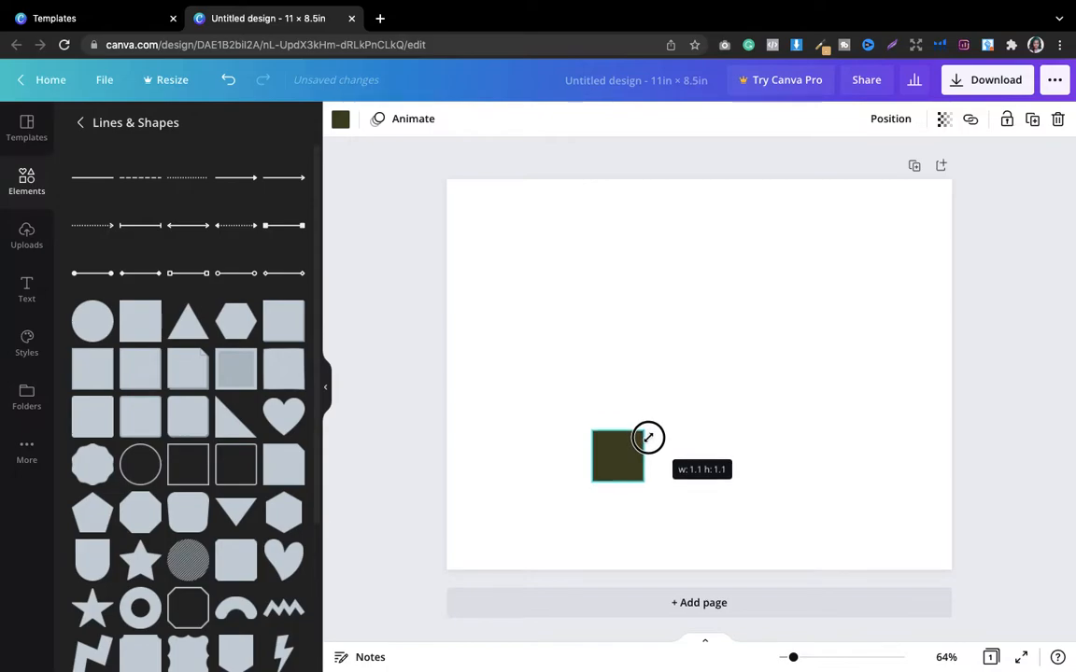
# Move the square to the page's top-left margin and fine-tune its position
pyautogui.moveTo(646, 437); pyautogui.dragTo(508, 235)
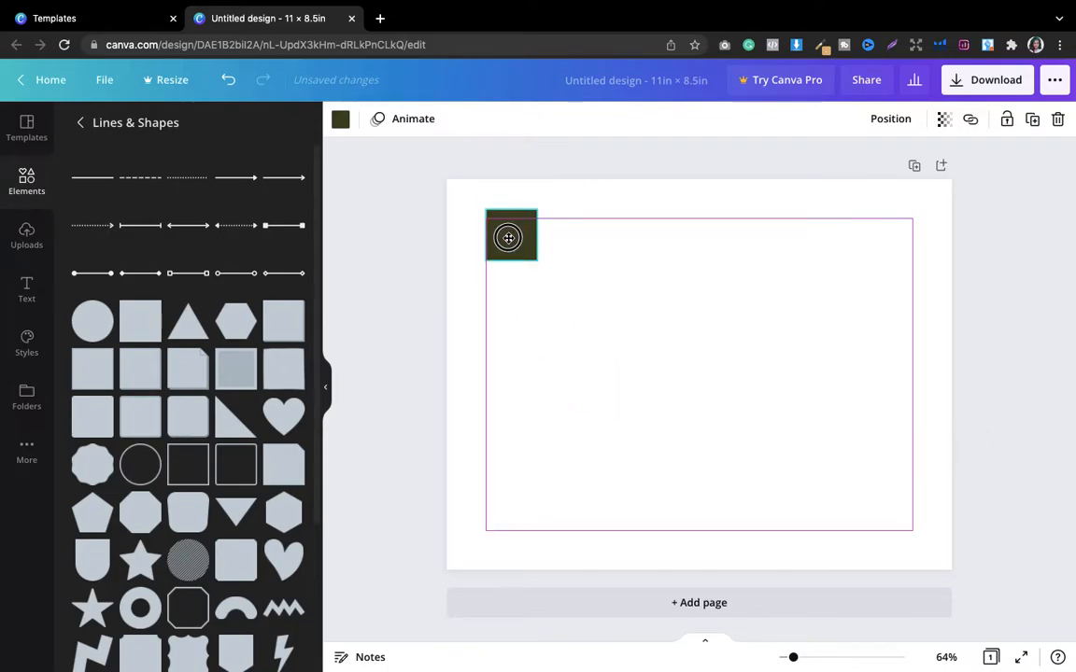
pyautogui.moveTo(510, 236); pyautogui.dragTo(544, 288)
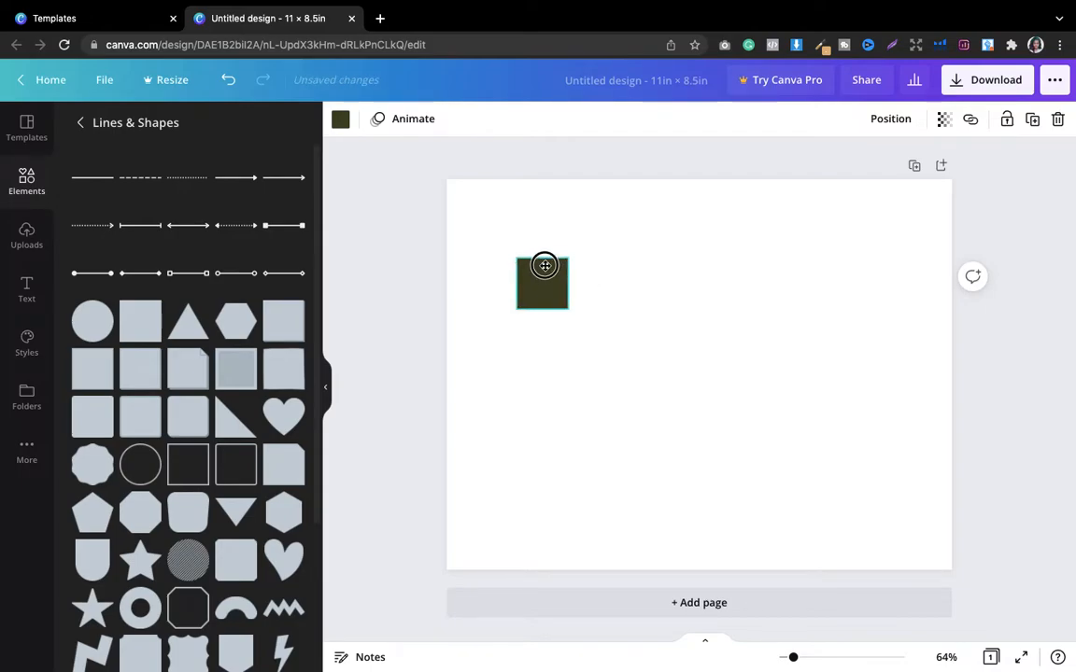
pyautogui.moveTo(544, 282); pyautogui.dragTo(512, 258)
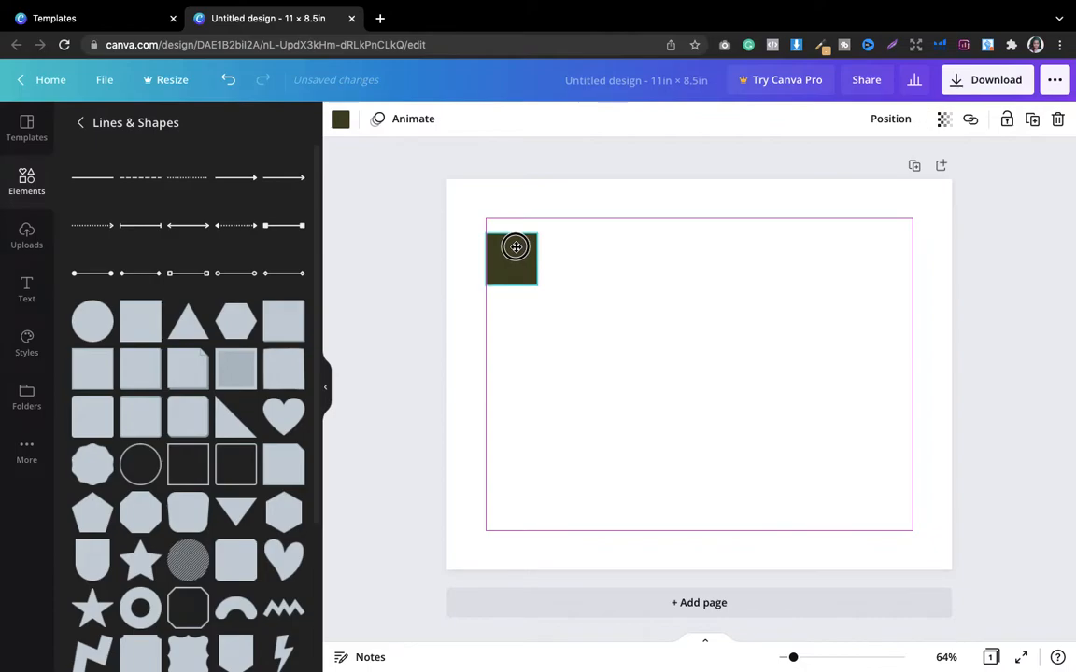
pyautogui.moveTo(511, 258); pyautogui.dragTo(511, 253)
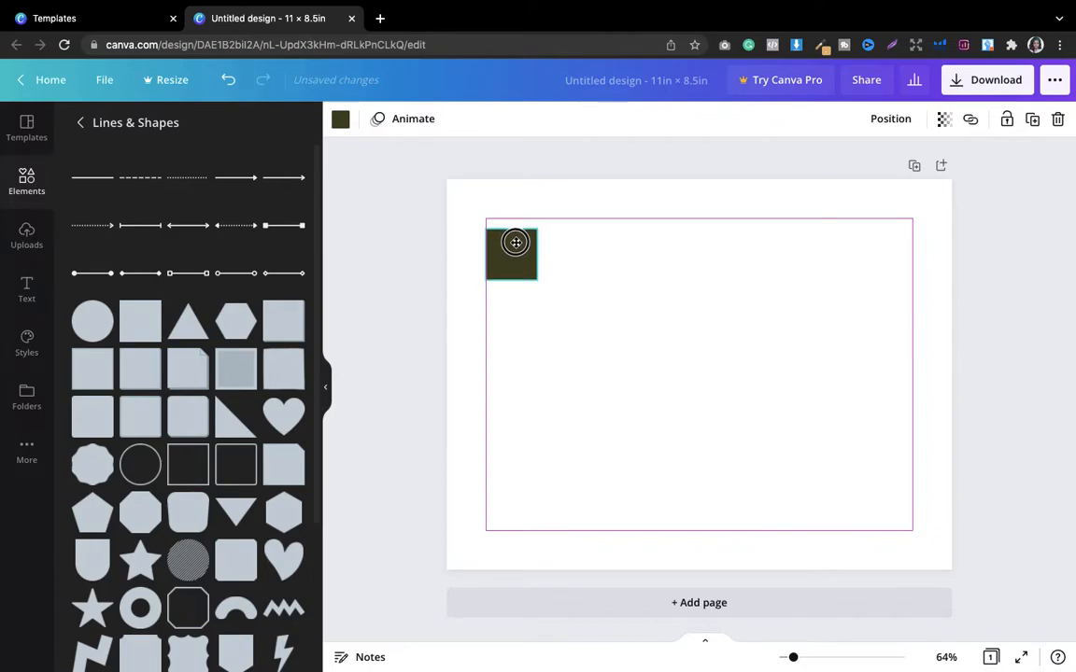
pyautogui.moveTo(515, 243); pyautogui.dragTo(515, 235)
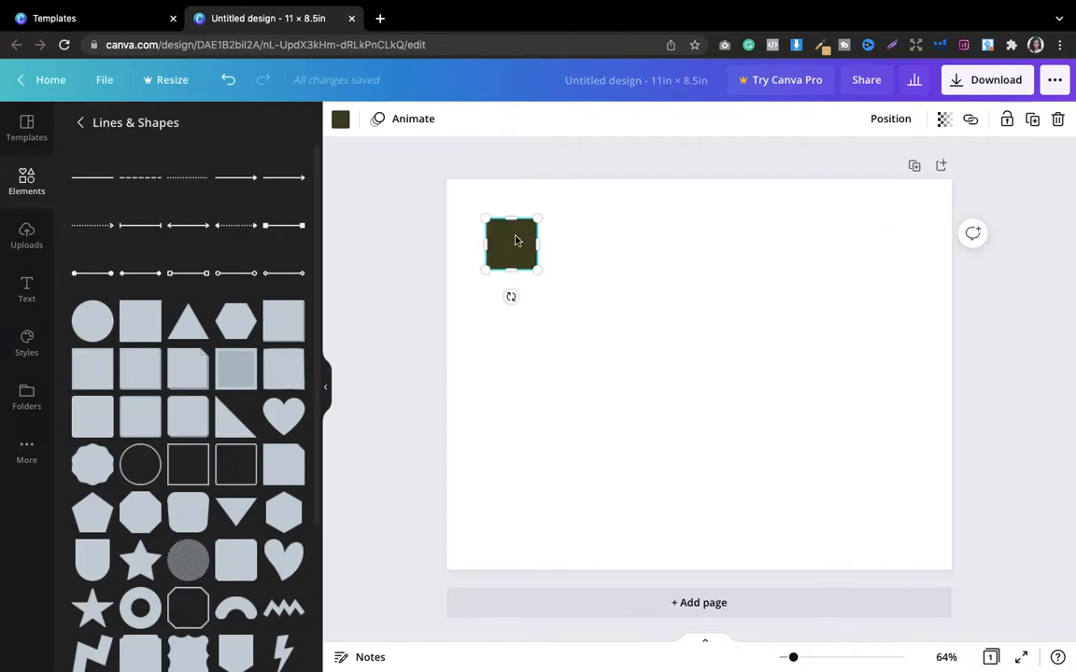
# Copy the square and line the duplicate up beside the first one
pyautogui.rightClick(512, 243)
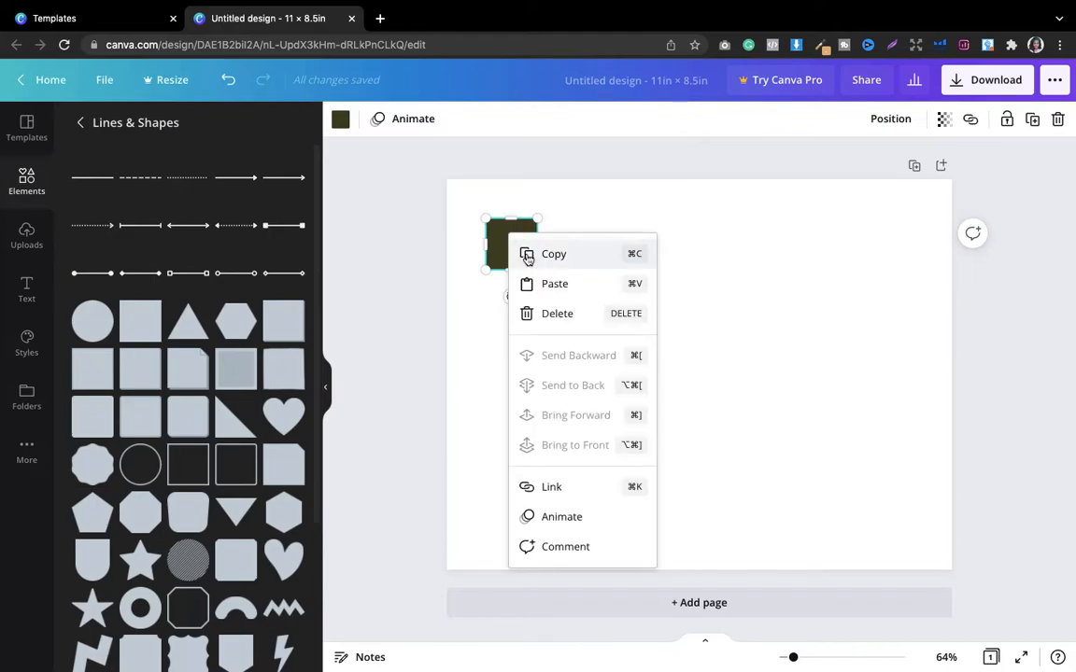
pyautogui.click(552, 254)
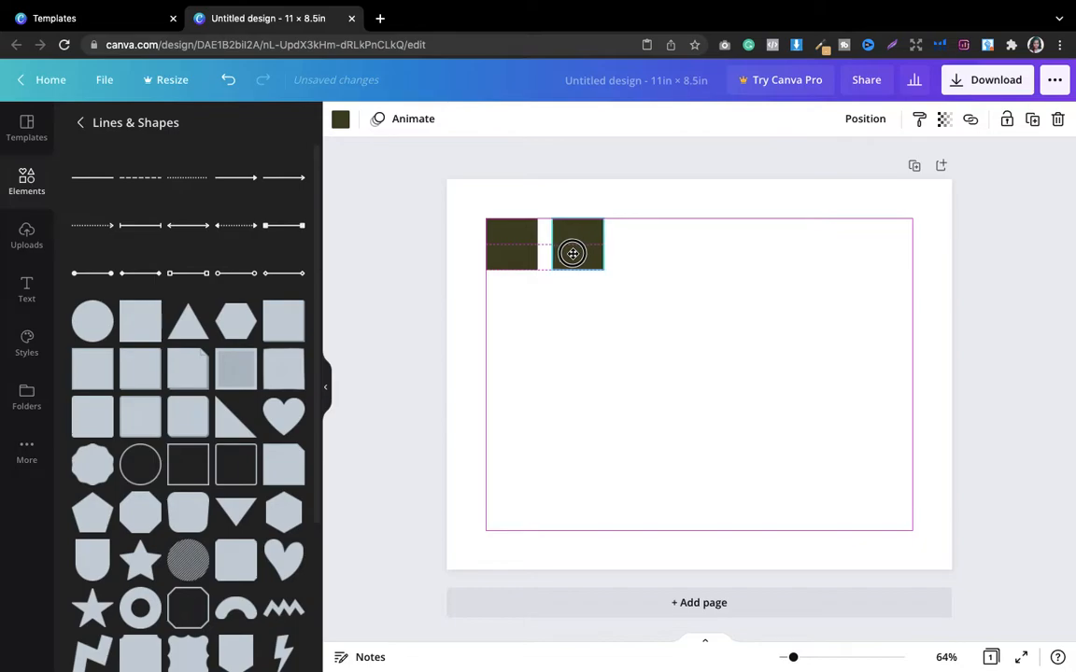
pyautogui.click(575, 245)
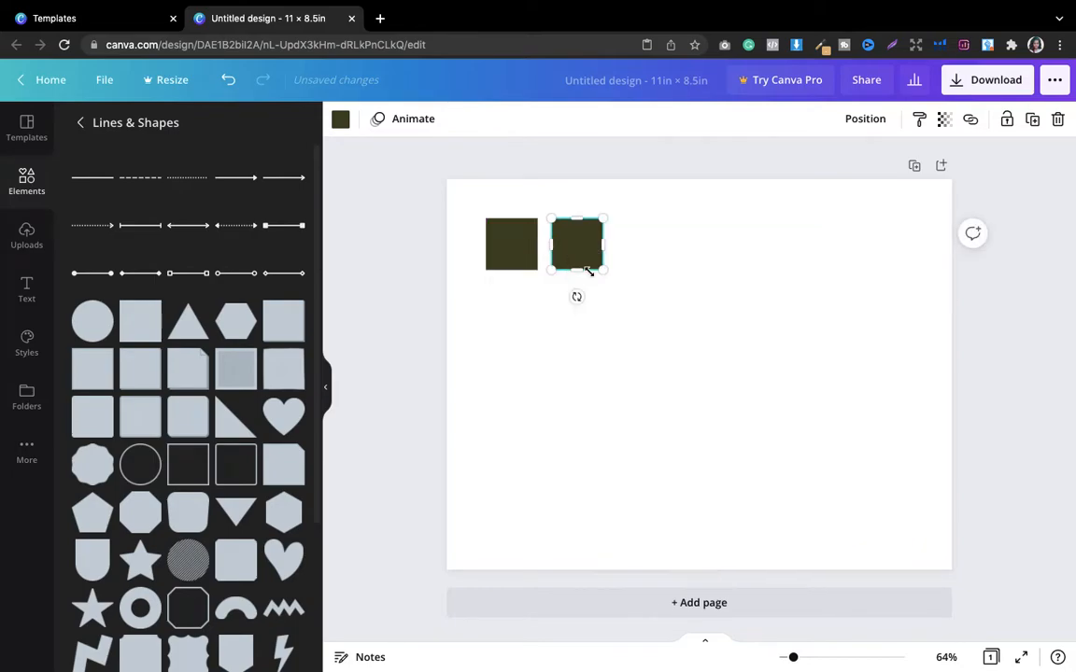
pyautogui.moveTo(576, 243); pyautogui.dragTo(586, 250)
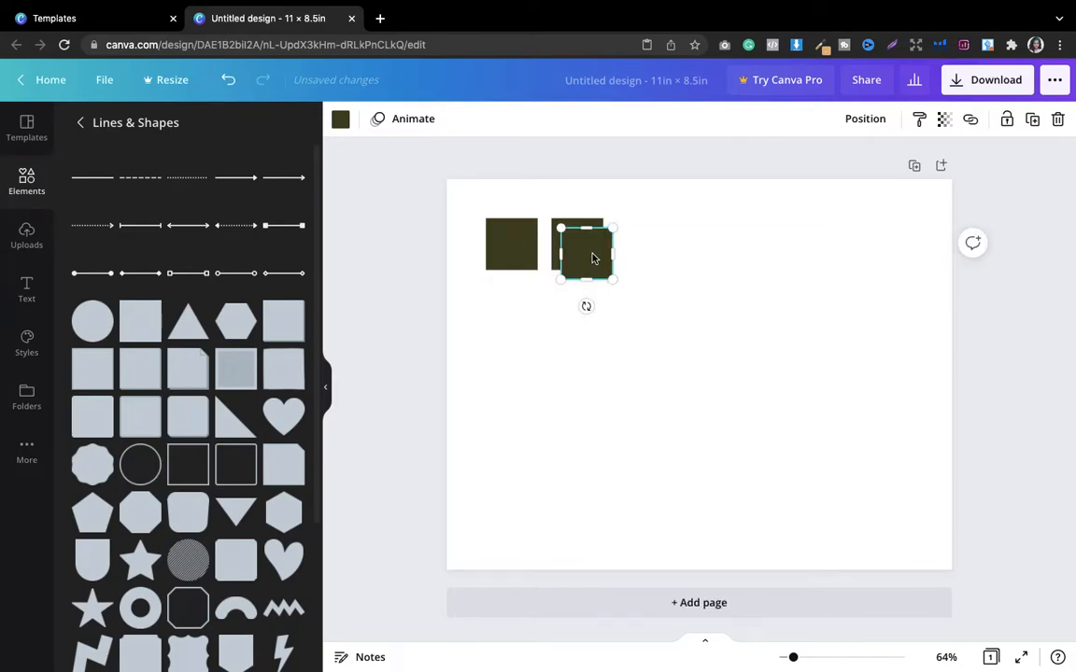
pyautogui.moveTo(586, 251); pyautogui.dragTo(642, 244)
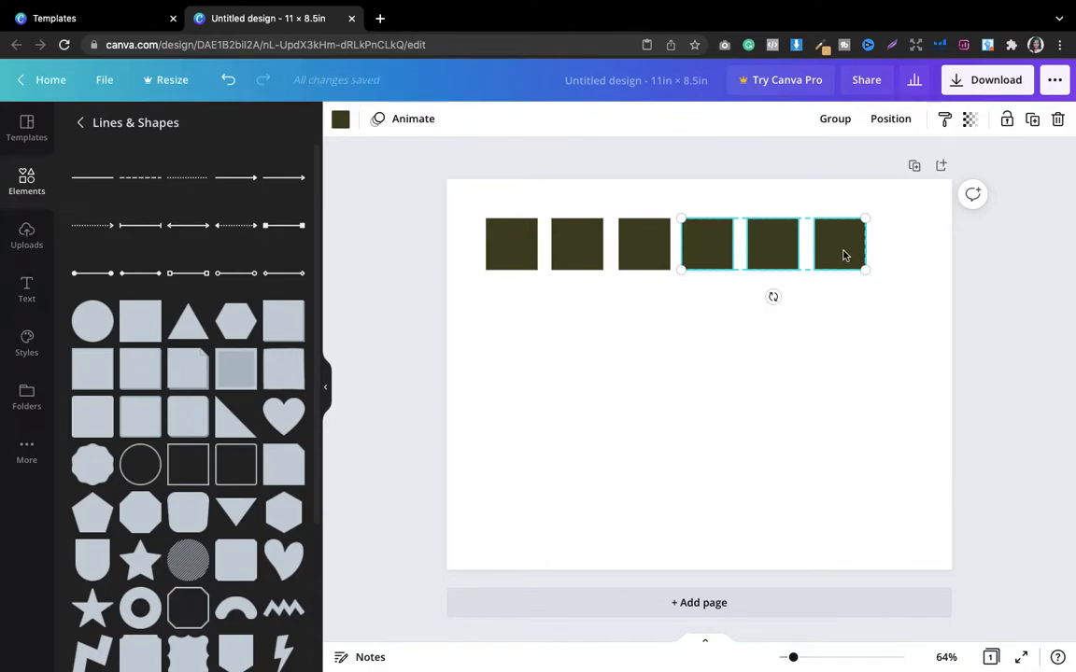
# Add further copies until seven squares sit in a row across the top
pyautogui.rightClick(841, 243)
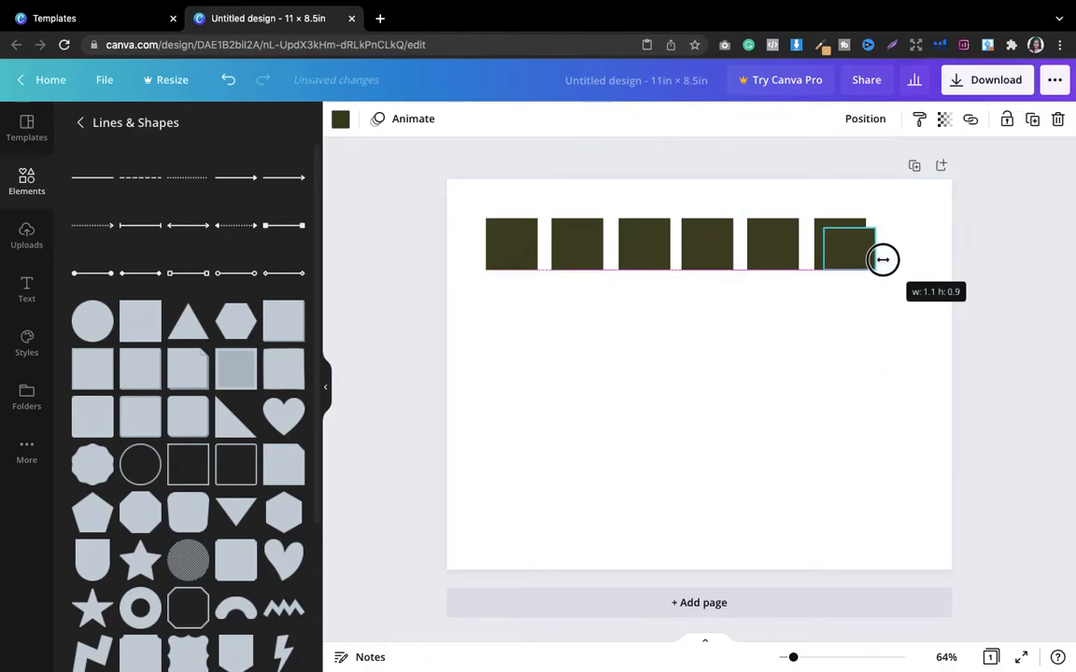
pyautogui.moveTo(882, 259); pyautogui.dragTo(845, 276)
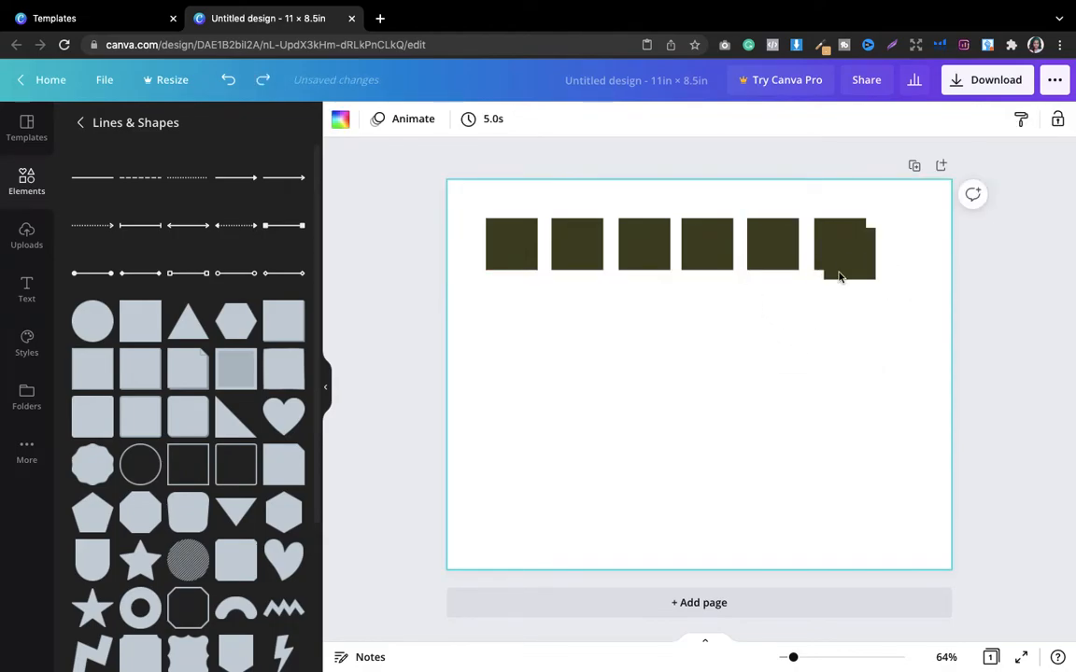
pyautogui.click(844, 242)
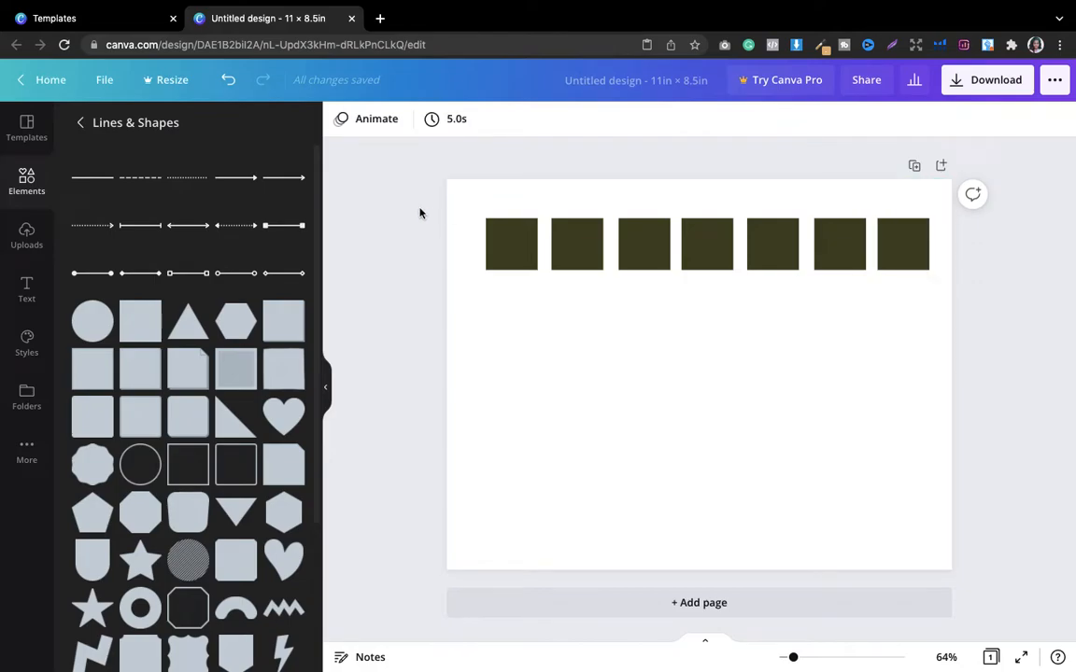
# Select the row of seven squares as one set to center it on the page
pyautogui.click(821, 243)
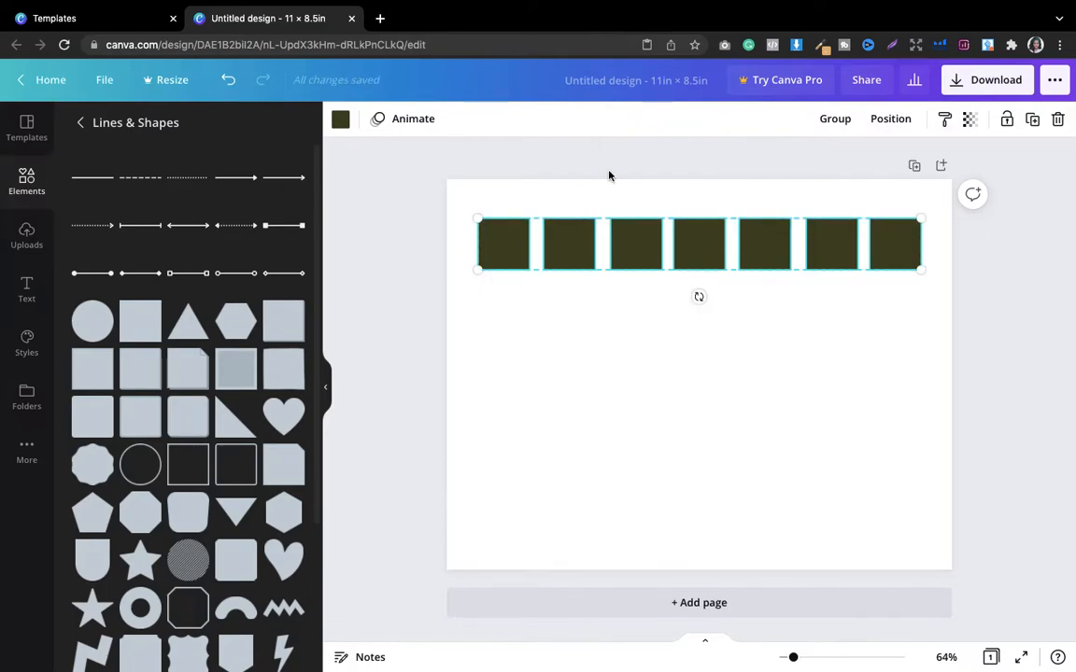
pyautogui.click(706, 420)
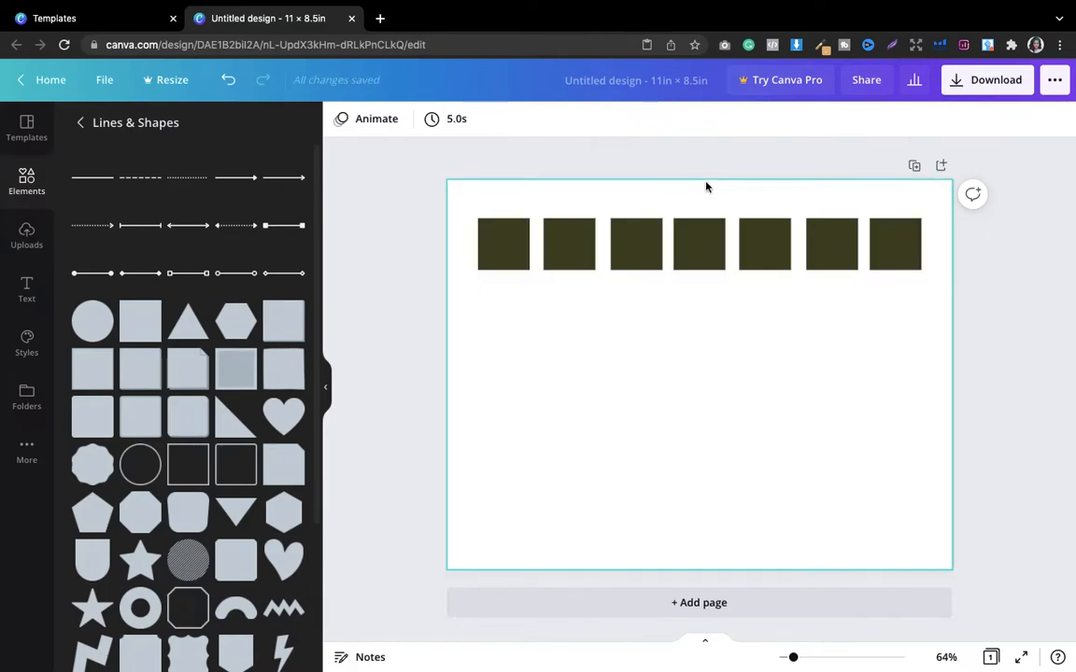
pyautogui.click(504, 243)
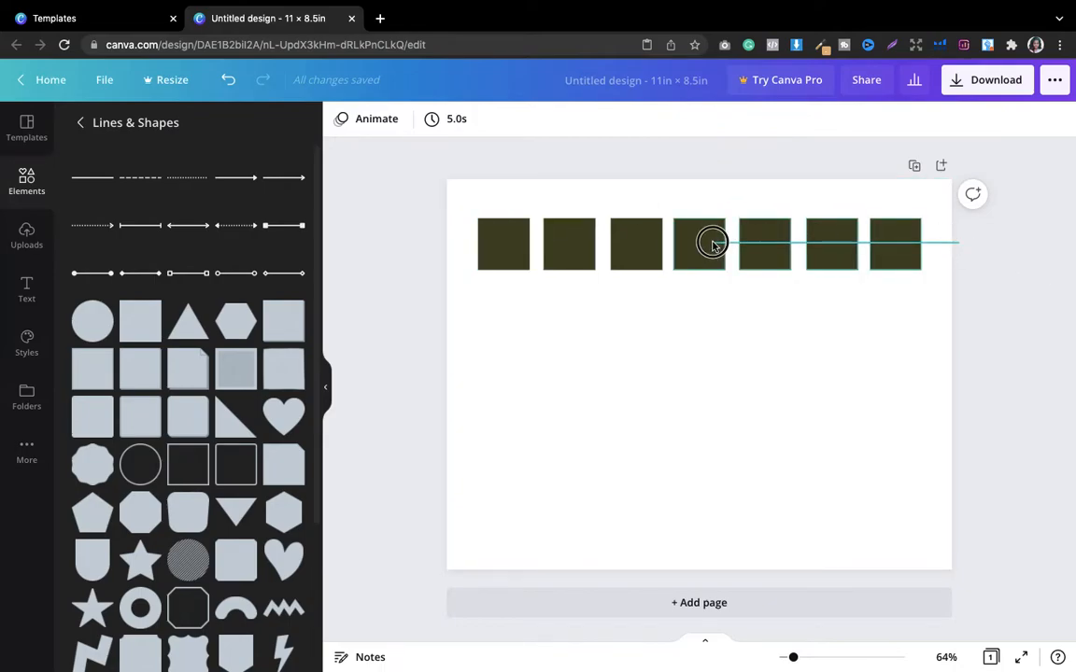
# Paste copies of the square row and stack them into four rows of seven
pyautogui.rightClick(699, 243)
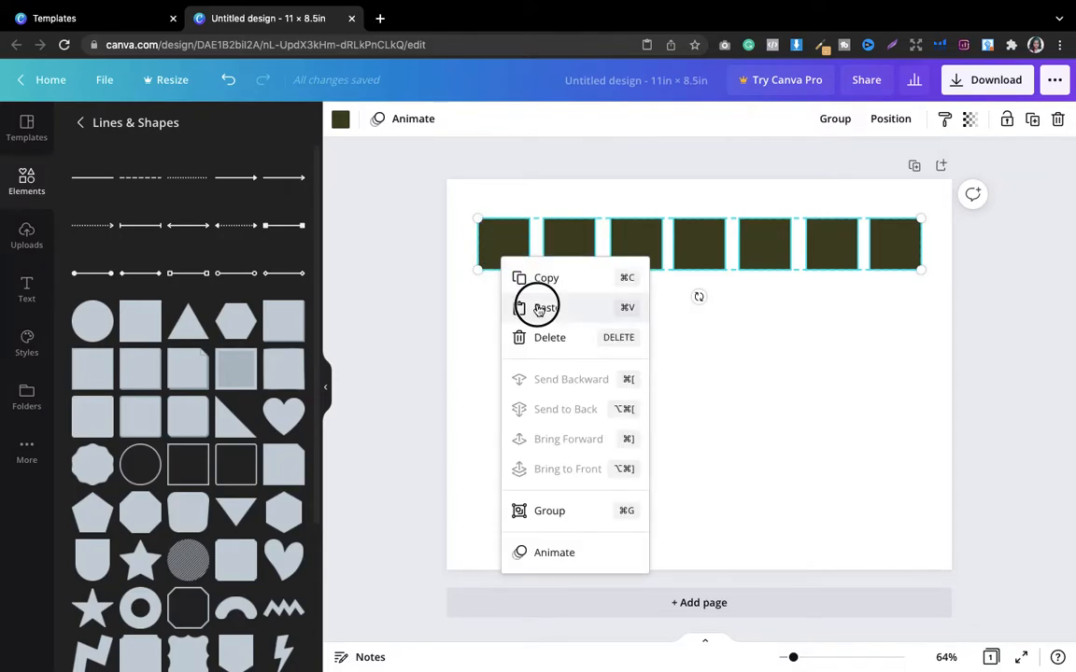
pyautogui.click(546, 307)
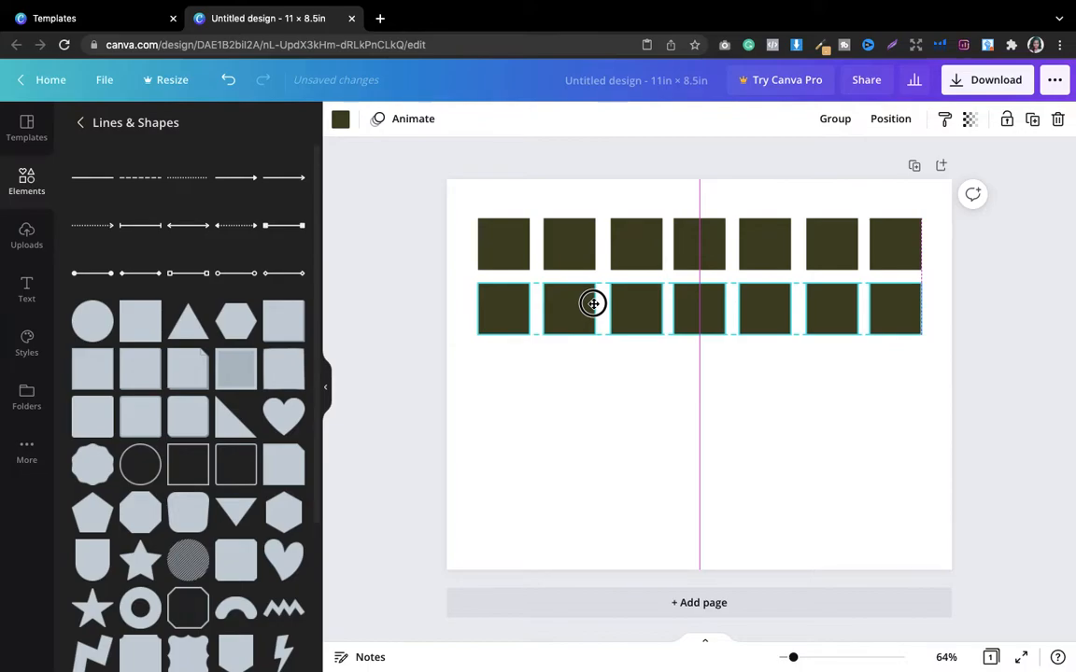
pyautogui.click(593, 308)
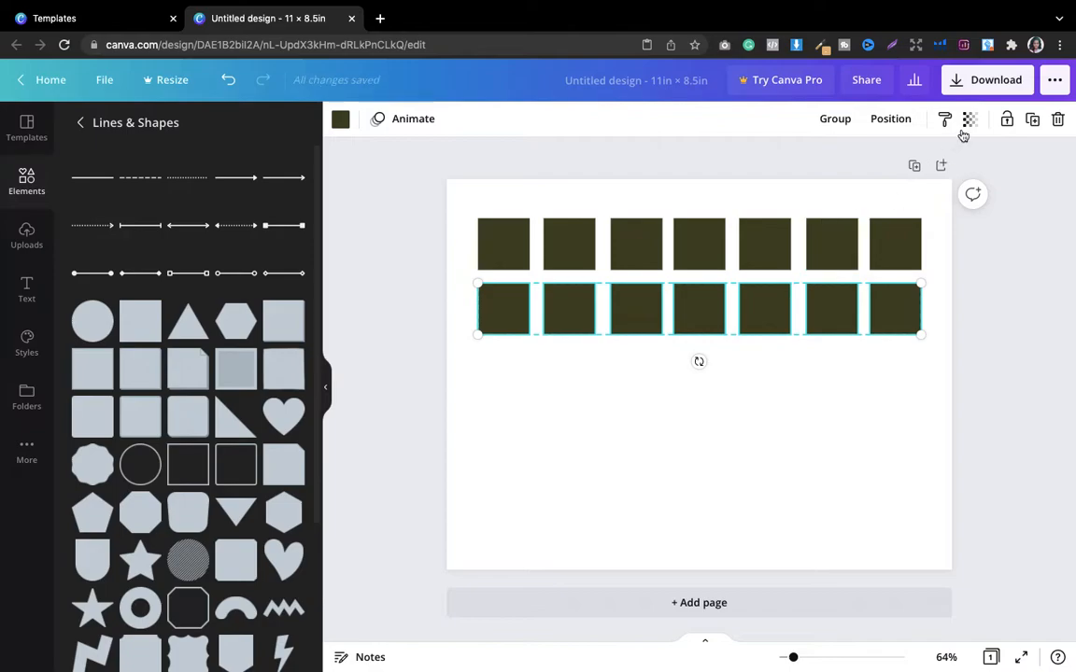
pyautogui.moveTo(1031, 120)
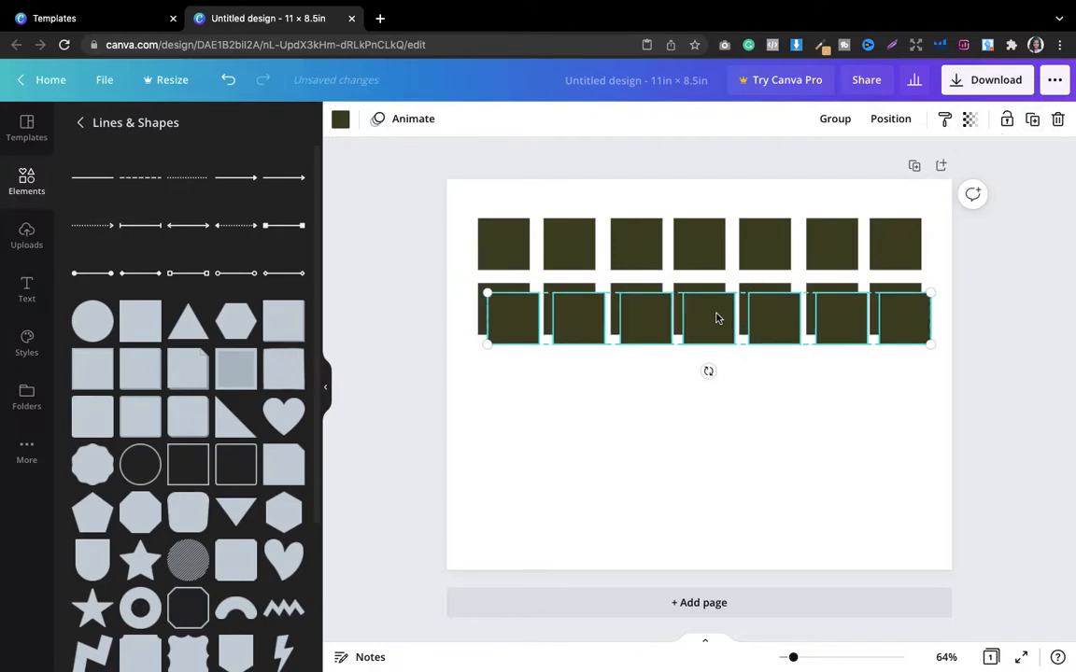
pyautogui.moveTo(707, 314); pyautogui.dragTo(708, 374)
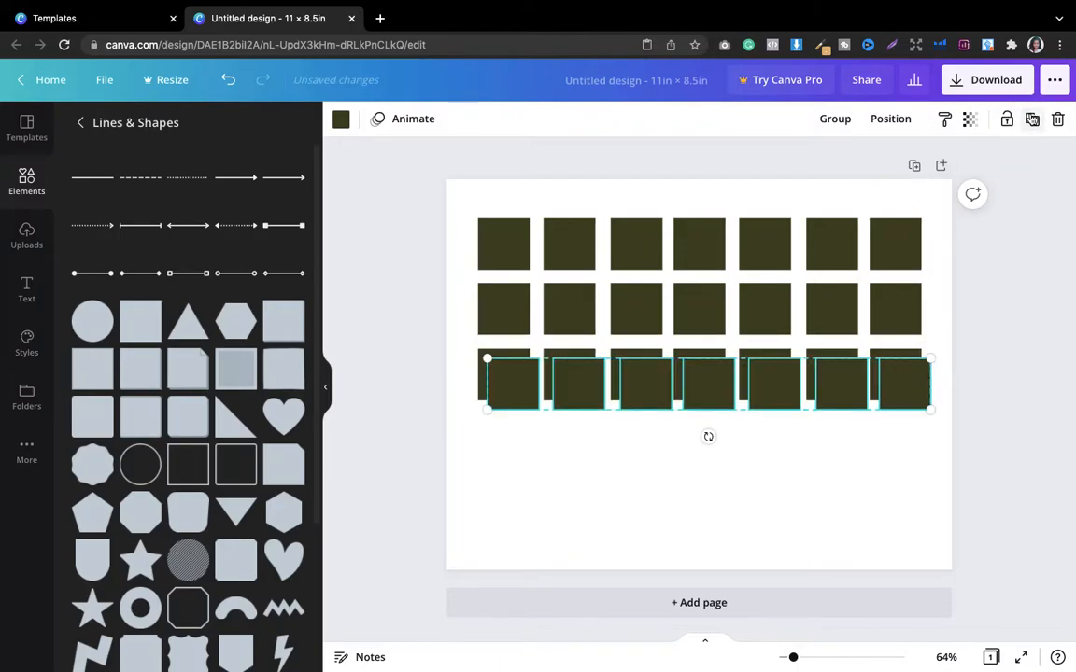
pyautogui.moveTo(706, 381); pyautogui.dragTo(700, 448)
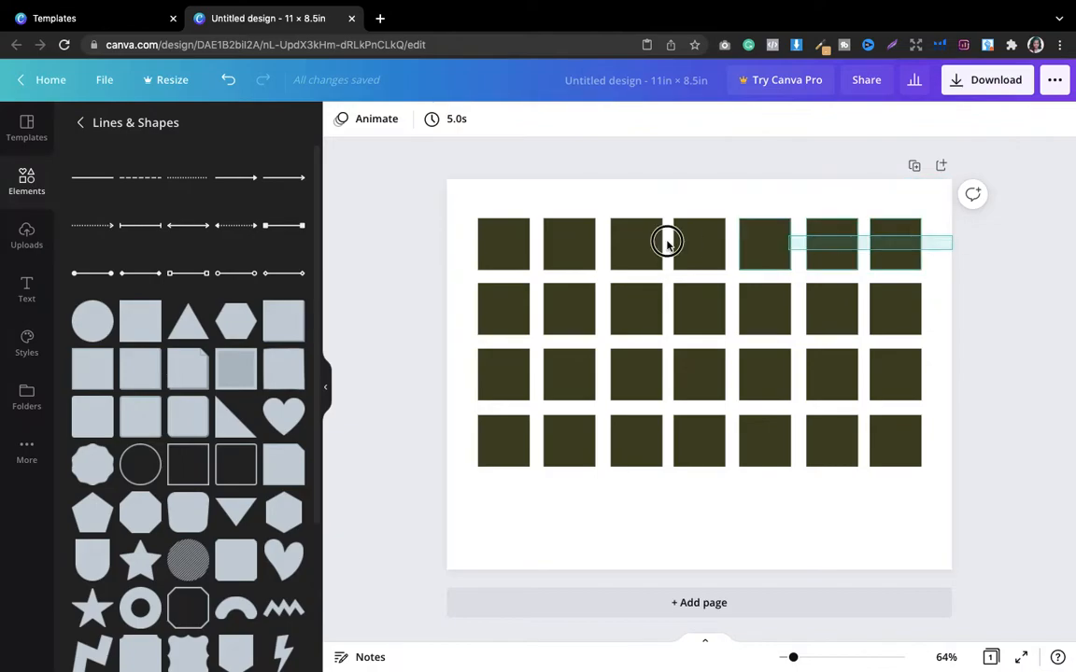
# Add a fifth row and select the whole 35-square grid
pyautogui.click(667, 243)
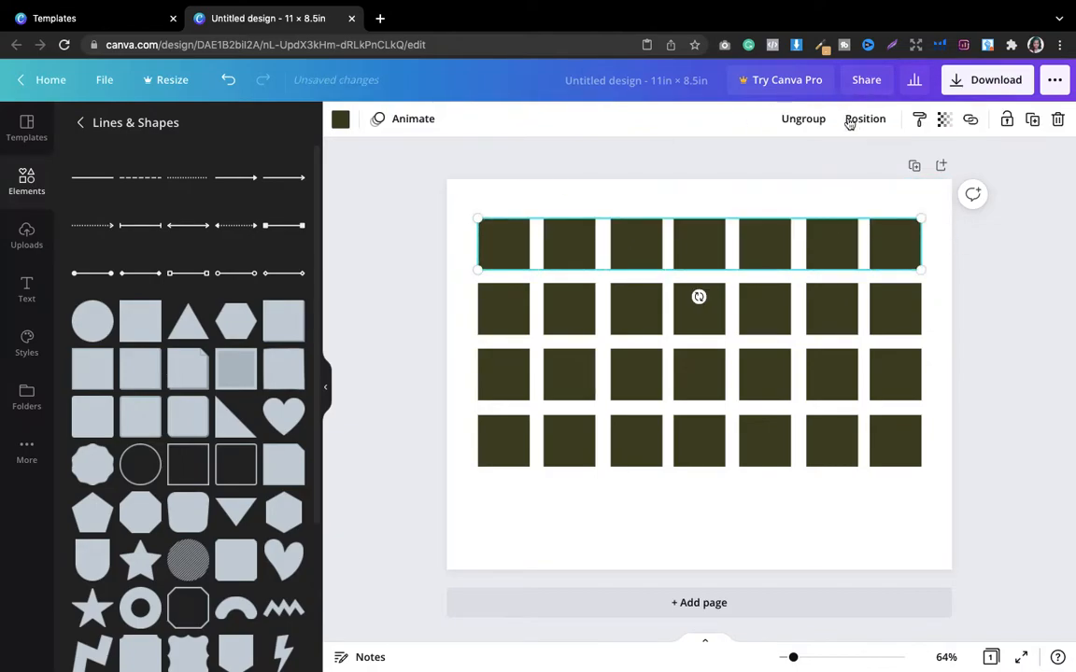
pyautogui.click(988, 427)
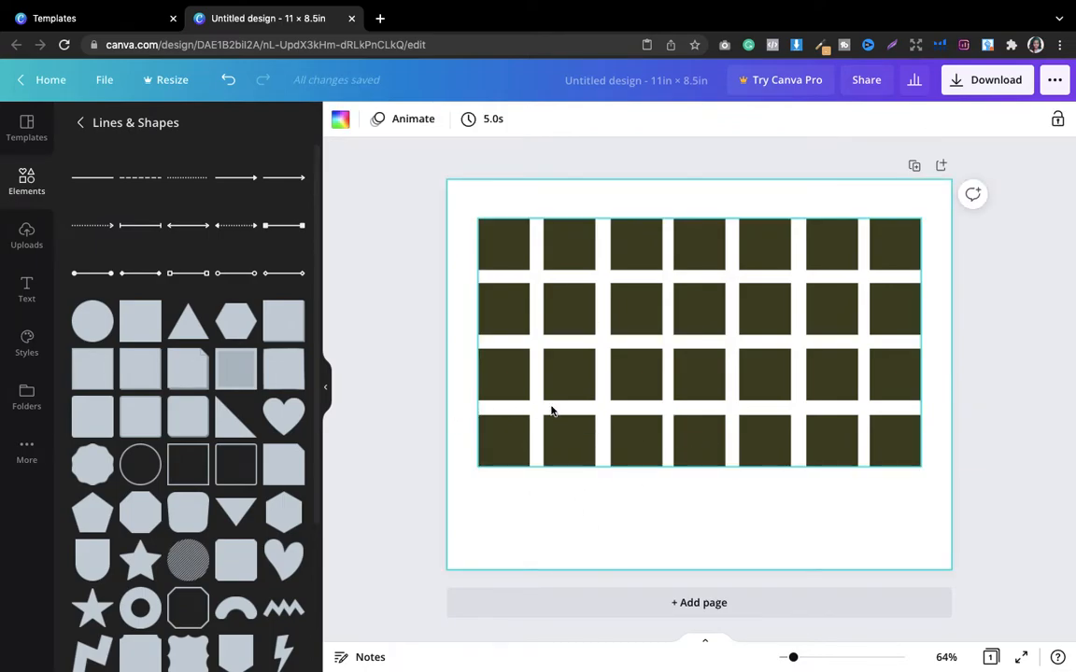
pyautogui.click(551, 411)
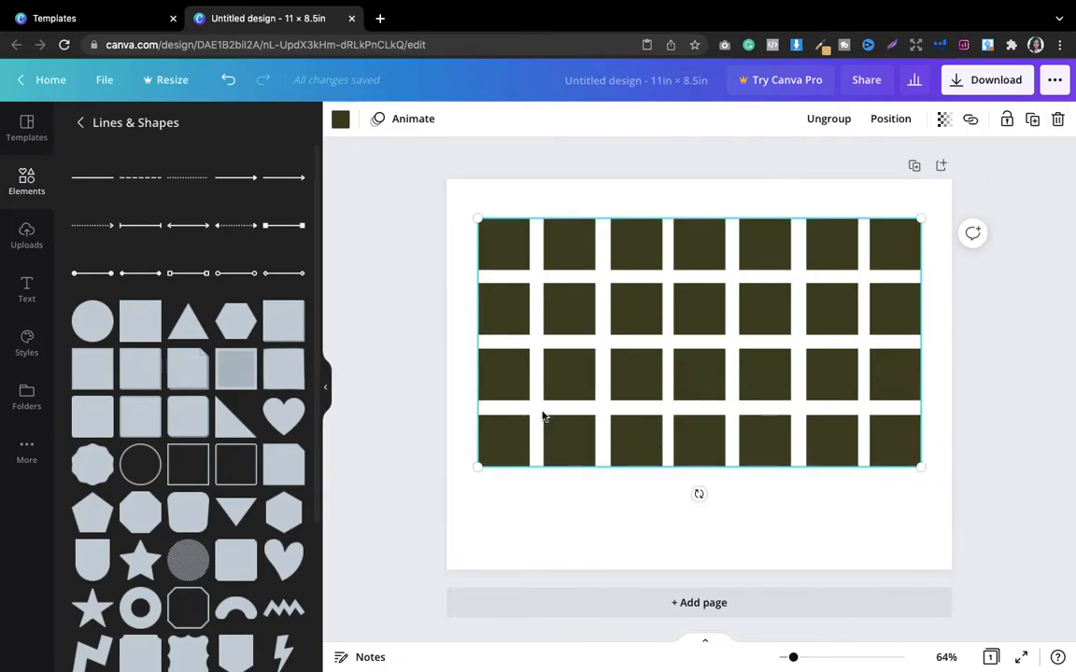
# Group all the squares into one block placed slightly lower on the page
pyautogui.click(830, 120)
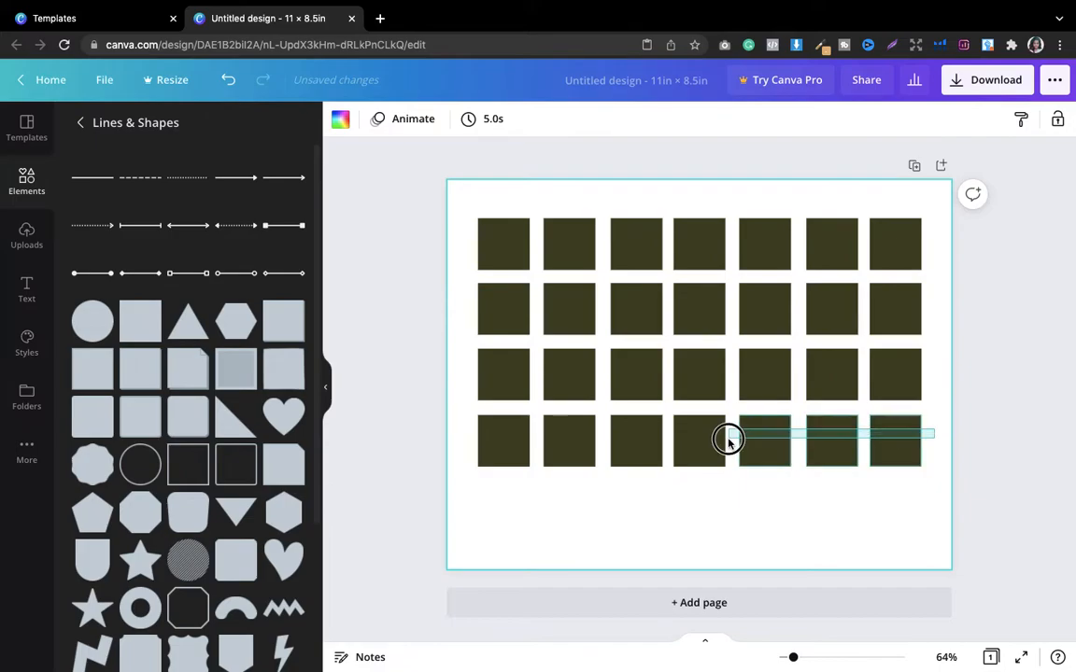
pyautogui.rightClick(728, 441)
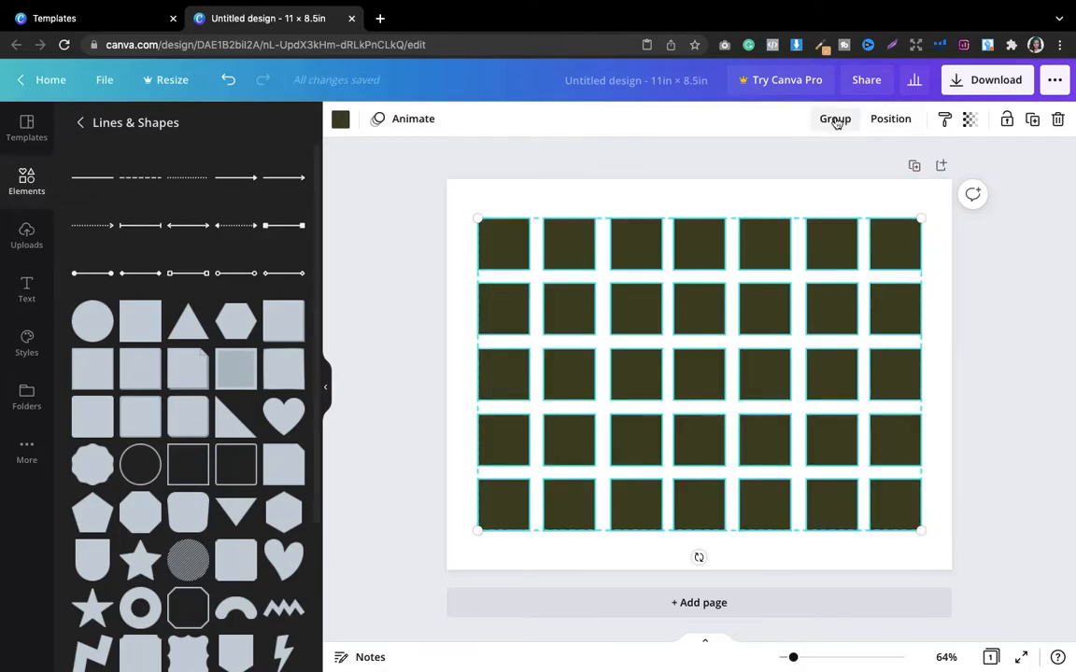
pyautogui.click(833, 119)
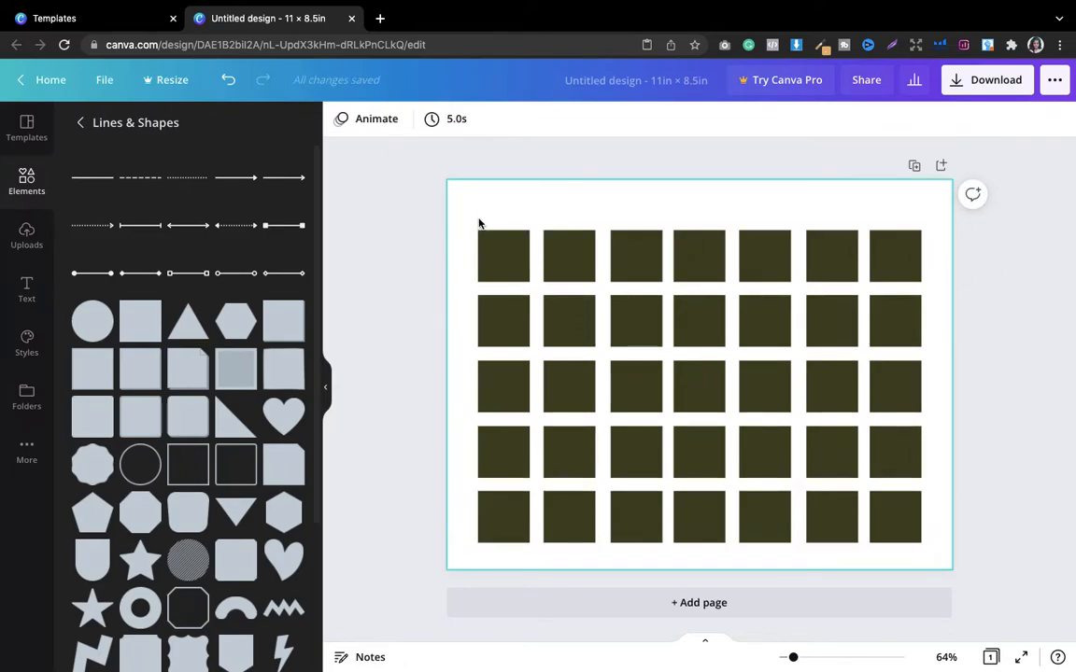
pyautogui.moveTo(484, 211)
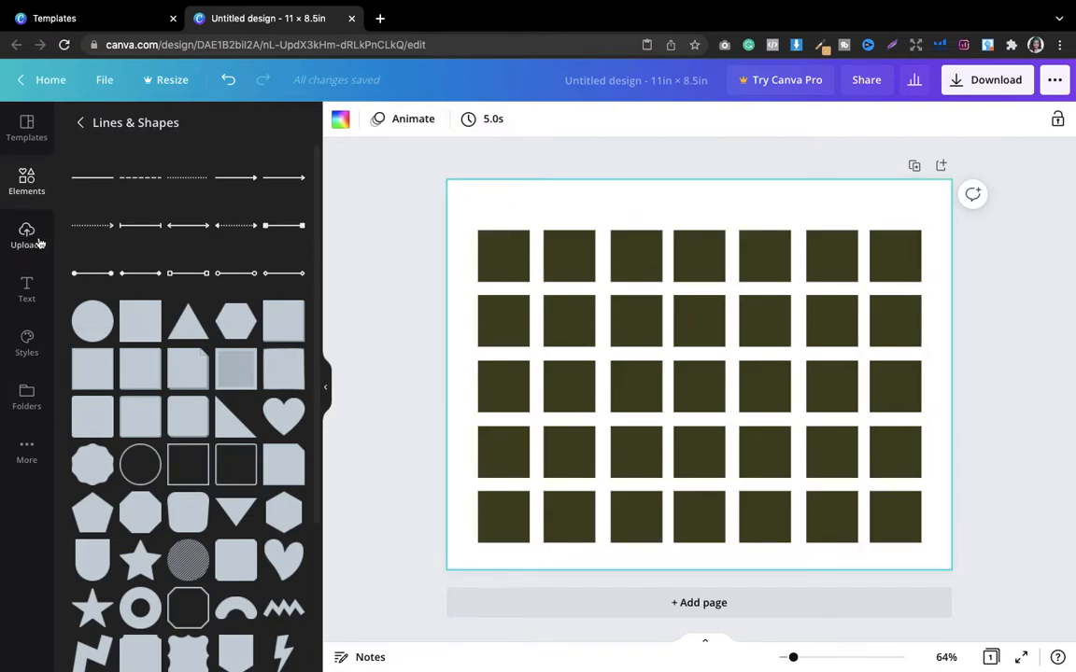
# Add a heading reading 'Monthly Calendar' to the page
pyautogui.click(26, 289)
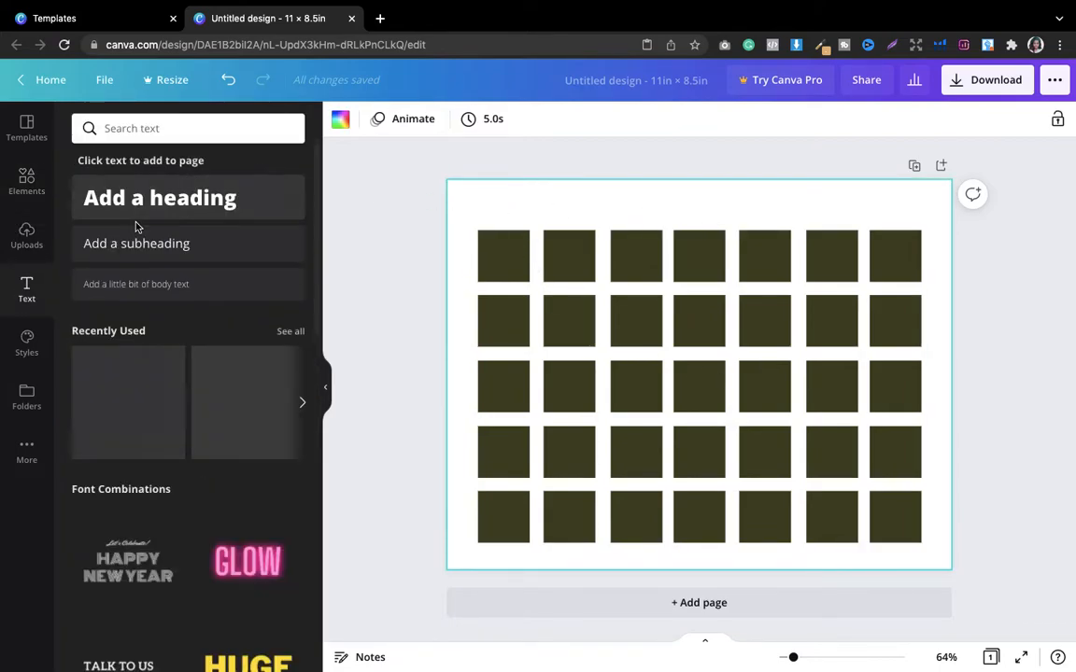
pyautogui.click(161, 198)
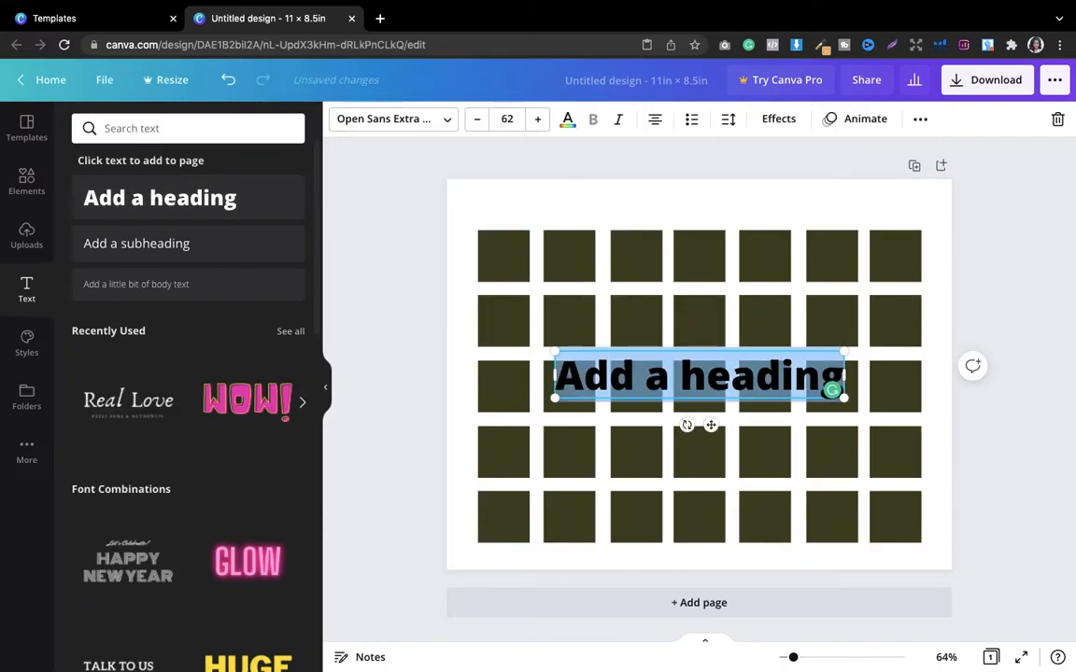
pyautogui.write('Monthly Calendar')
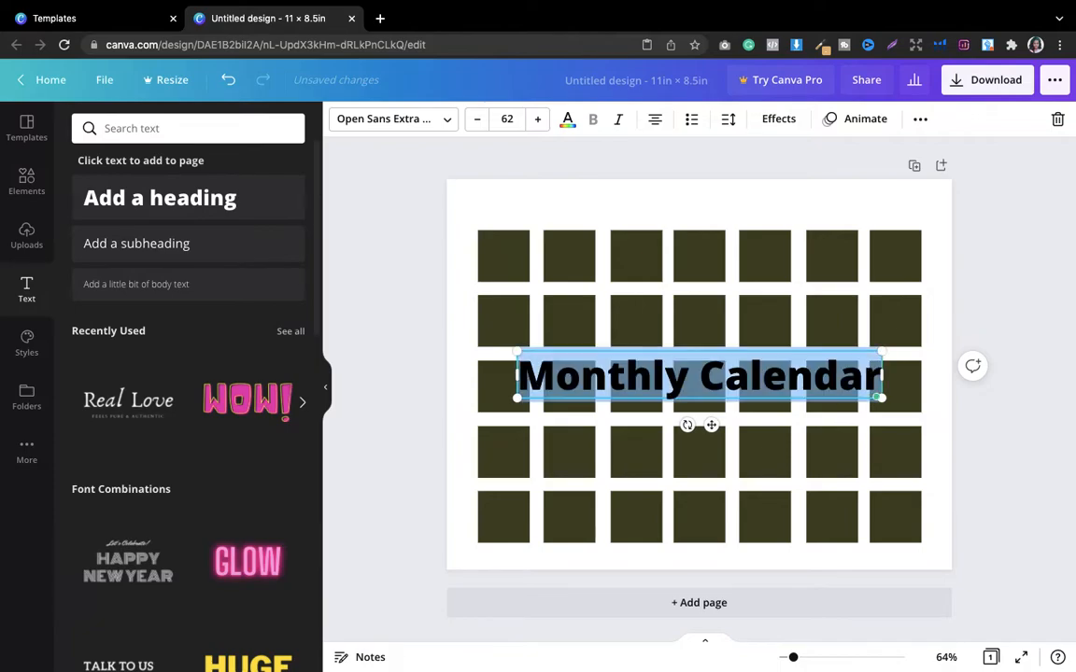
# Set the heading in Jimmy Script via a 'calli' font search and place it top-left above the grid
pyautogui.click(388, 120)
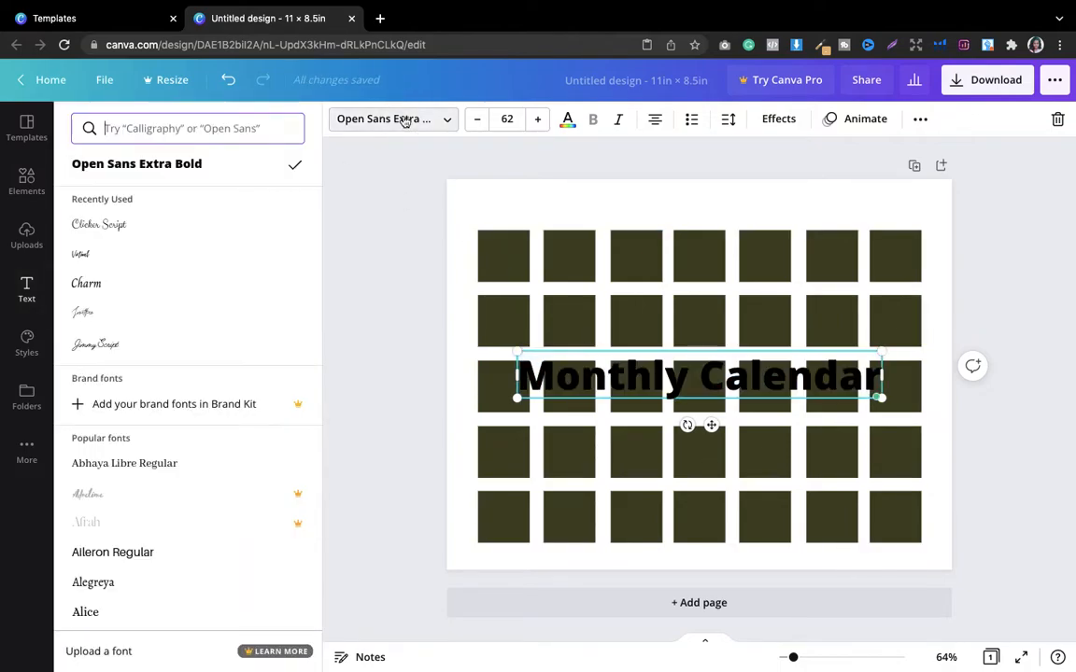
pyautogui.click(187, 127)
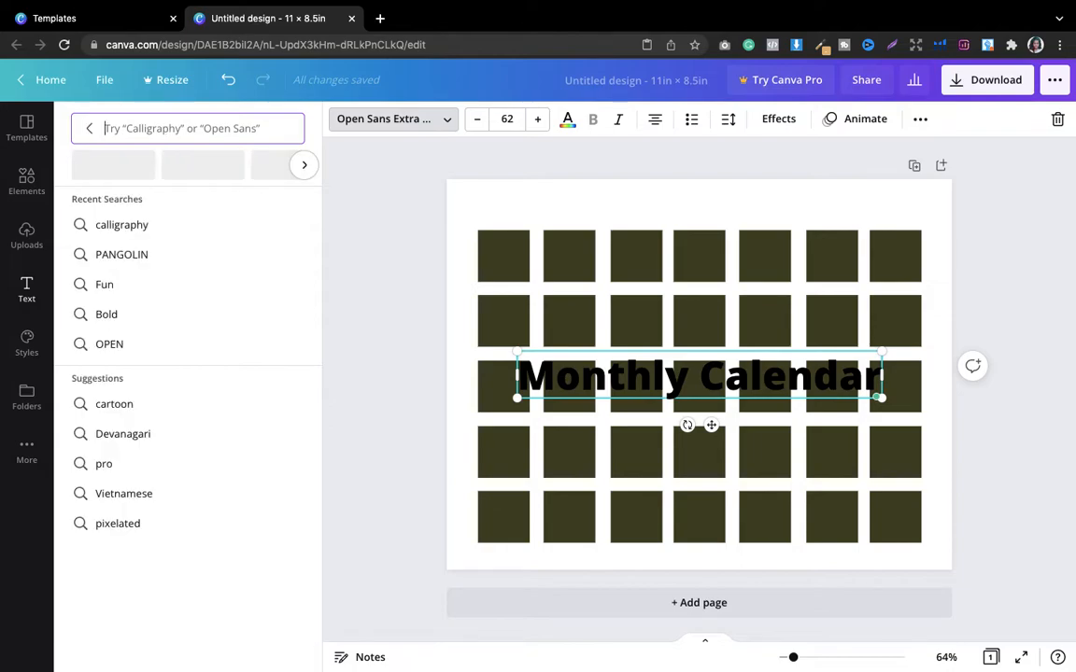
pyautogui.write('calligraphy')
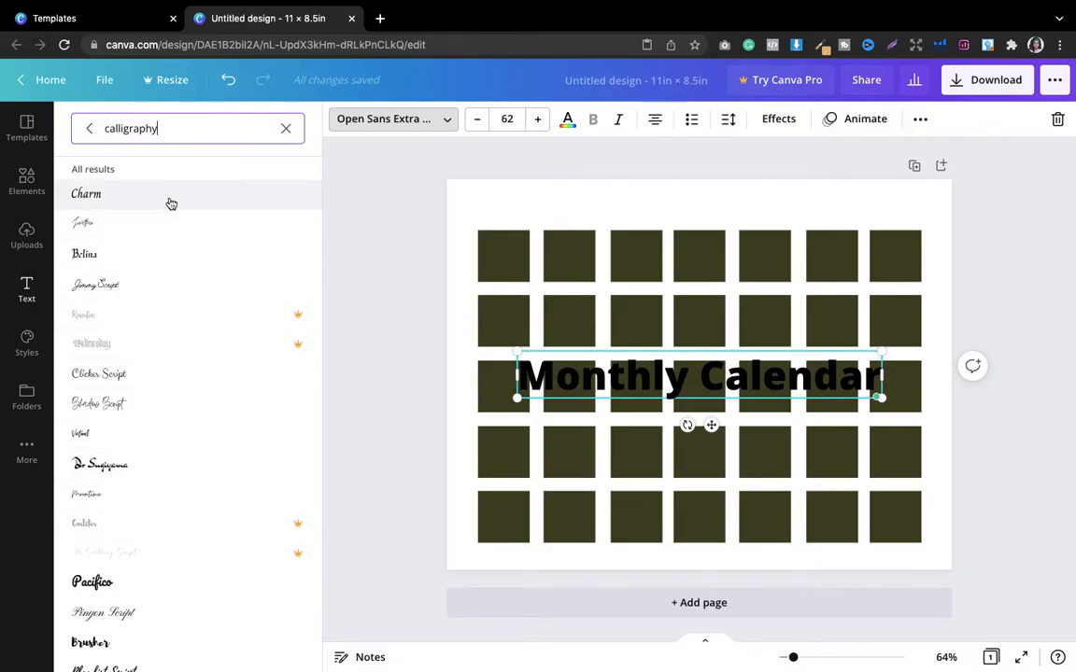
pyautogui.moveTo(89, 291)
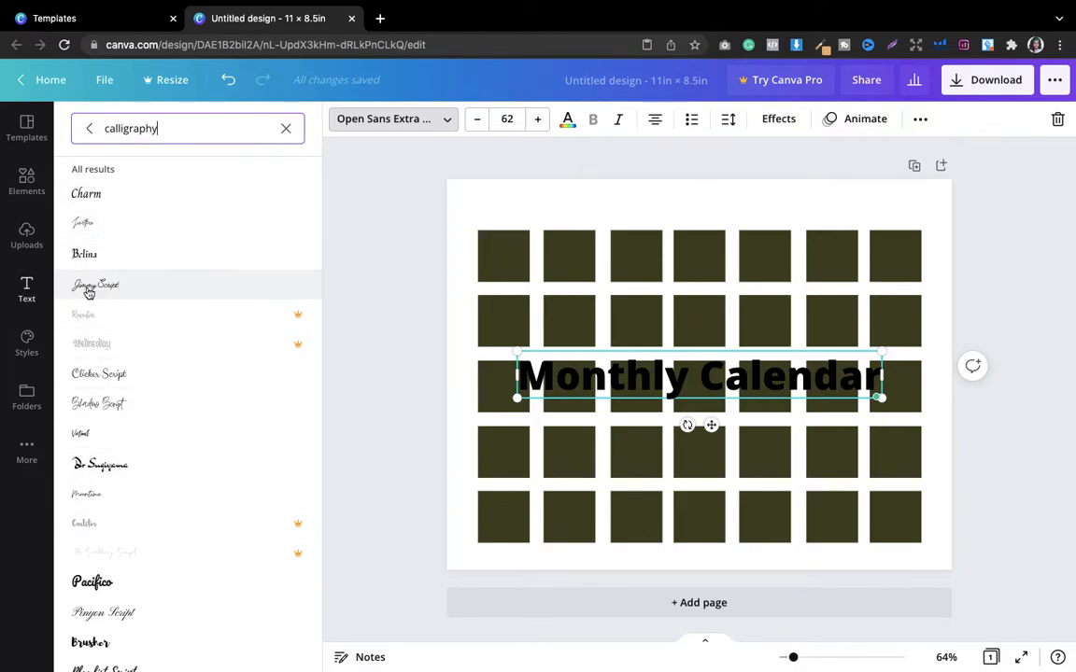
pyautogui.click(94, 284)
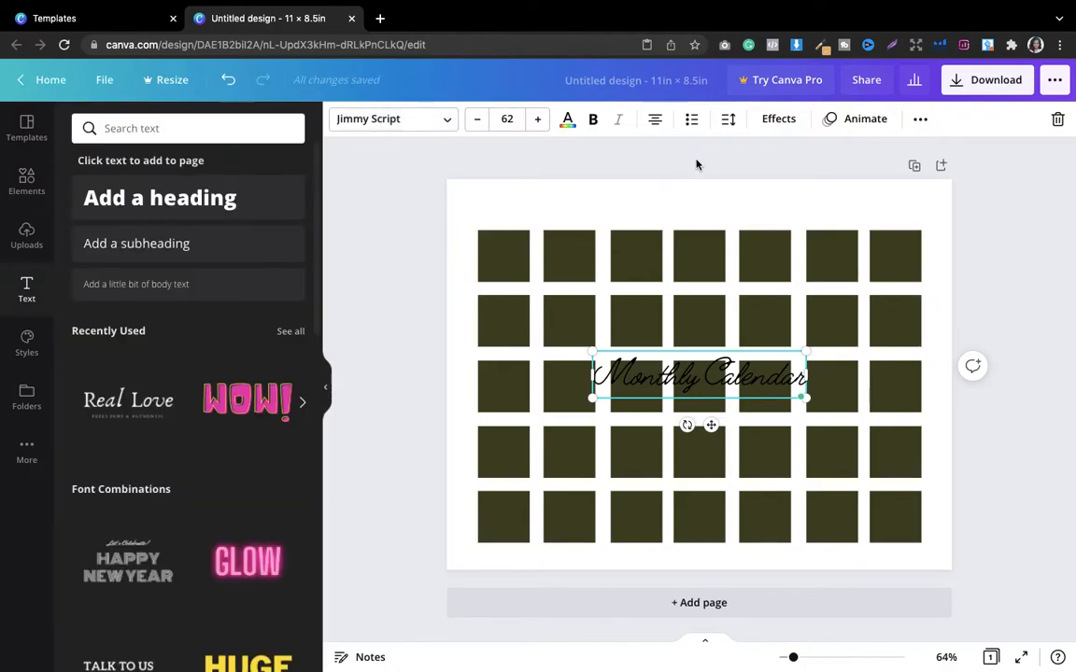
pyautogui.moveTo(699, 377); pyautogui.dragTo(587, 205)
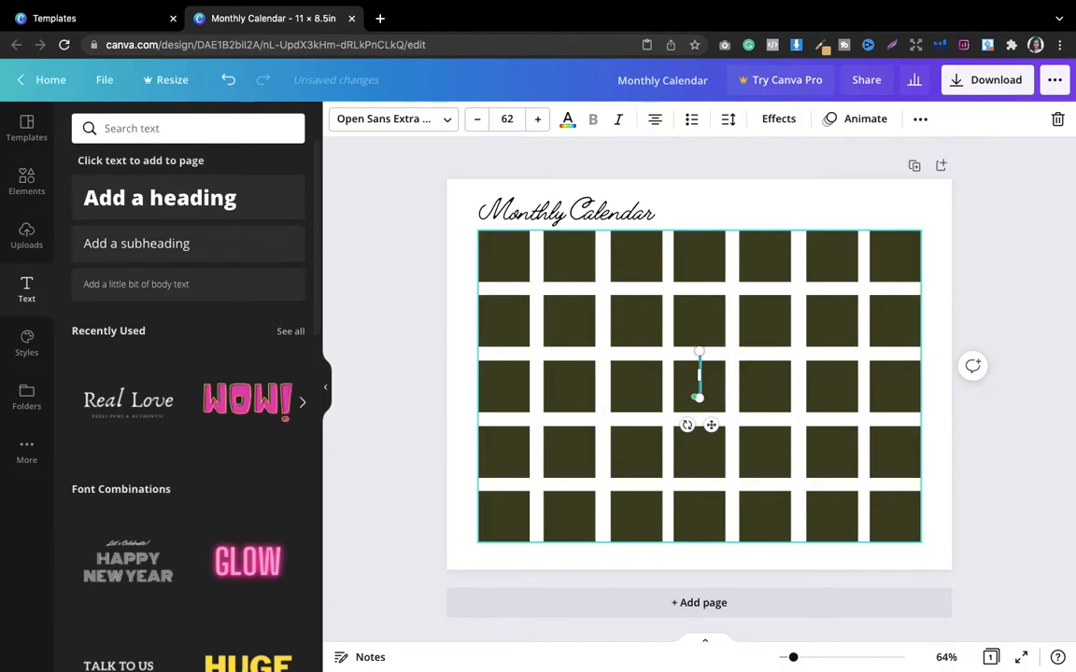
# Type Year and Month on two lines in the Charm font and place them top-right
pyautogui.write('Year')
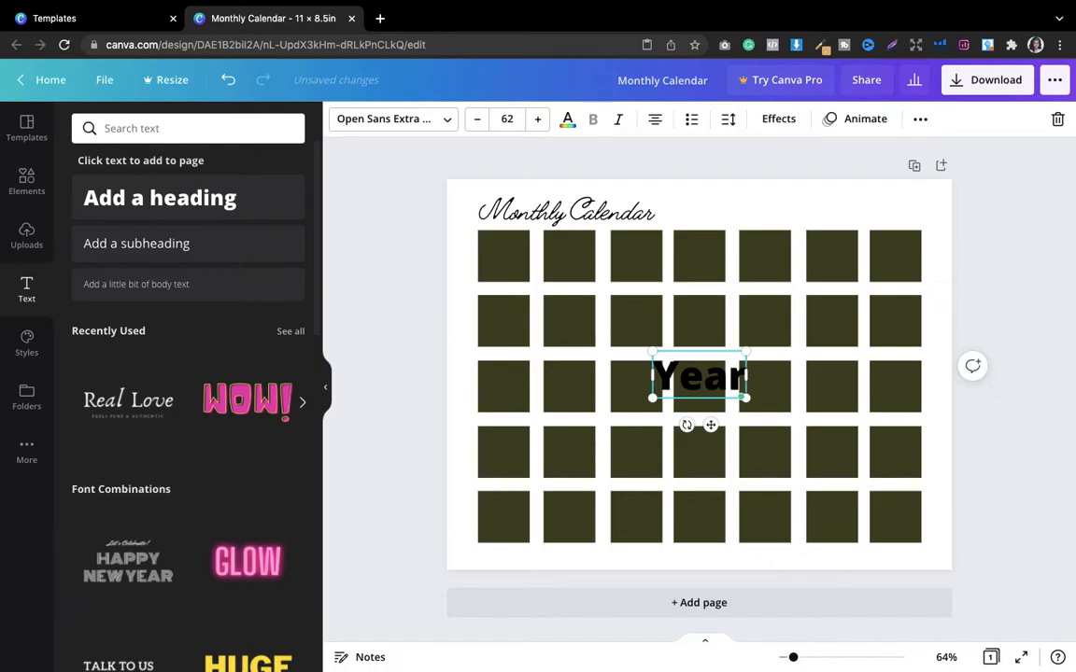
pyautogui.write('Month')
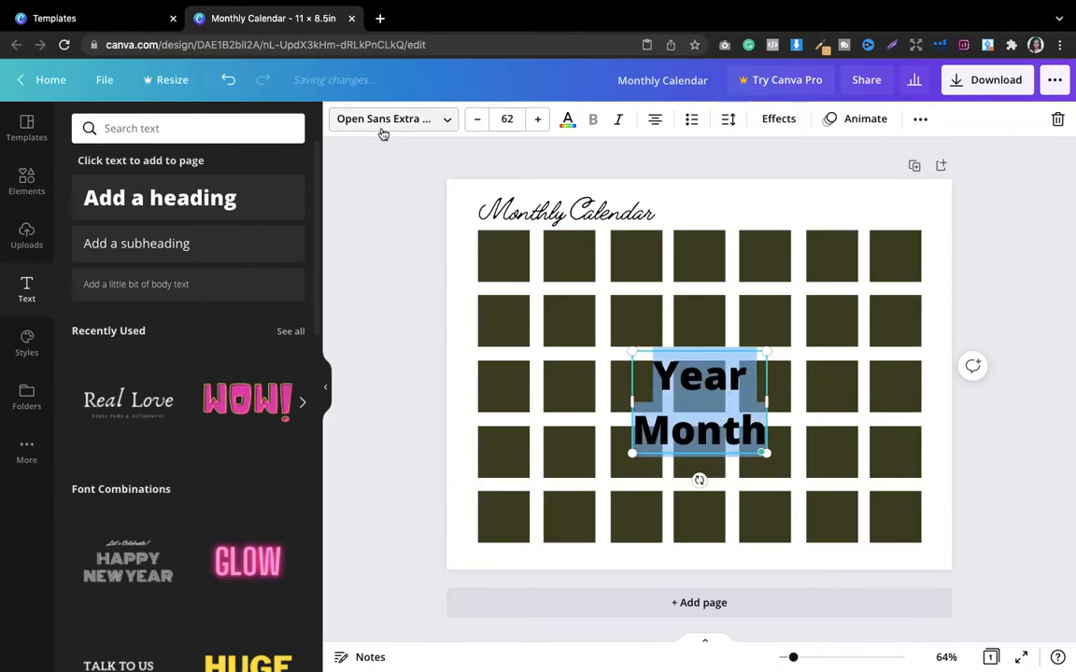
pyautogui.write('calligraphy')
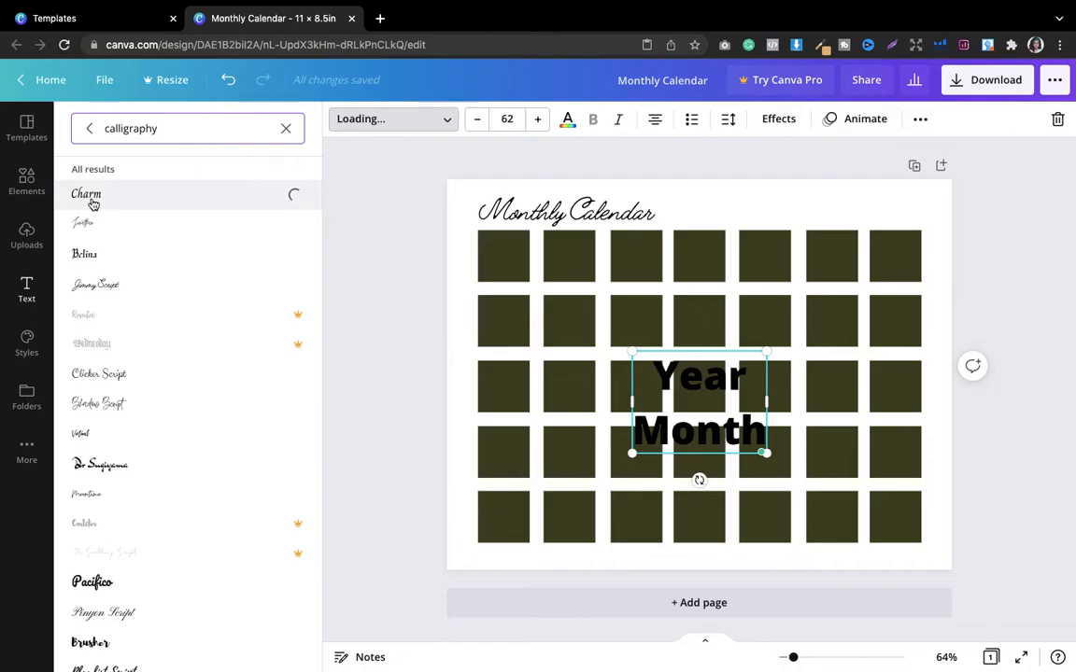
pyautogui.click(86, 192)
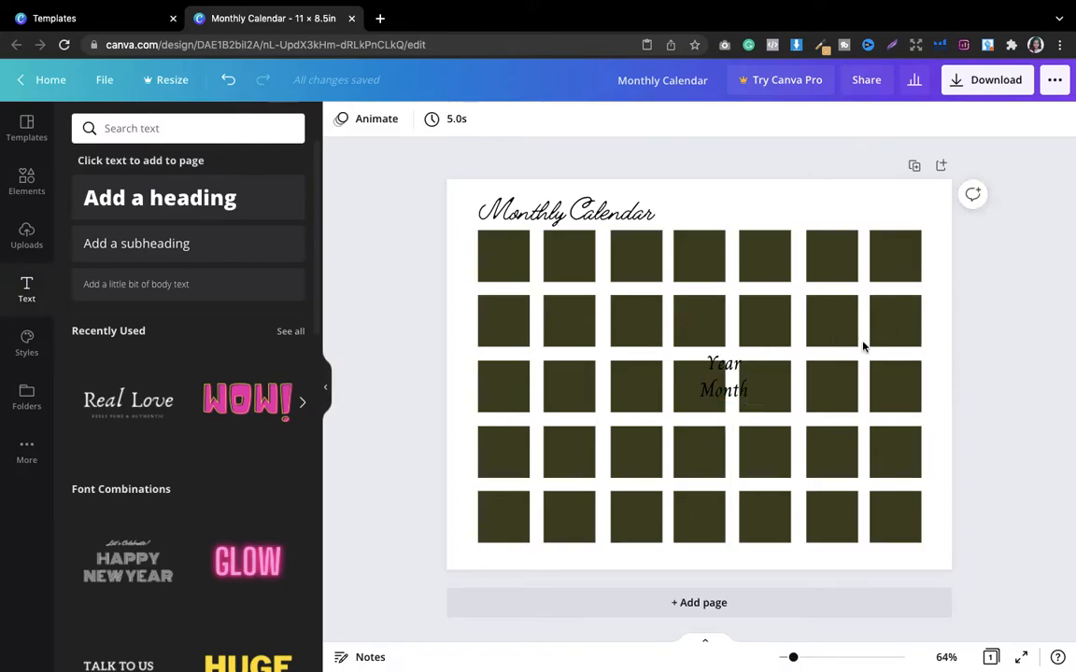
pyautogui.moveTo(725, 377); pyautogui.dragTo(799, 210)
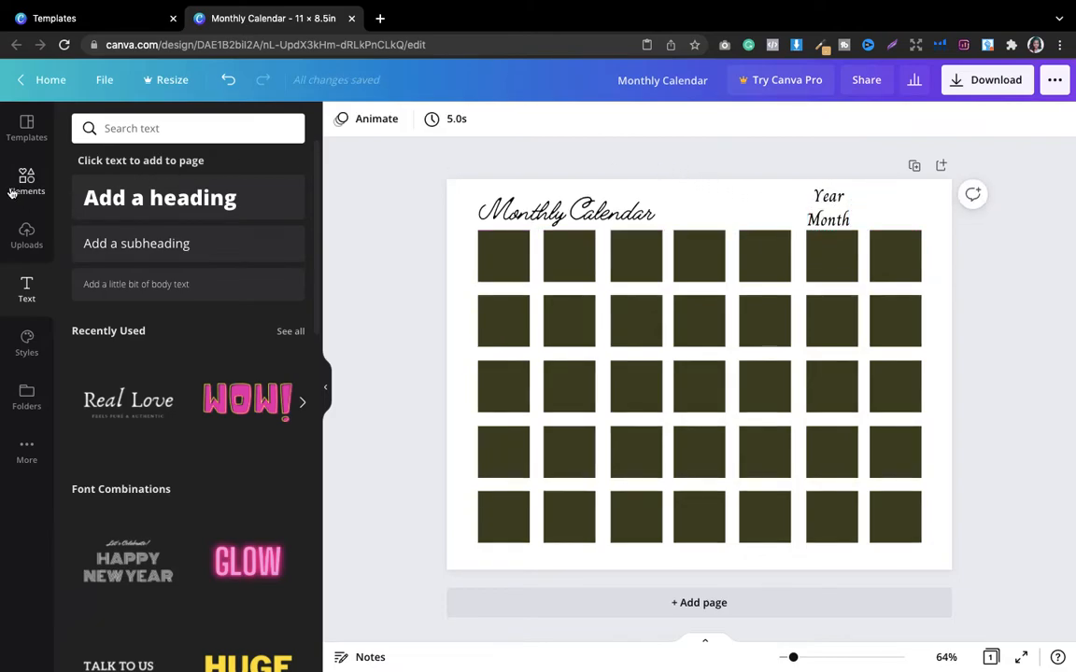
# Add a line, make it thinner, adjust its colour and place it beside the labels
pyautogui.click(26, 183)
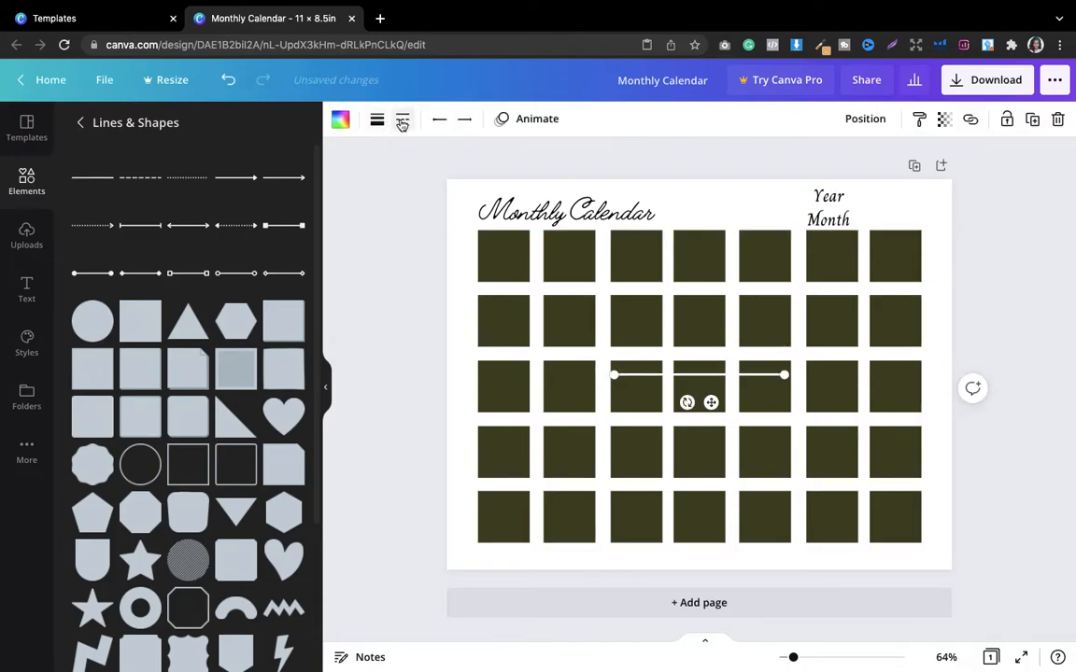
pyautogui.click(377, 120)
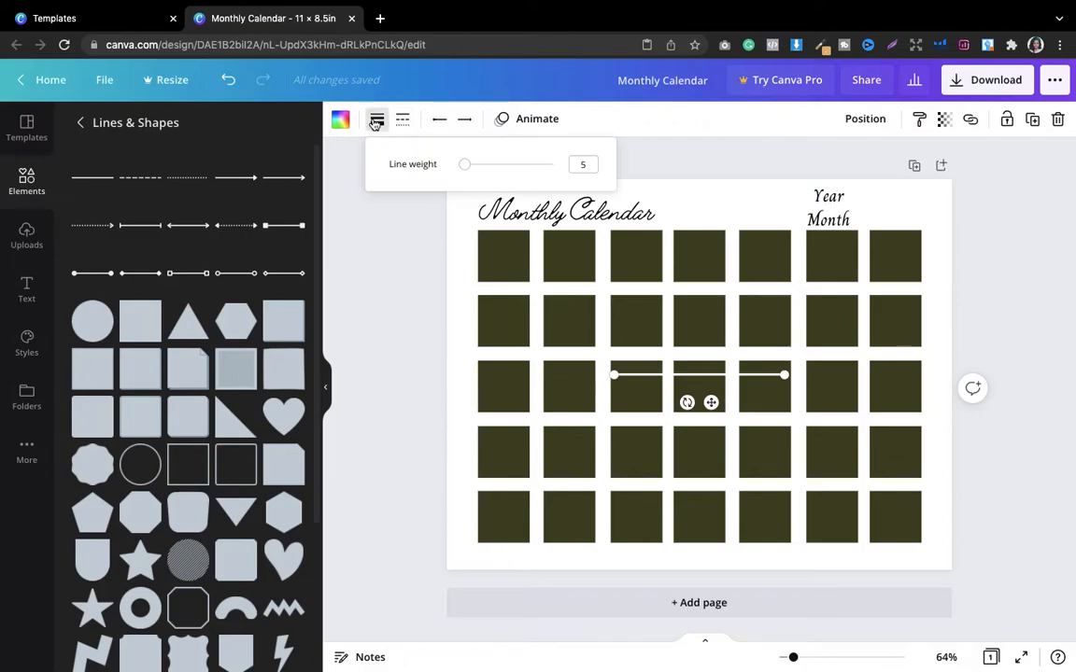
pyautogui.moveTo(463, 164); pyautogui.dragTo(460, 164)
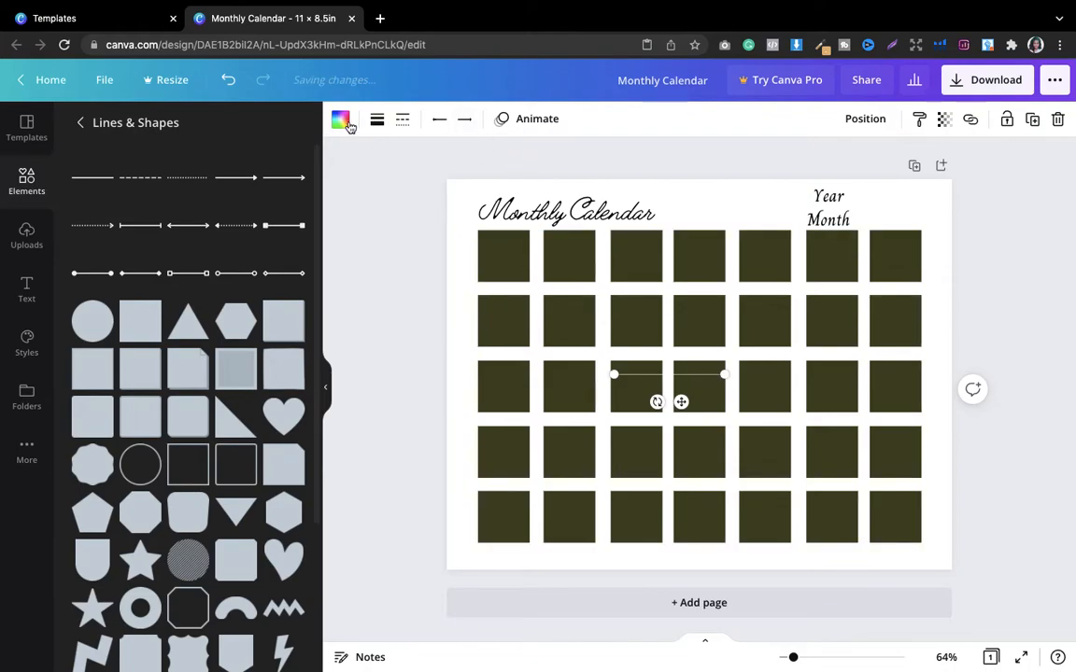
pyautogui.click(339, 120)
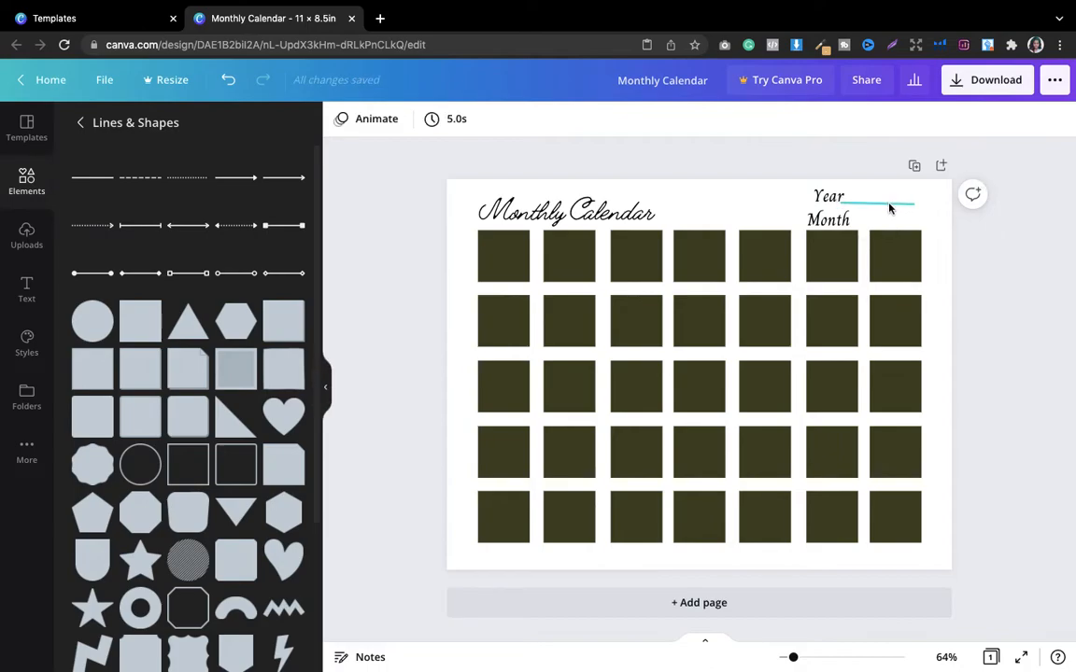
pyautogui.click(882, 204)
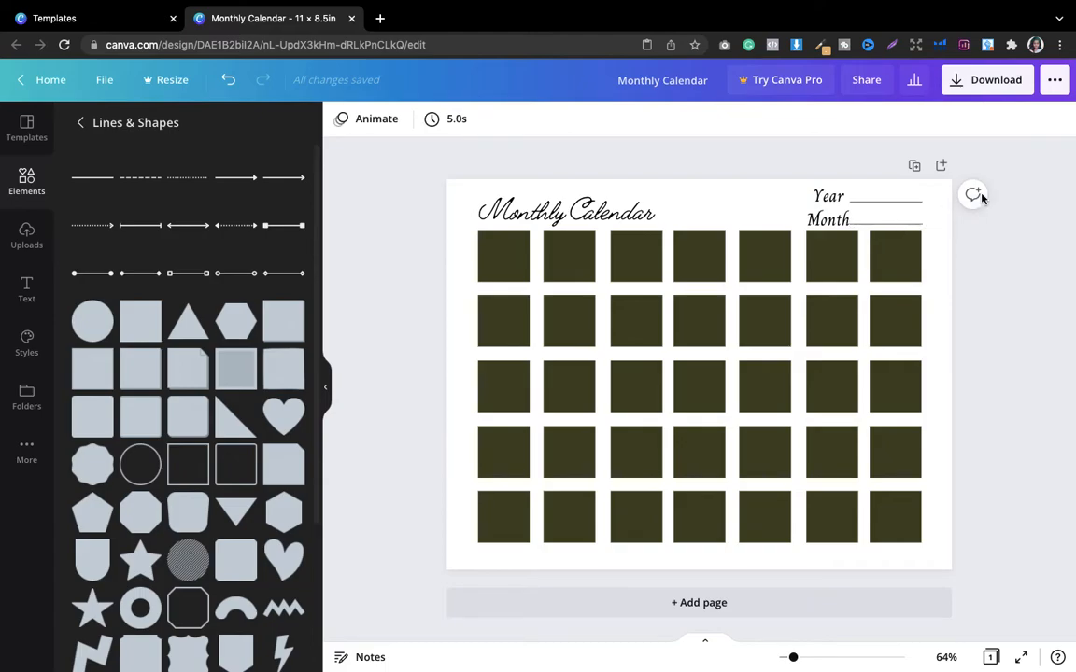
# Fill the page background with light grey so the 35 boxes read as white squares
pyautogui.click(564, 213)
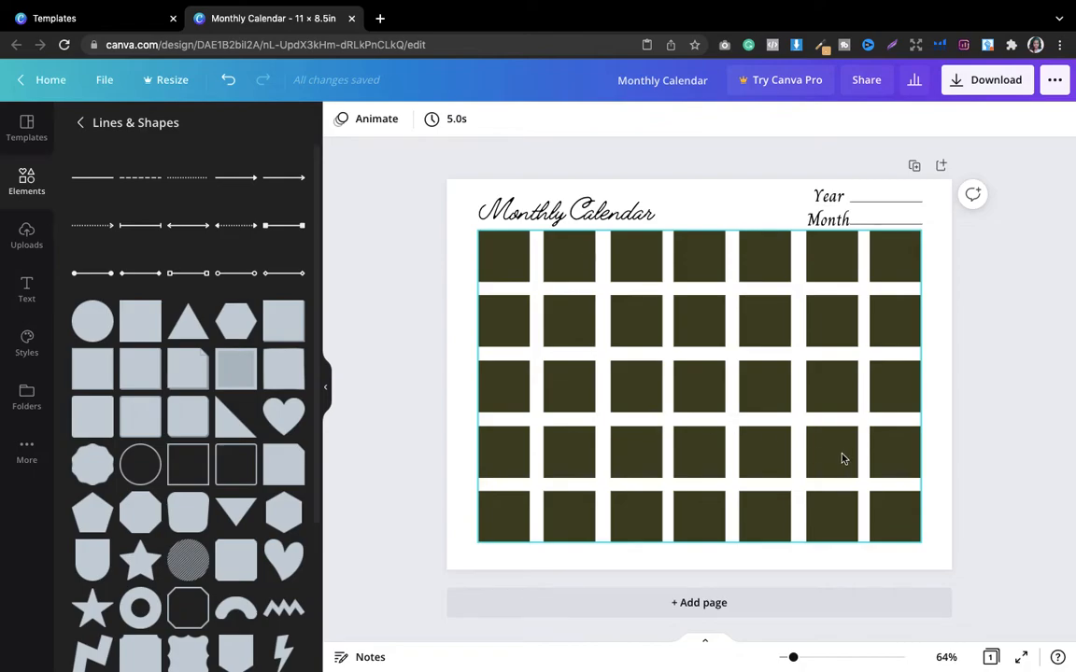
pyautogui.click(995, 538)
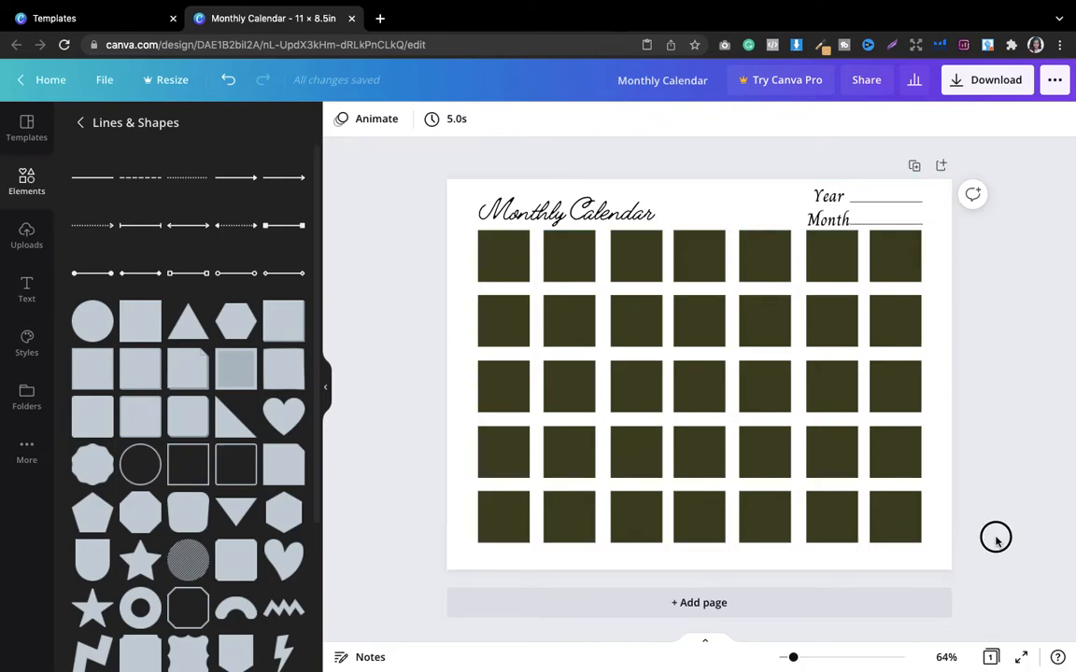
pyautogui.click(699, 387)
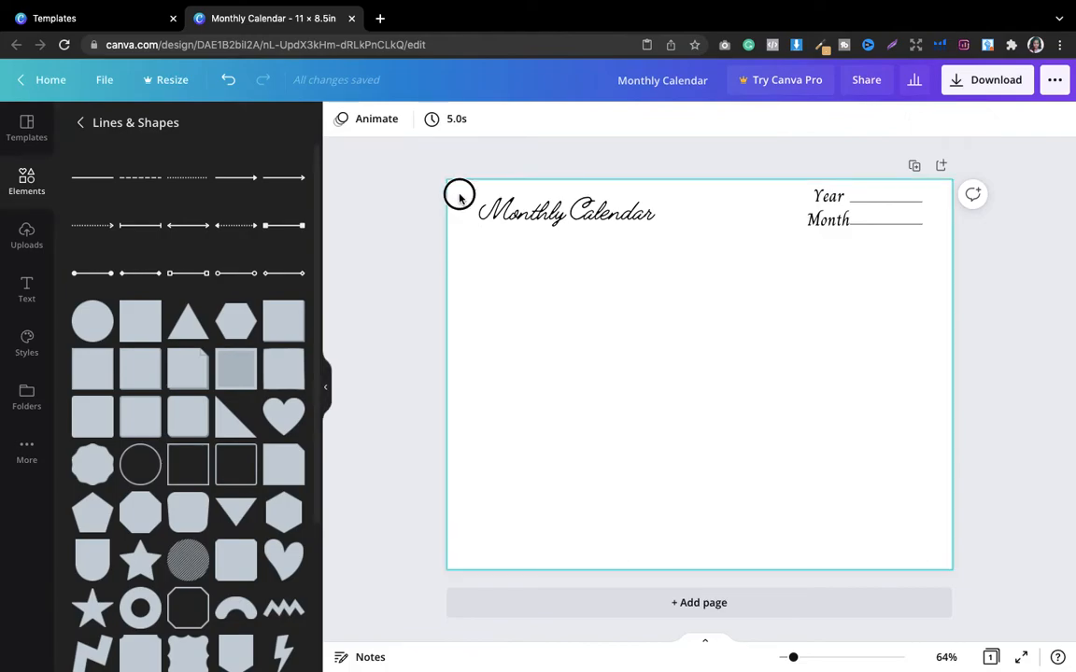
pyautogui.click(340, 119)
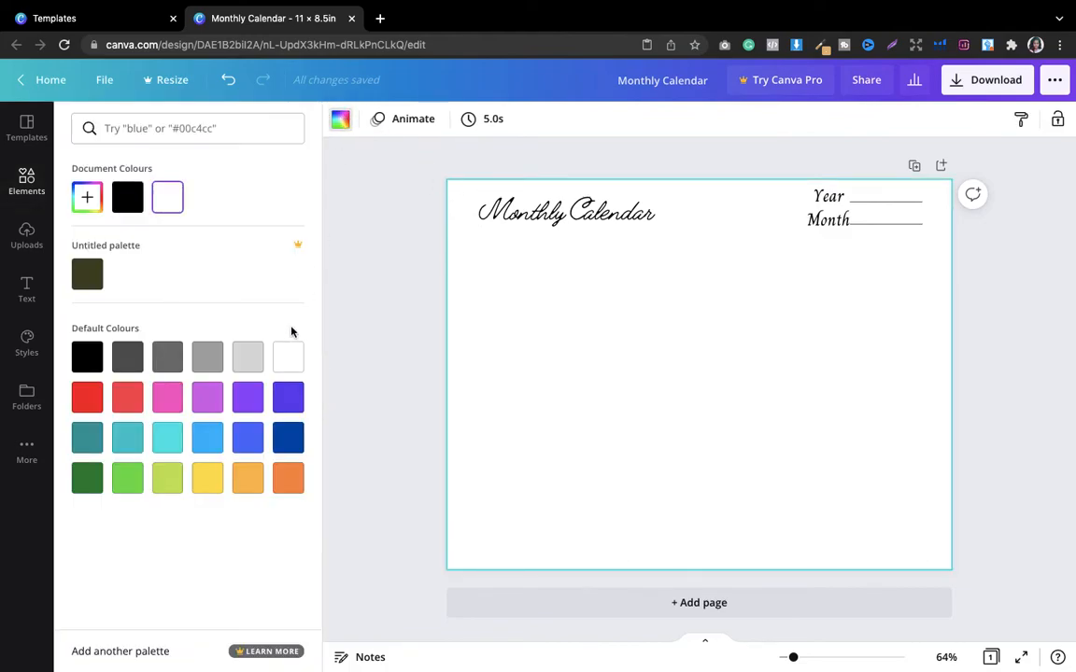
pyautogui.click(246, 357)
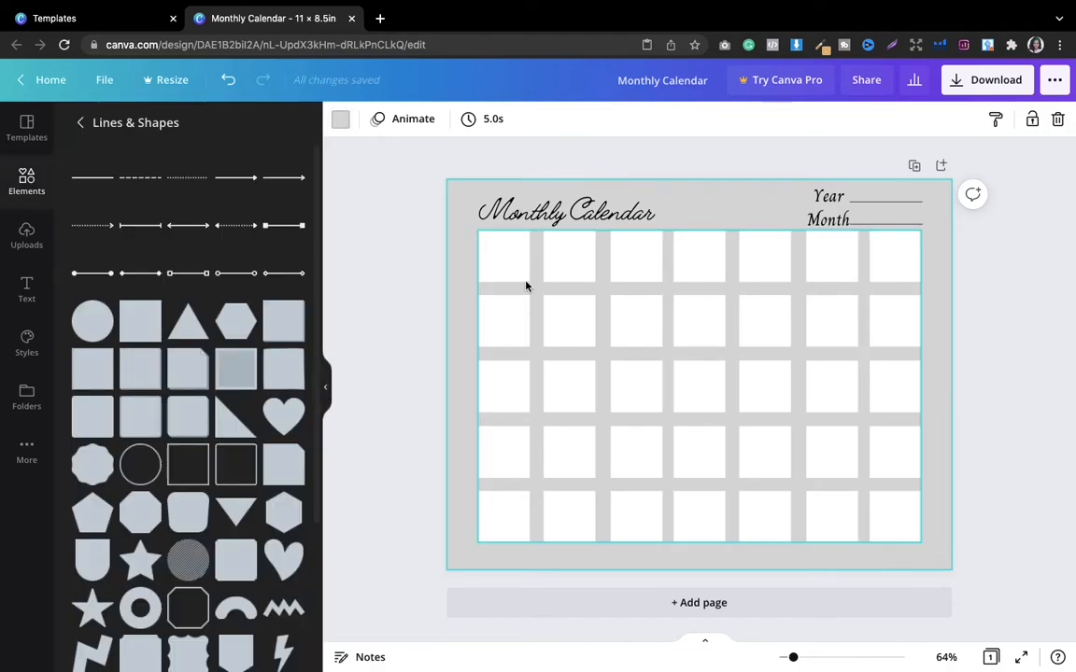
pyautogui.click(568, 258)
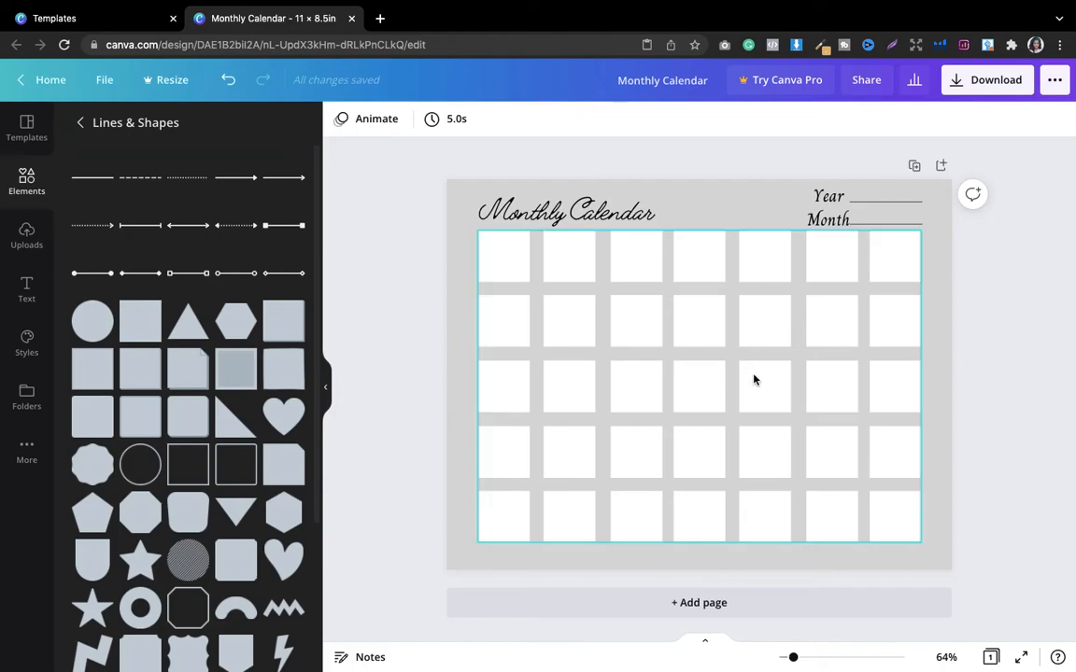
pyautogui.click(764, 381)
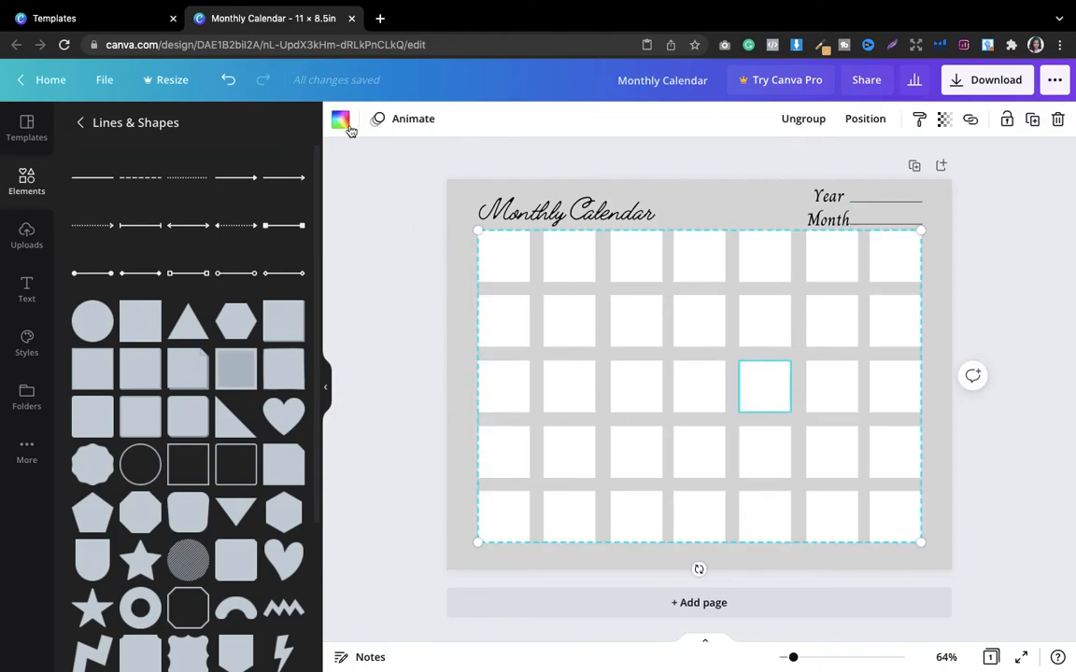
# Colour all the grid boxes pale pink (#F4D9E9) and turn the page background yellow
pyautogui.click(340, 120)
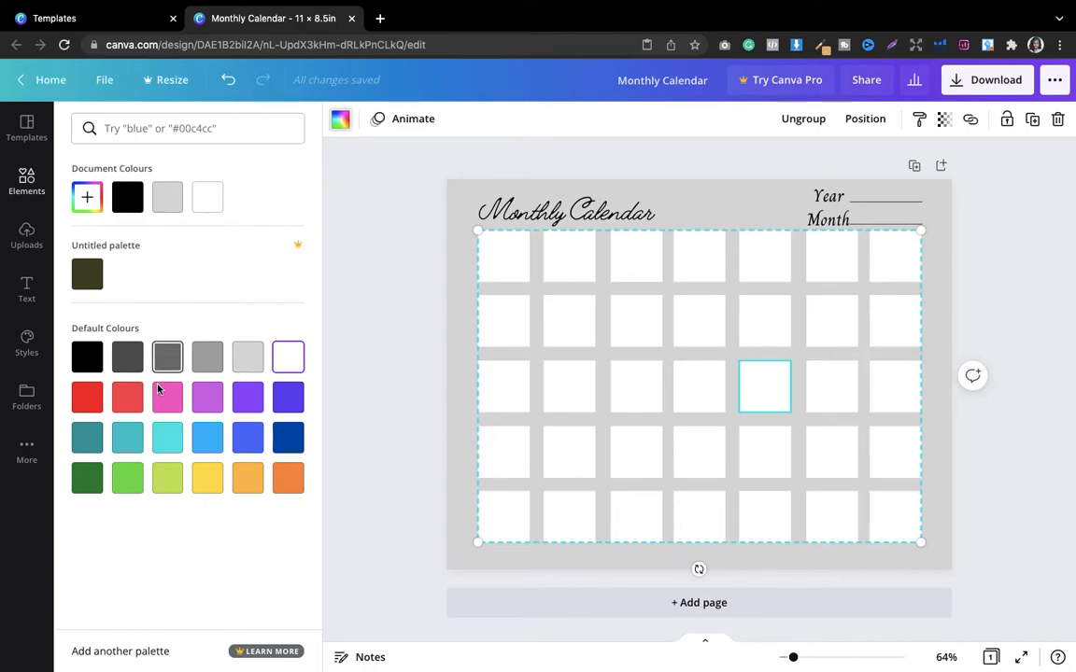
pyautogui.click(167, 396)
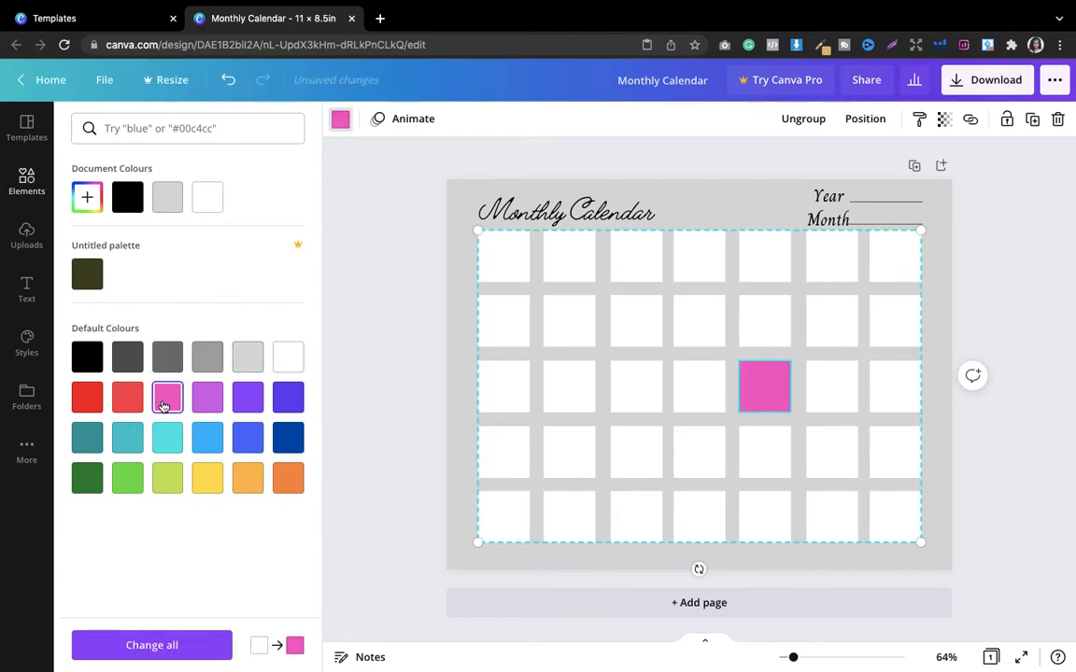
pyautogui.click(169, 396)
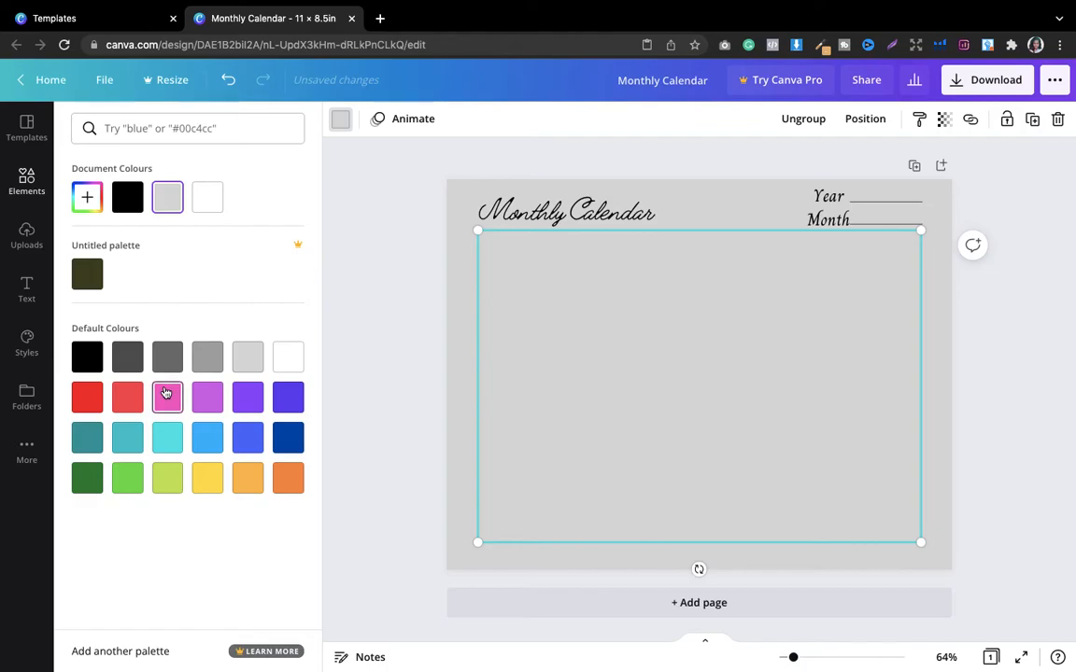
pyautogui.click(168, 396)
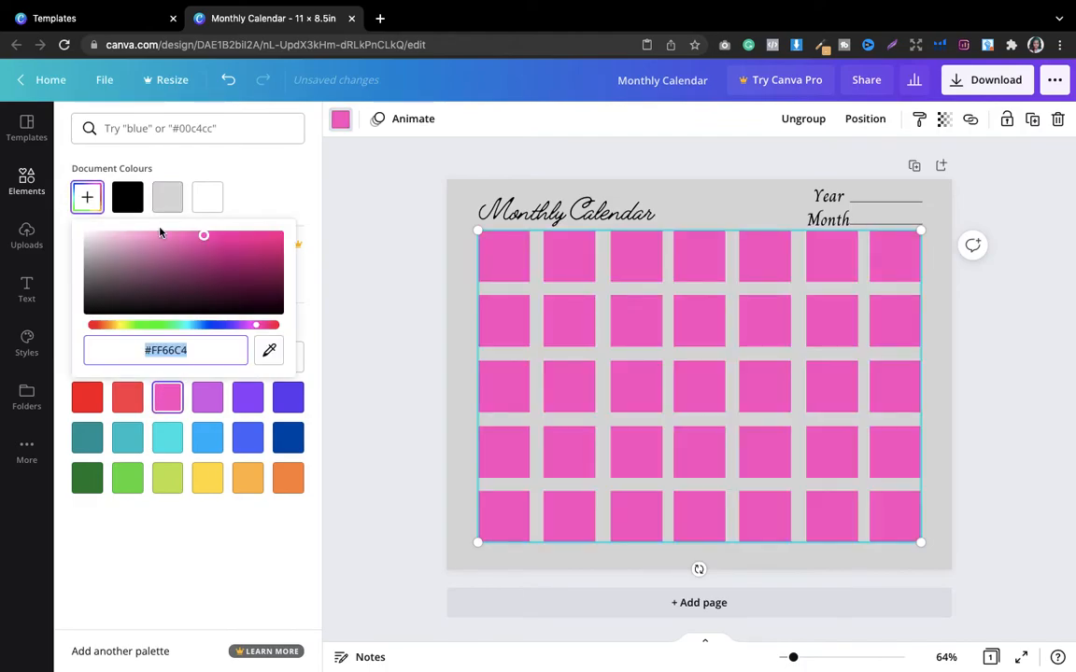
pyautogui.click(119, 235)
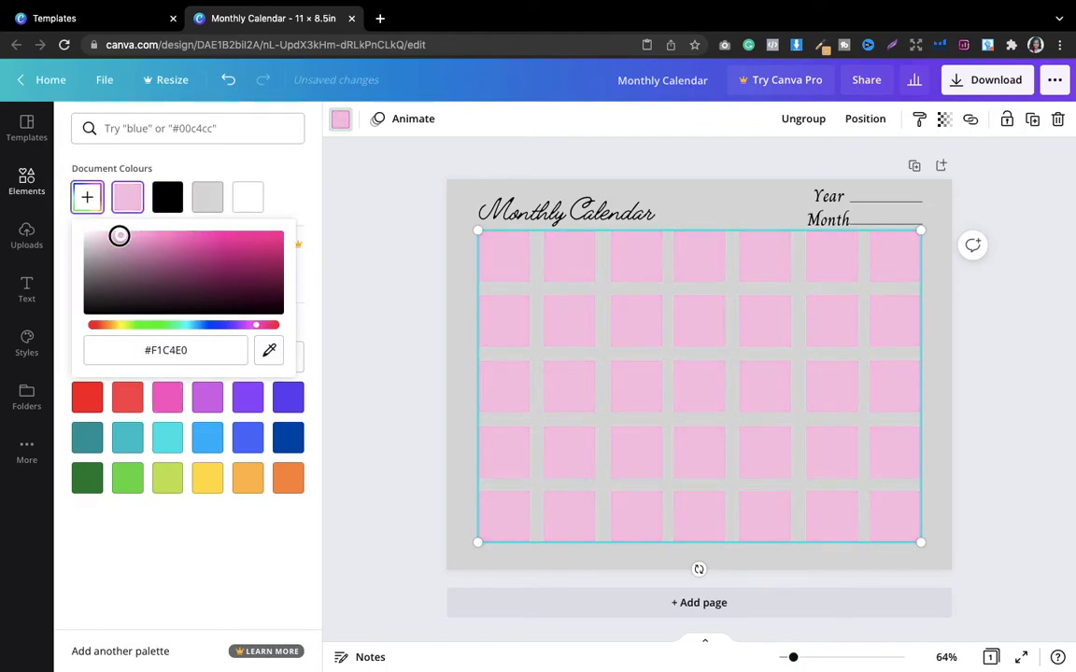
pyautogui.moveTo(119, 235); pyautogui.dragTo(110, 235)
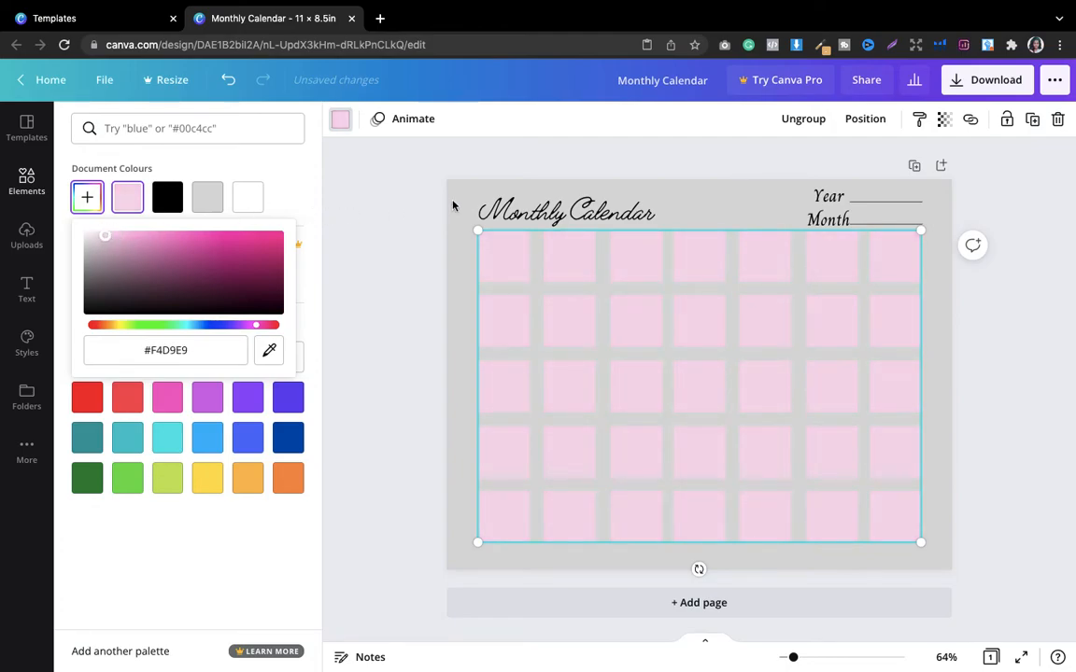
pyautogui.click(340, 123)
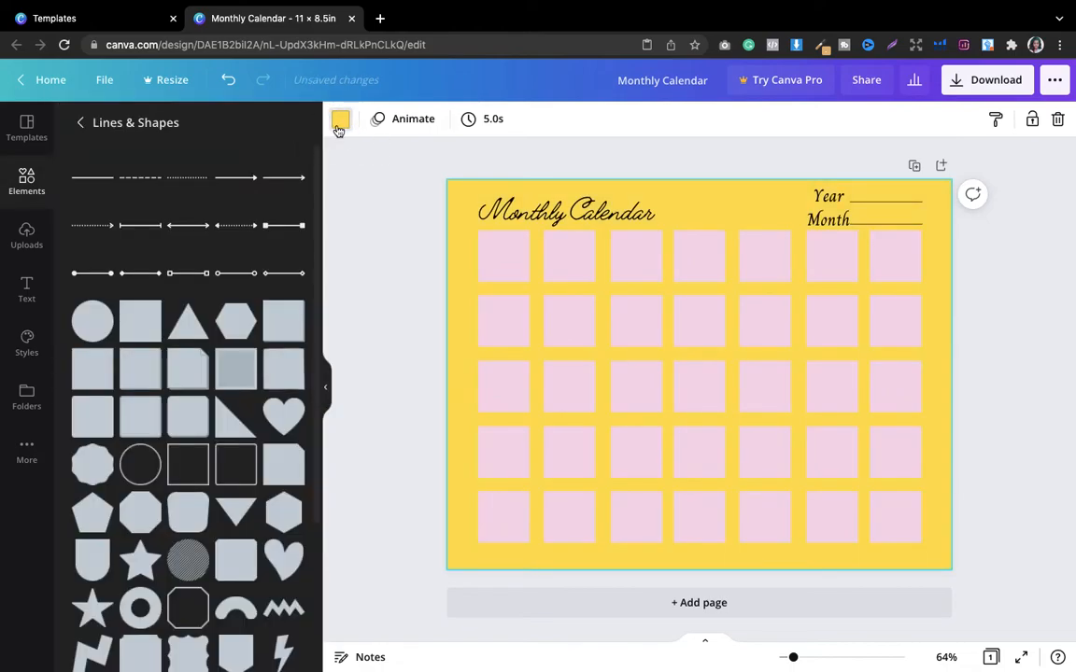
# Change the page background from yellow to a soft cream shade (#F1EBD1)
pyautogui.click(340, 119)
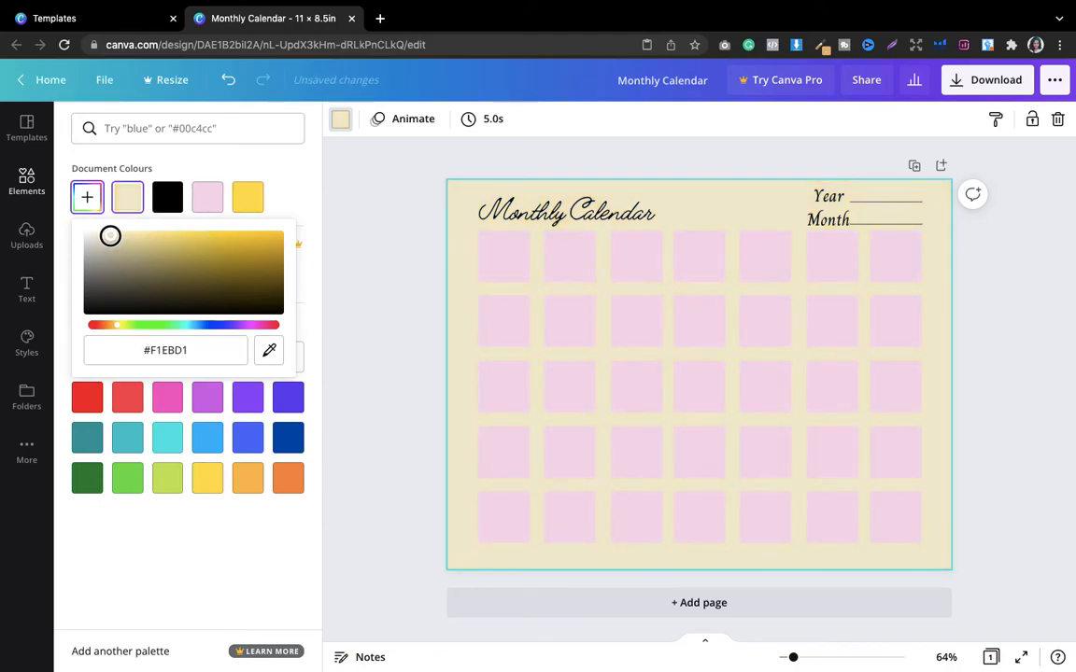
pyautogui.moveTo(110, 235); pyautogui.dragTo(98, 235)
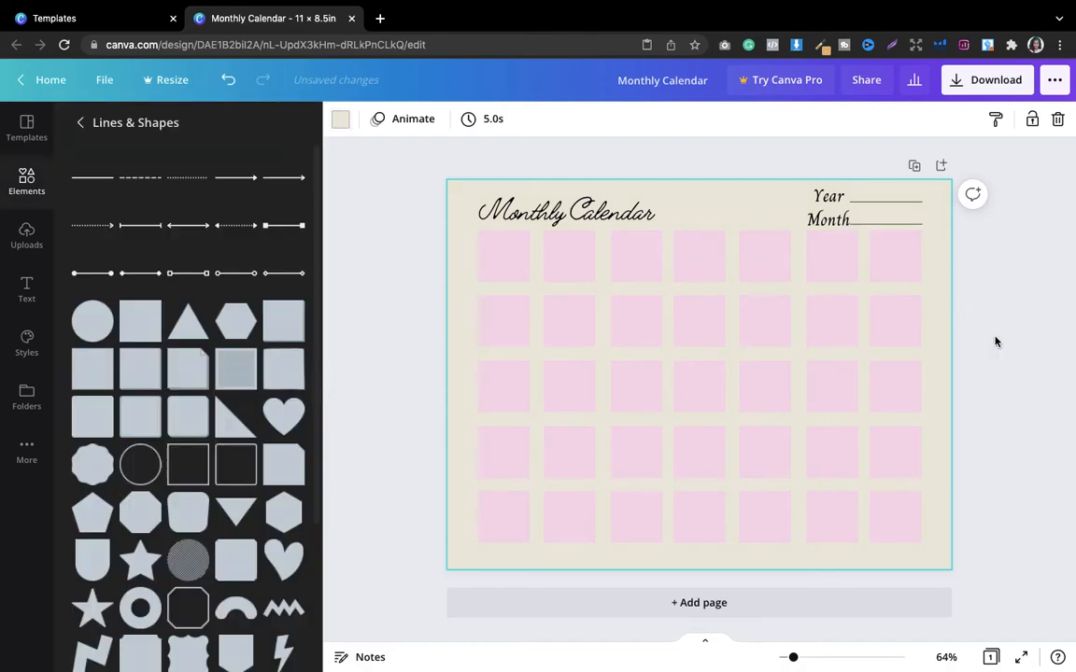
pyautogui.click(588, 295)
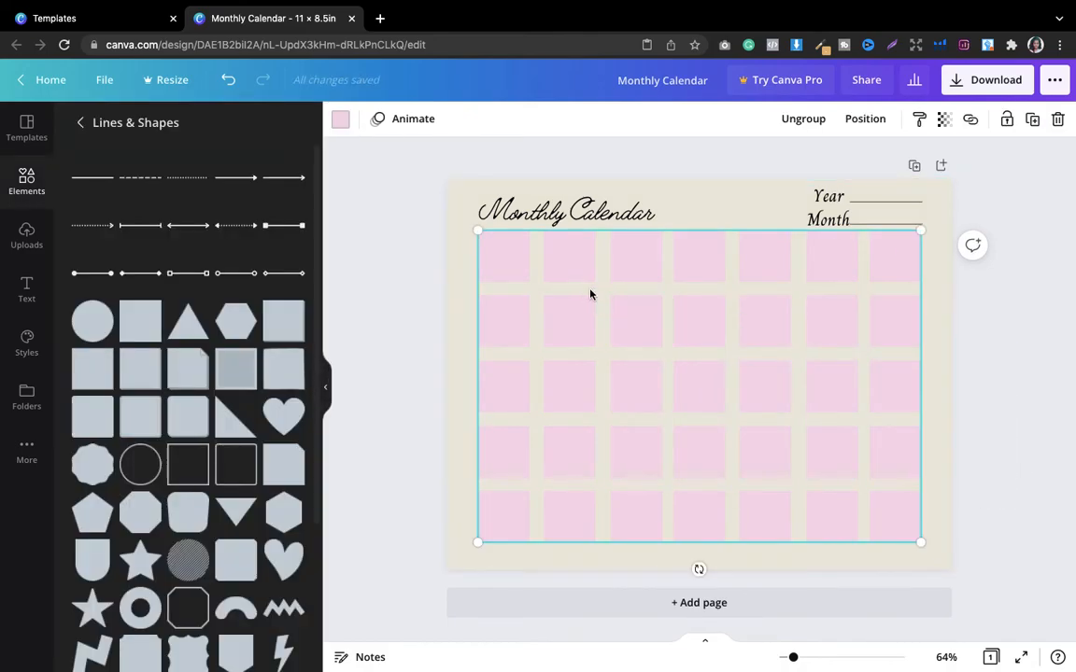
# Recolour the grid boxes light grey, then check the title and Year label placement
pyautogui.click(340, 120)
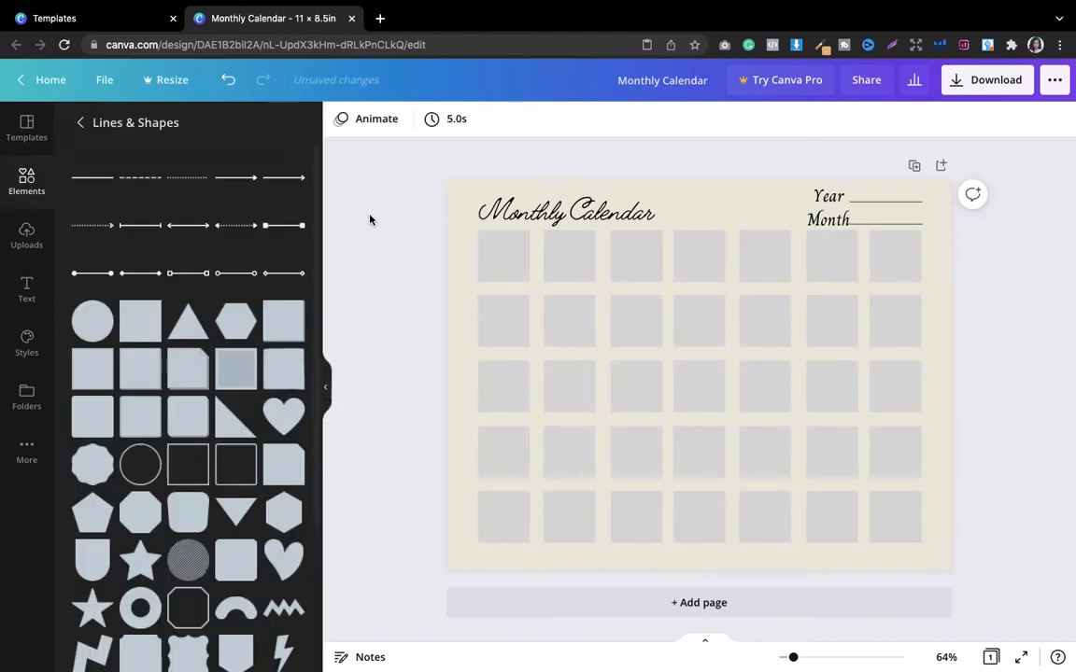
pyautogui.moveTo(1031, 328)
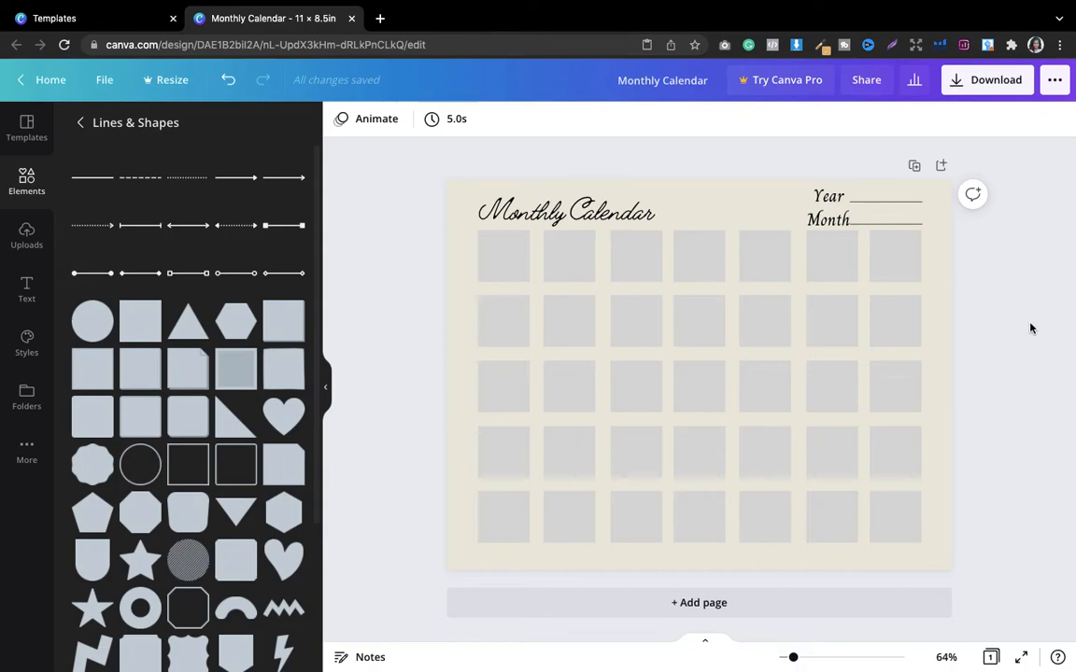
pyautogui.click(564, 213)
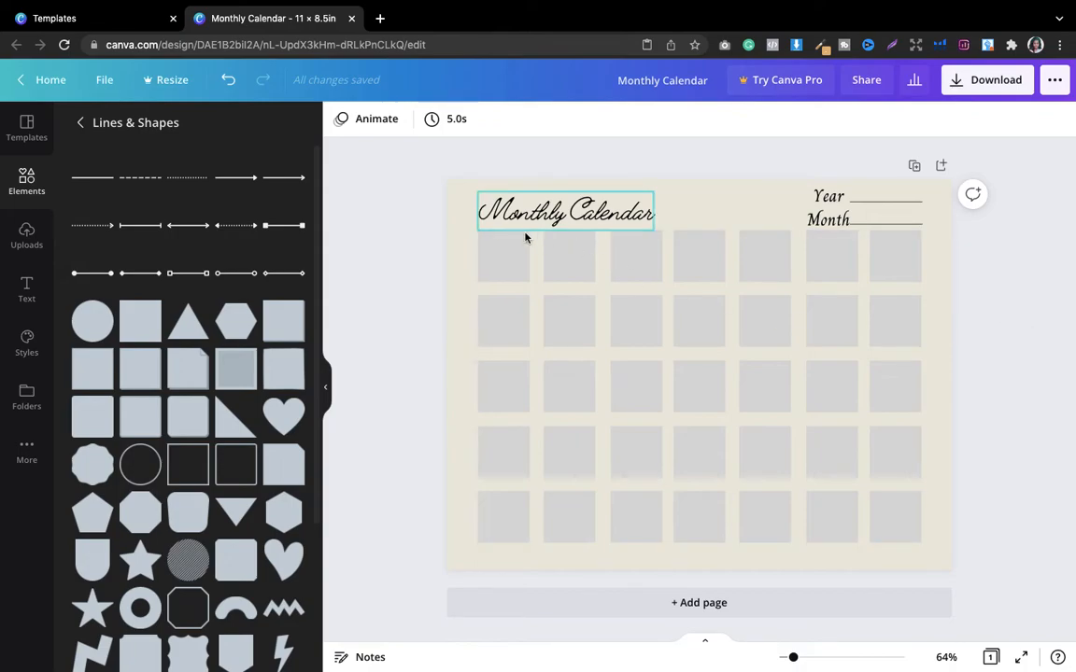
pyautogui.moveTo(501, 233)
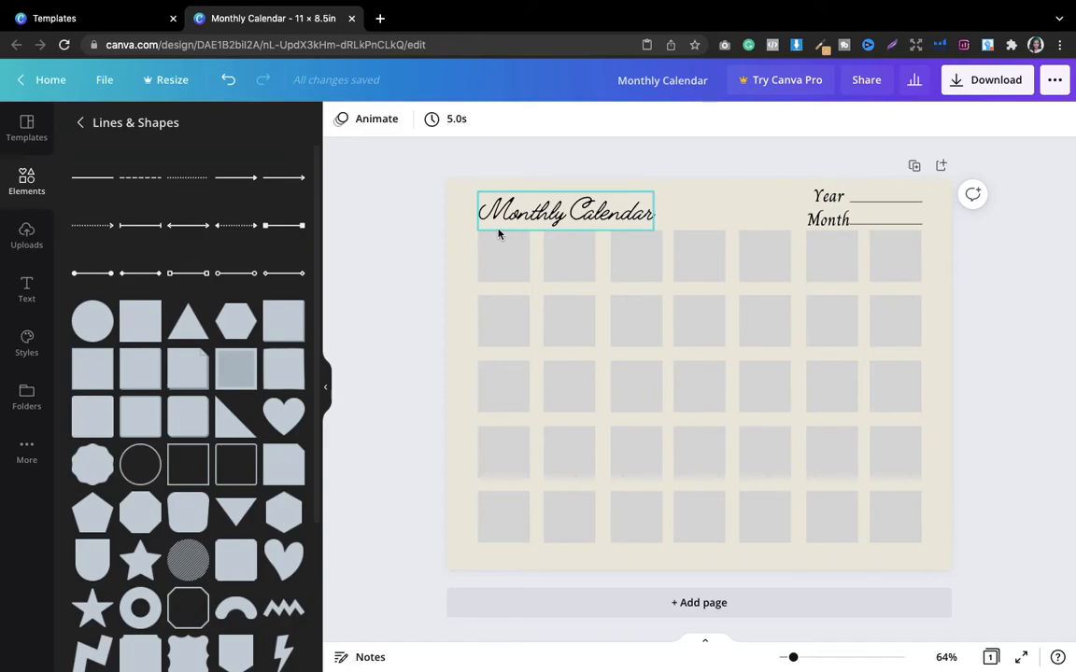
pyautogui.moveTo(632, 226)
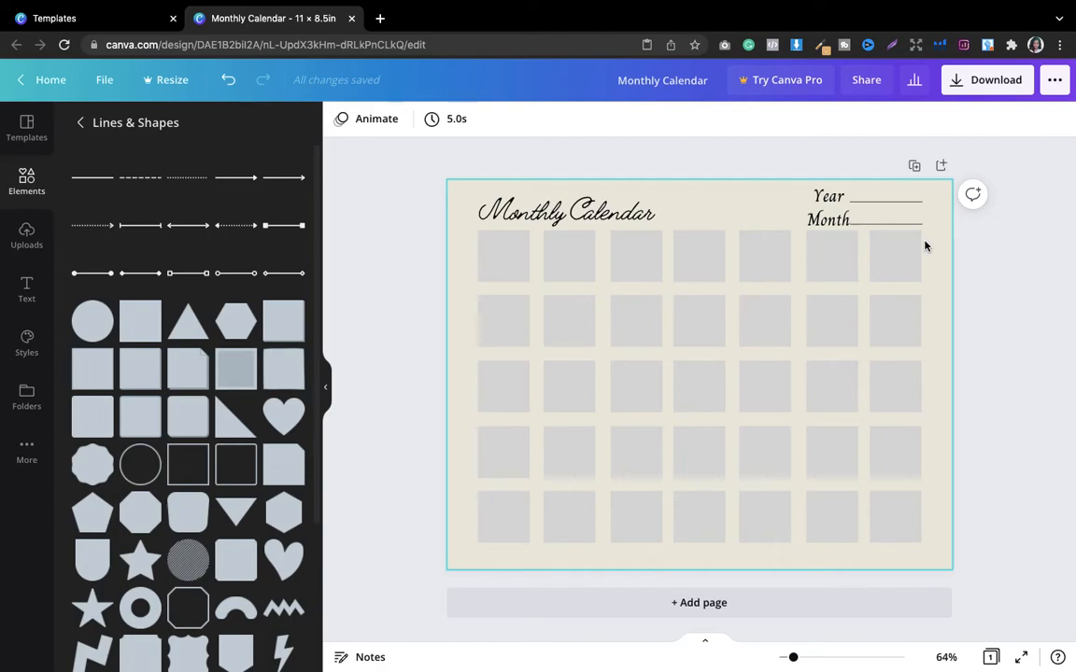
pyautogui.click(564, 213)
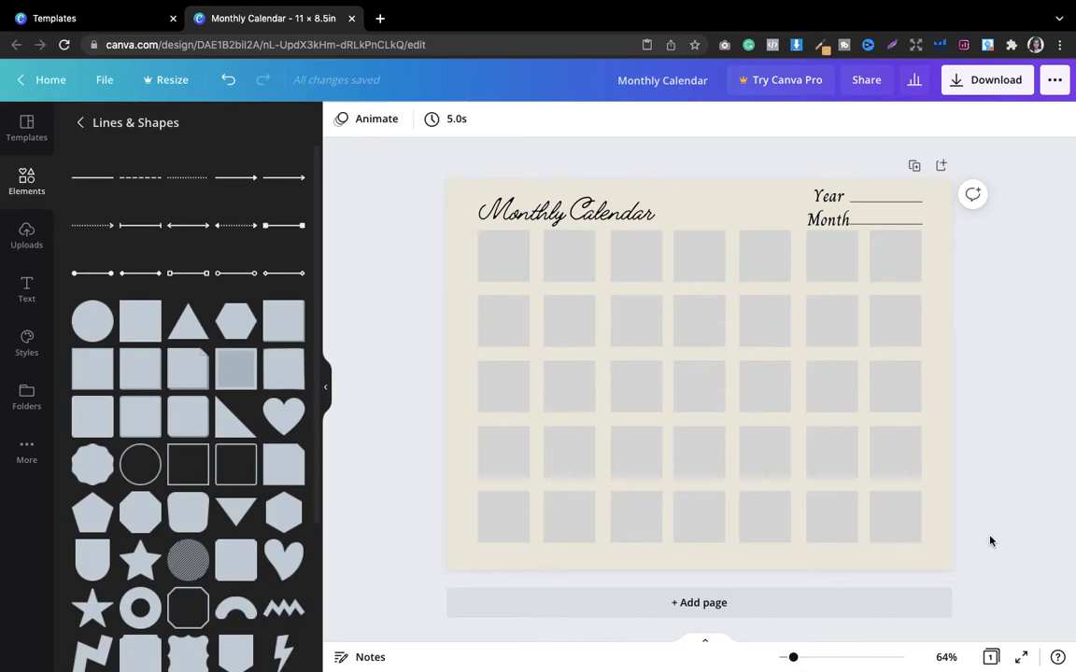
pyautogui.click(590, 267)
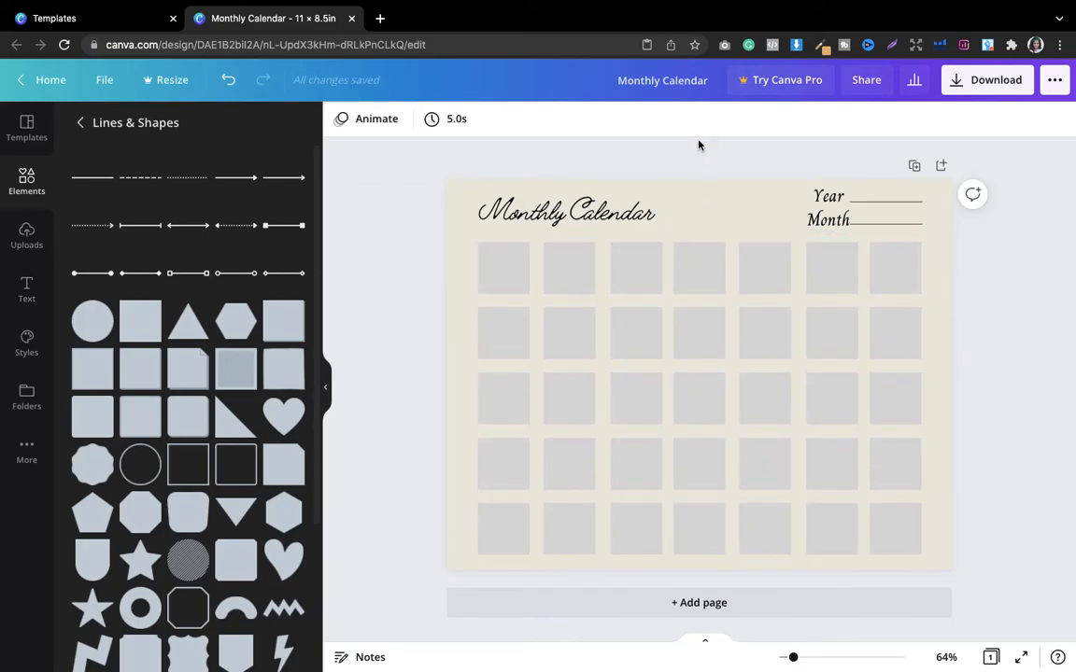
pyautogui.click(830, 207)
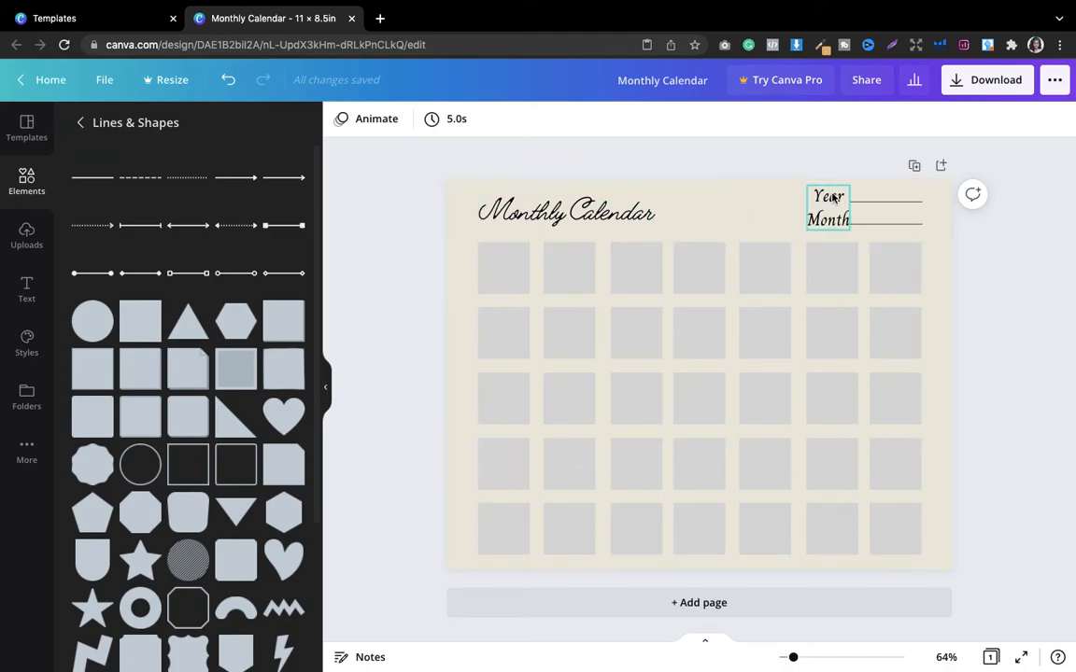
# Add a Charm-script 'M' at size 23.4 above the first column and duplicate it for 'T'
pyautogui.click(830, 207)
pyautogui.write('M')
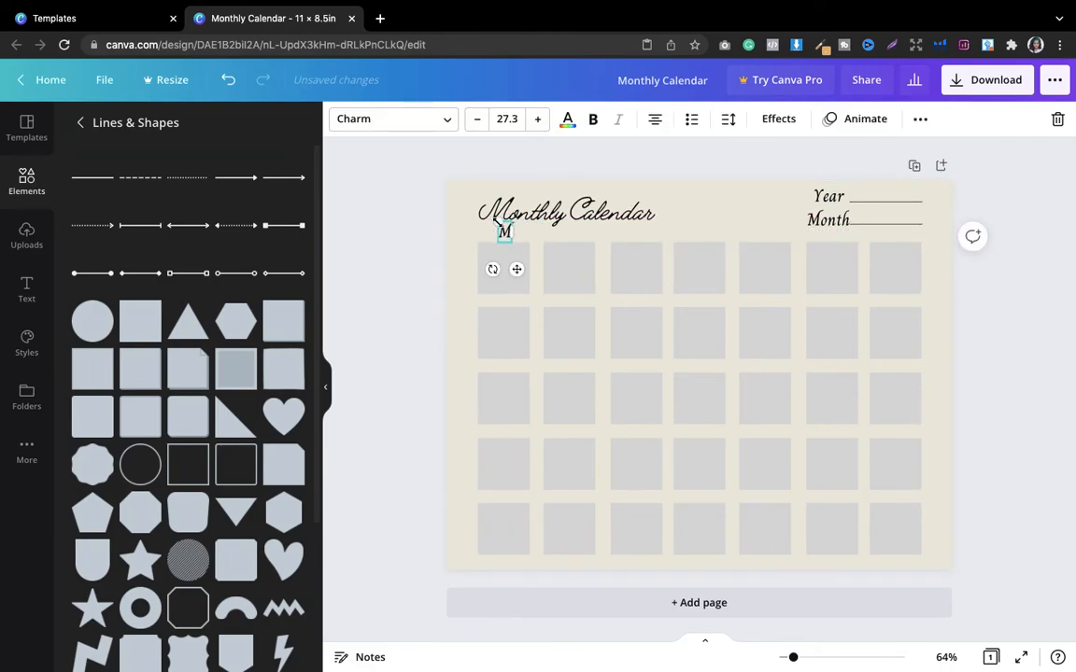
pyautogui.click(476, 119)
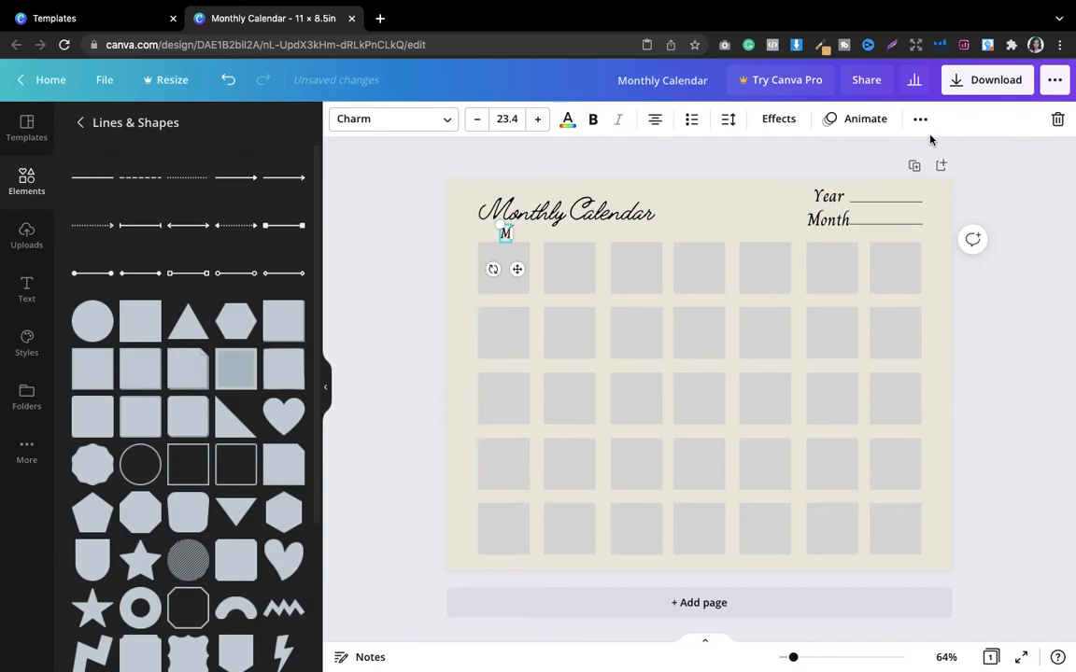
pyautogui.click(919, 119)
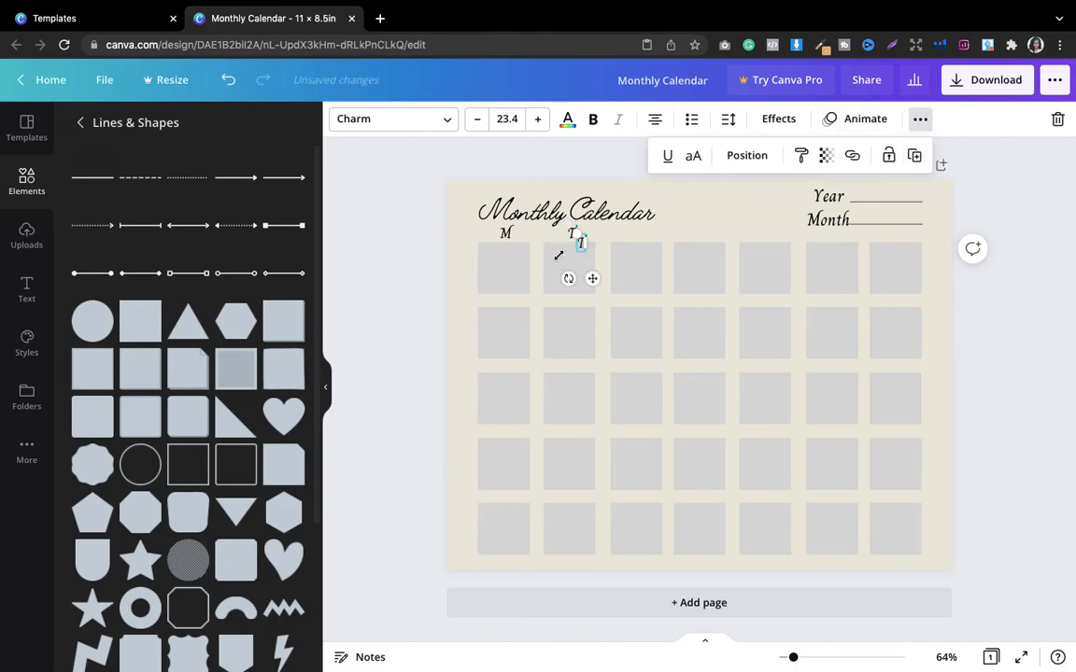
# Duplicate and place the letters W, T, F, S, S above the remaining columns
pyautogui.moveTo(579, 243); pyautogui.dragTo(637, 234)
pyautogui.write('W')
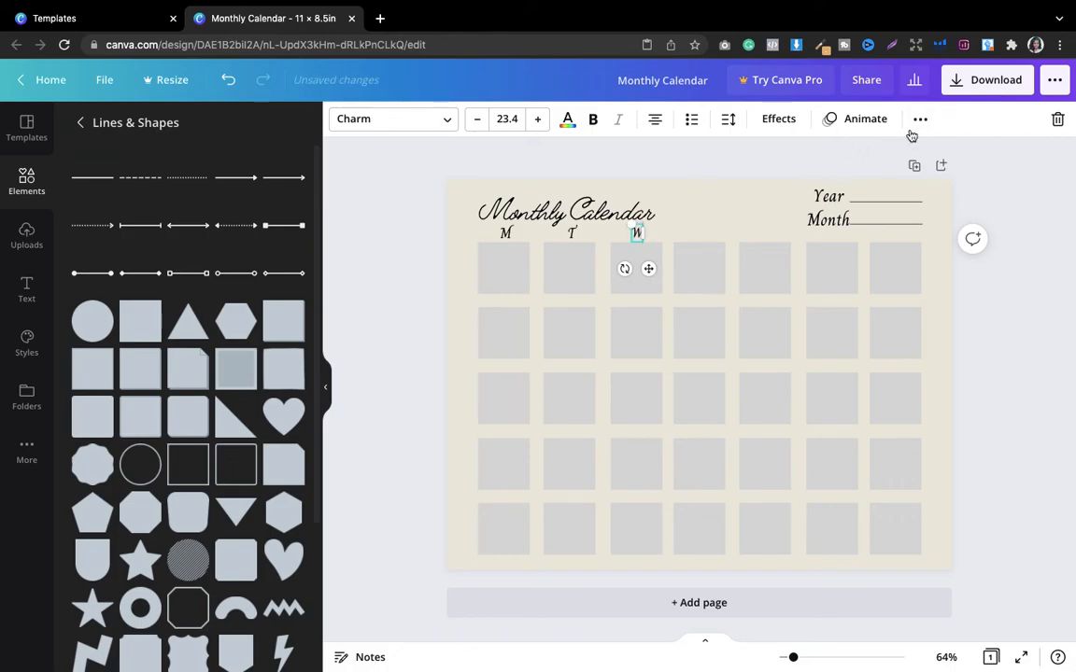
pyautogui.click(919, 120)
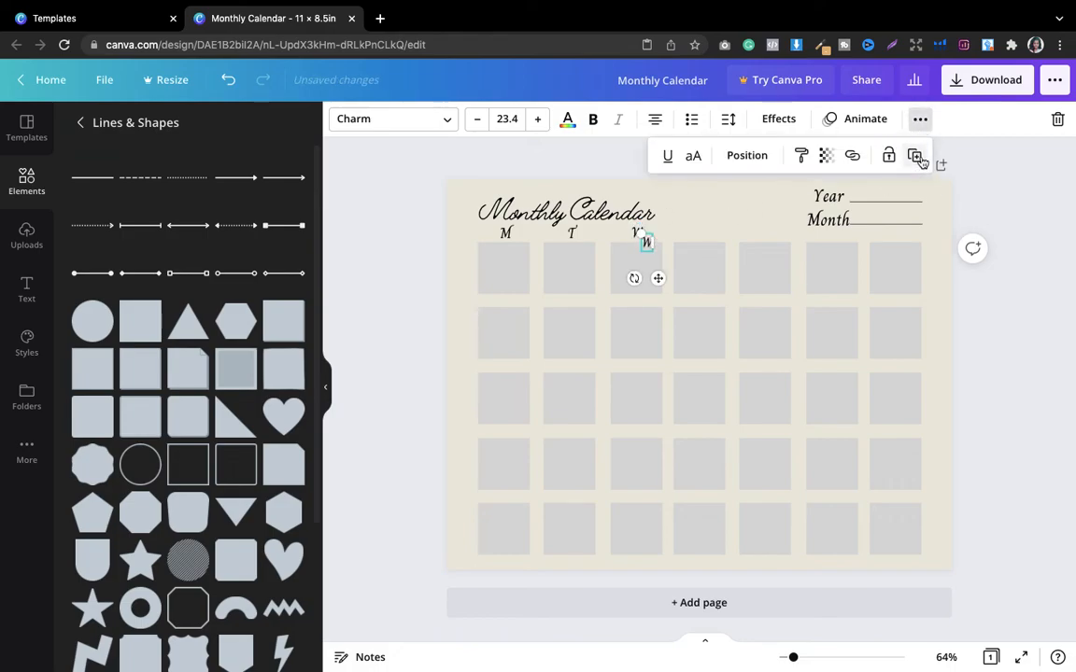
pyautogui.moveTo(646, 241); pyautogui.dragTo(700, 235)
pyautogui.write('T')
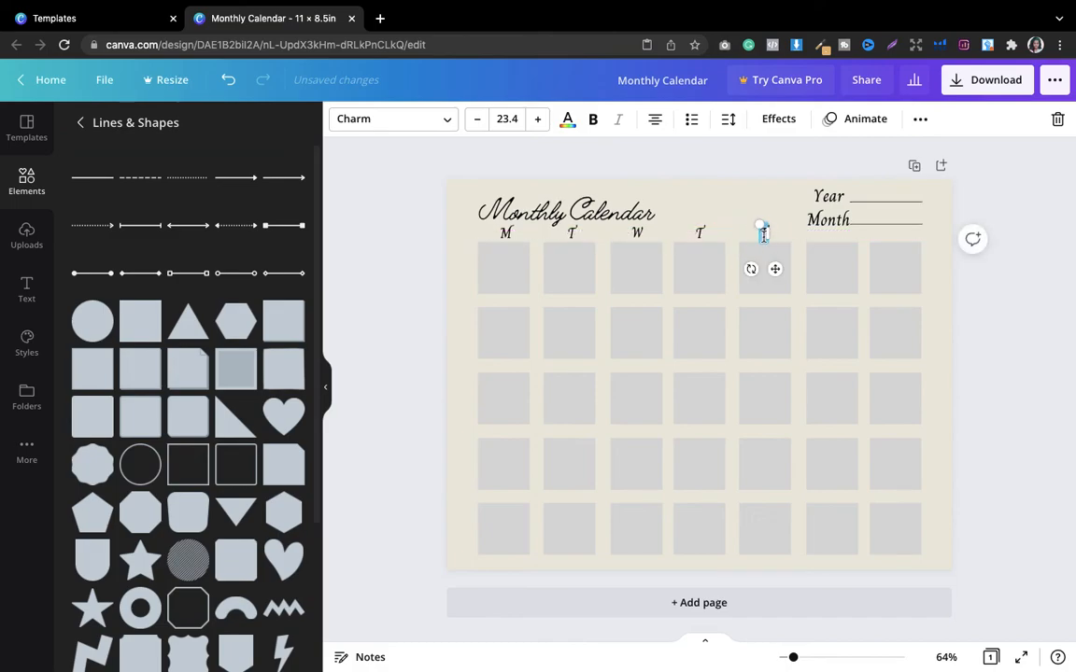
pyautogui.moveTo(919, 119)
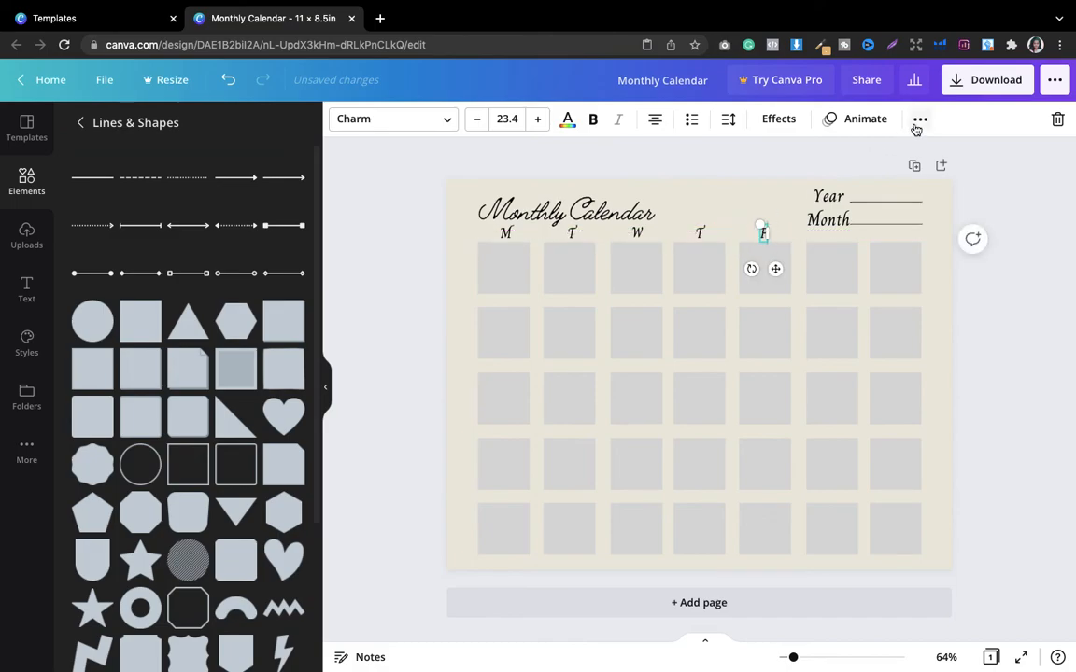
pyautogui.click(919, 120)
pyautogui.write('S')
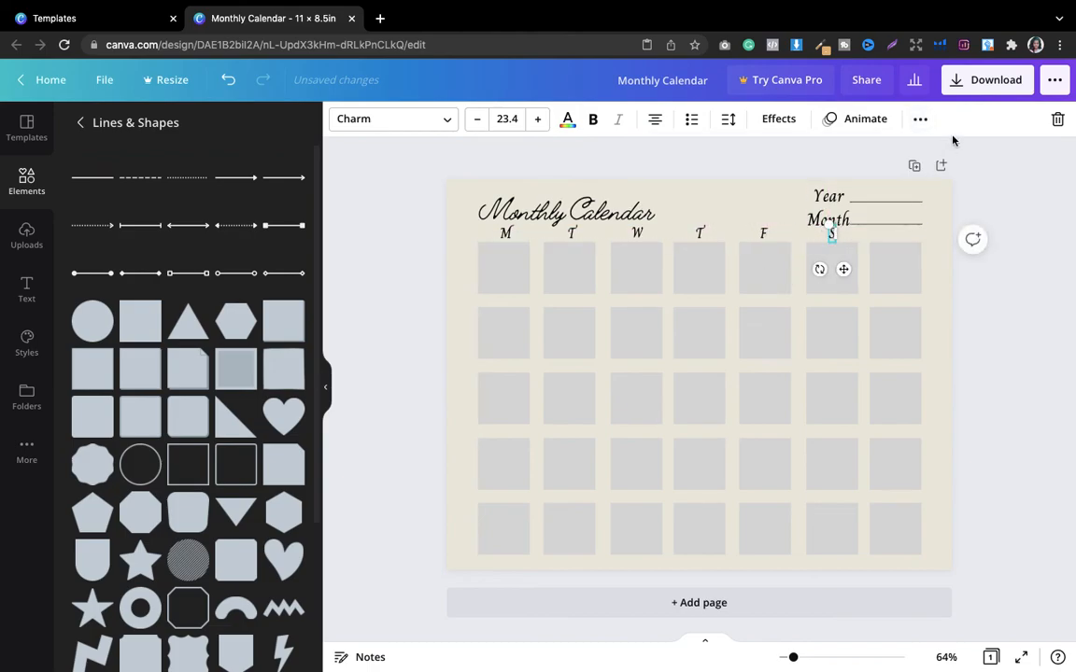
pyautogui.click(919, 120)
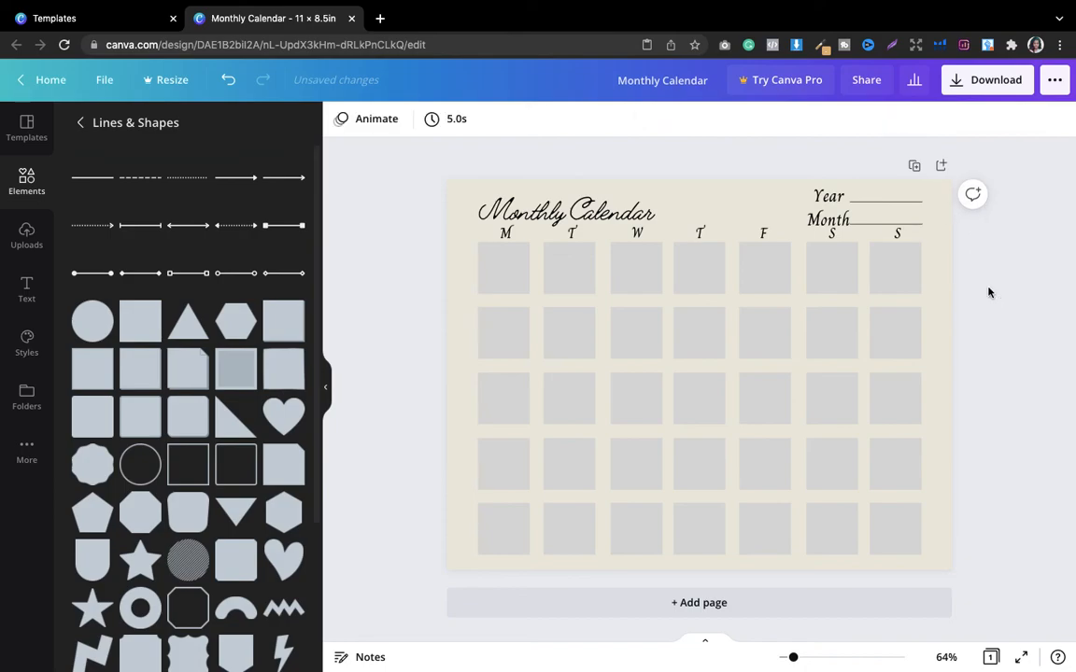
pyautogui.click(641, 387)
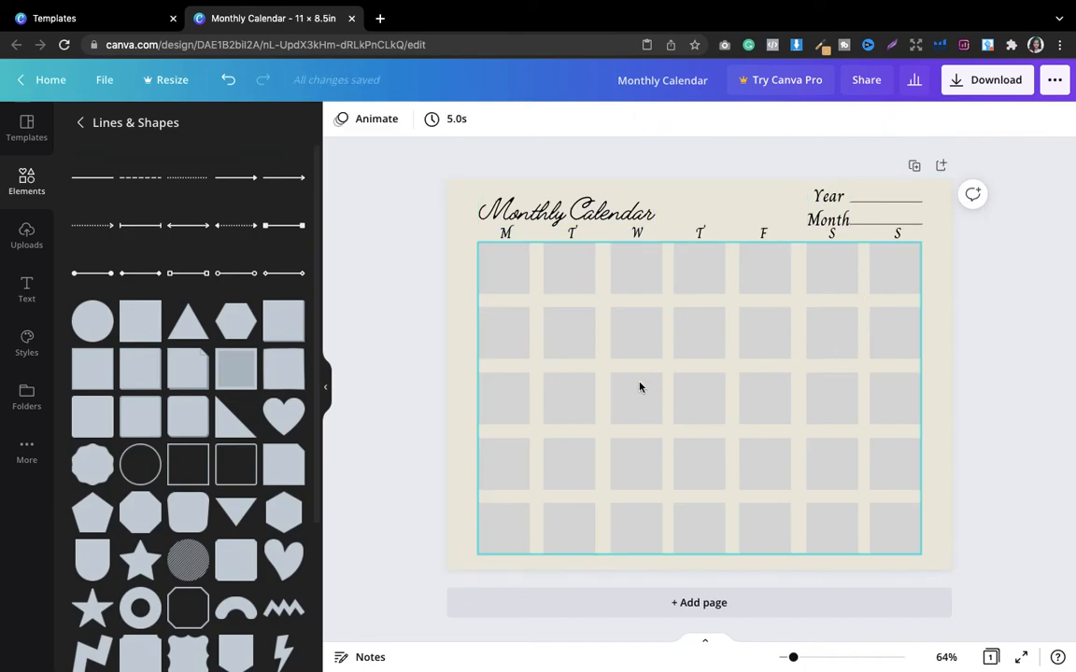